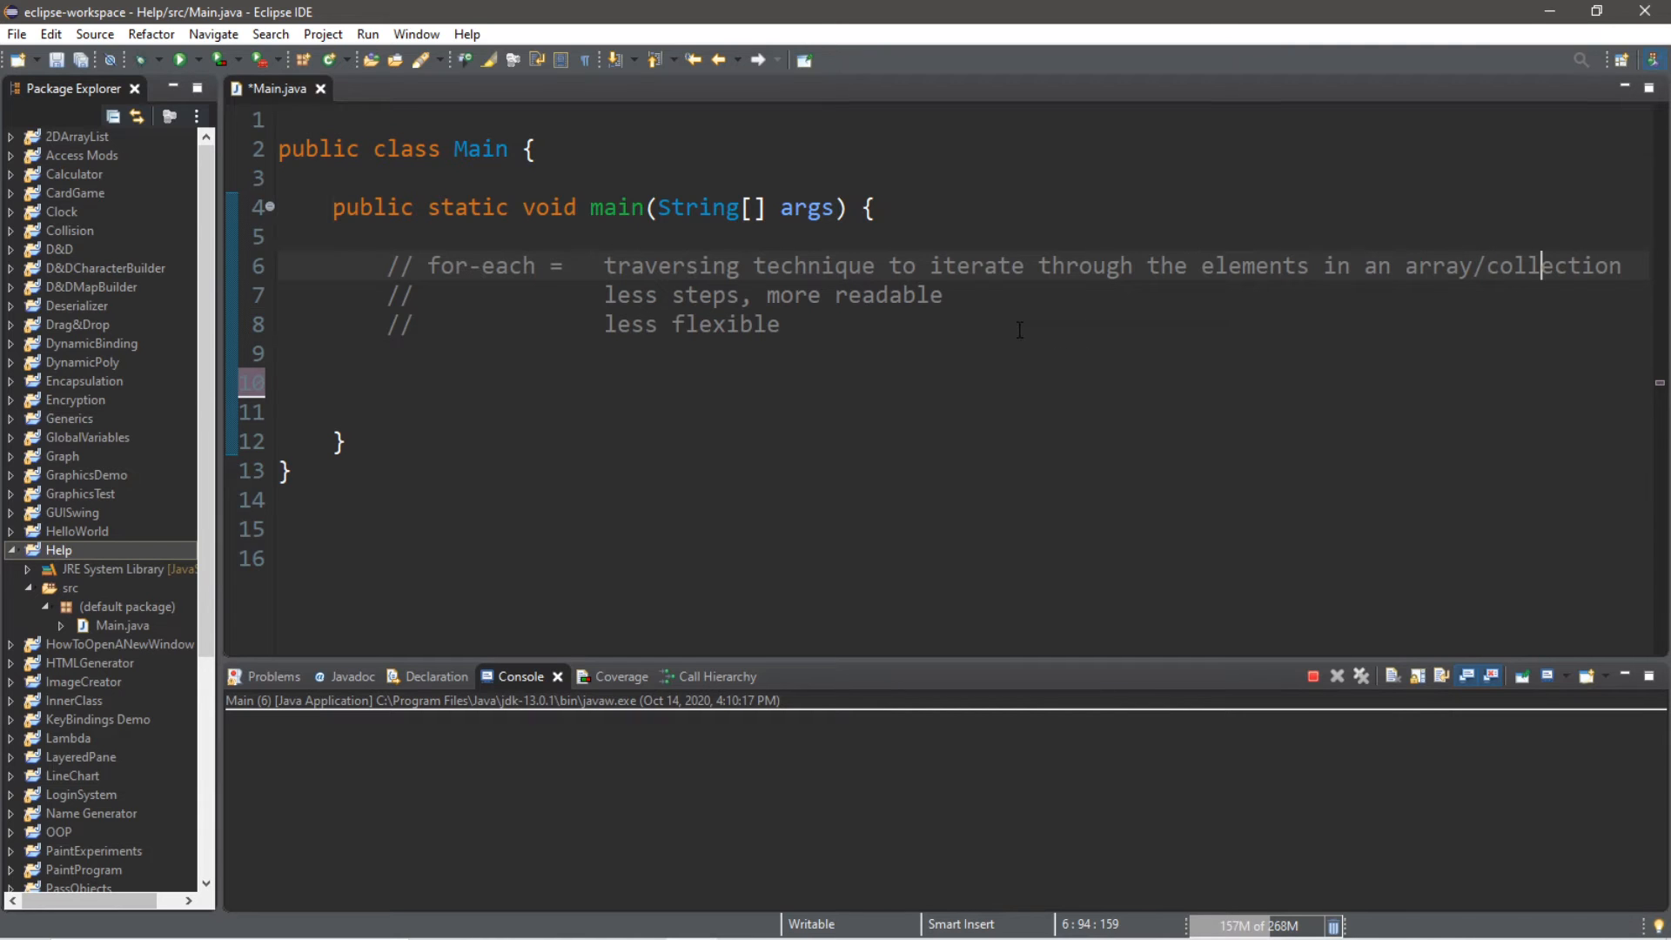
Review the for-each comment phrases, then open a blank line beneath the comments in main
double_click(477, 265)
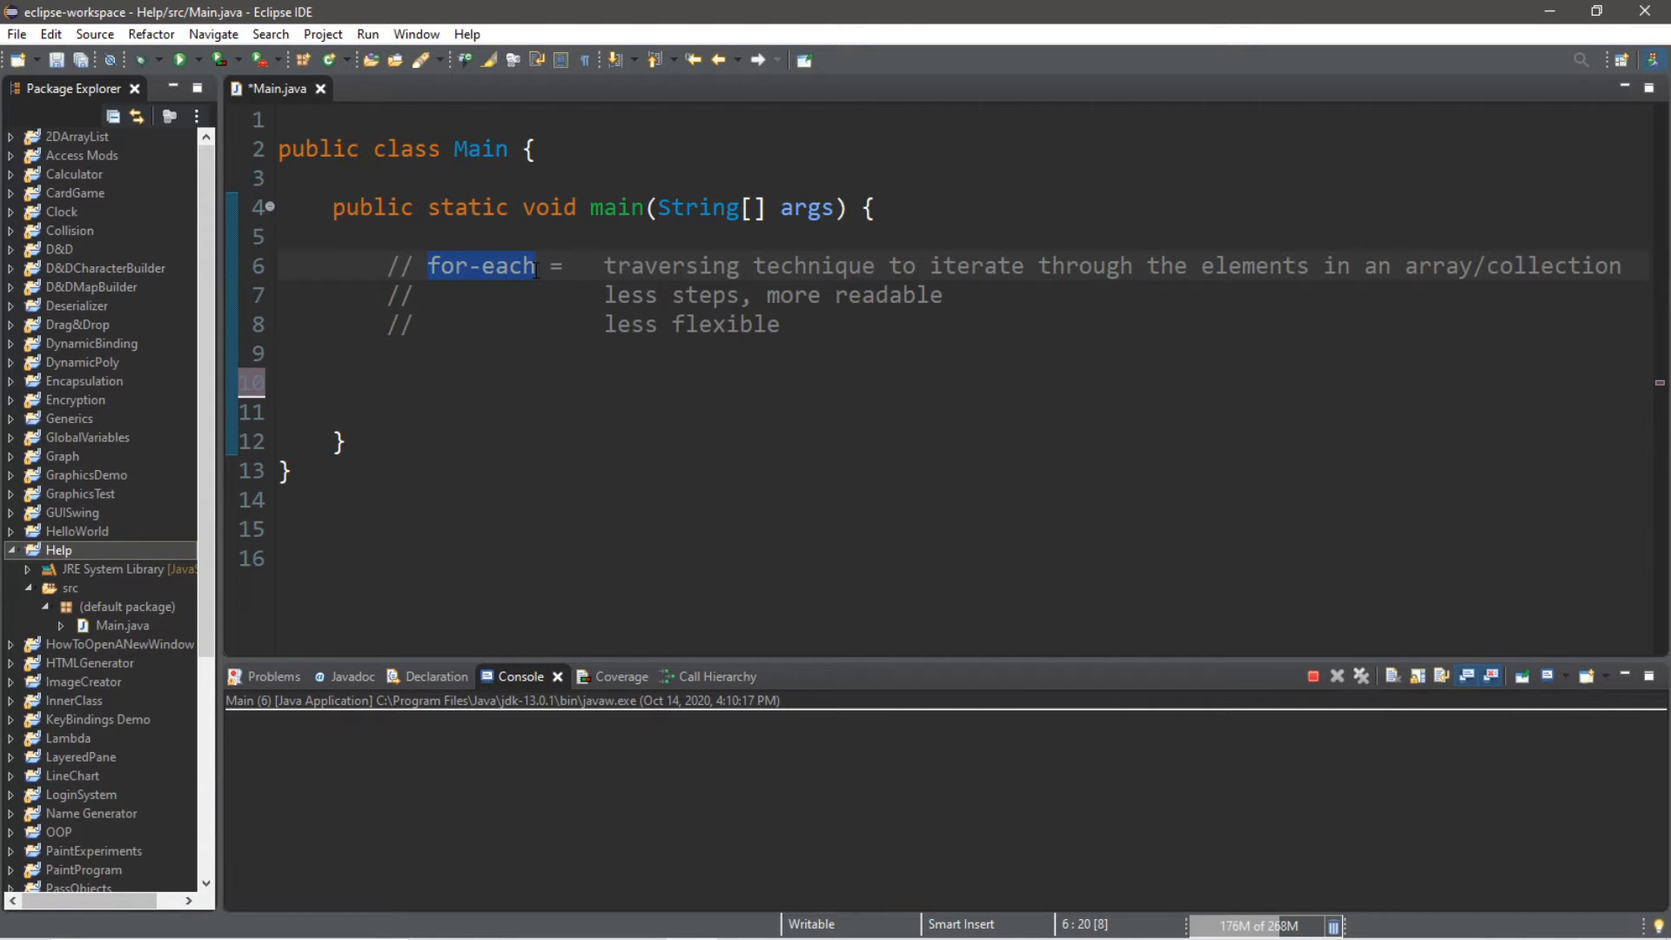
double_click(672, 265)
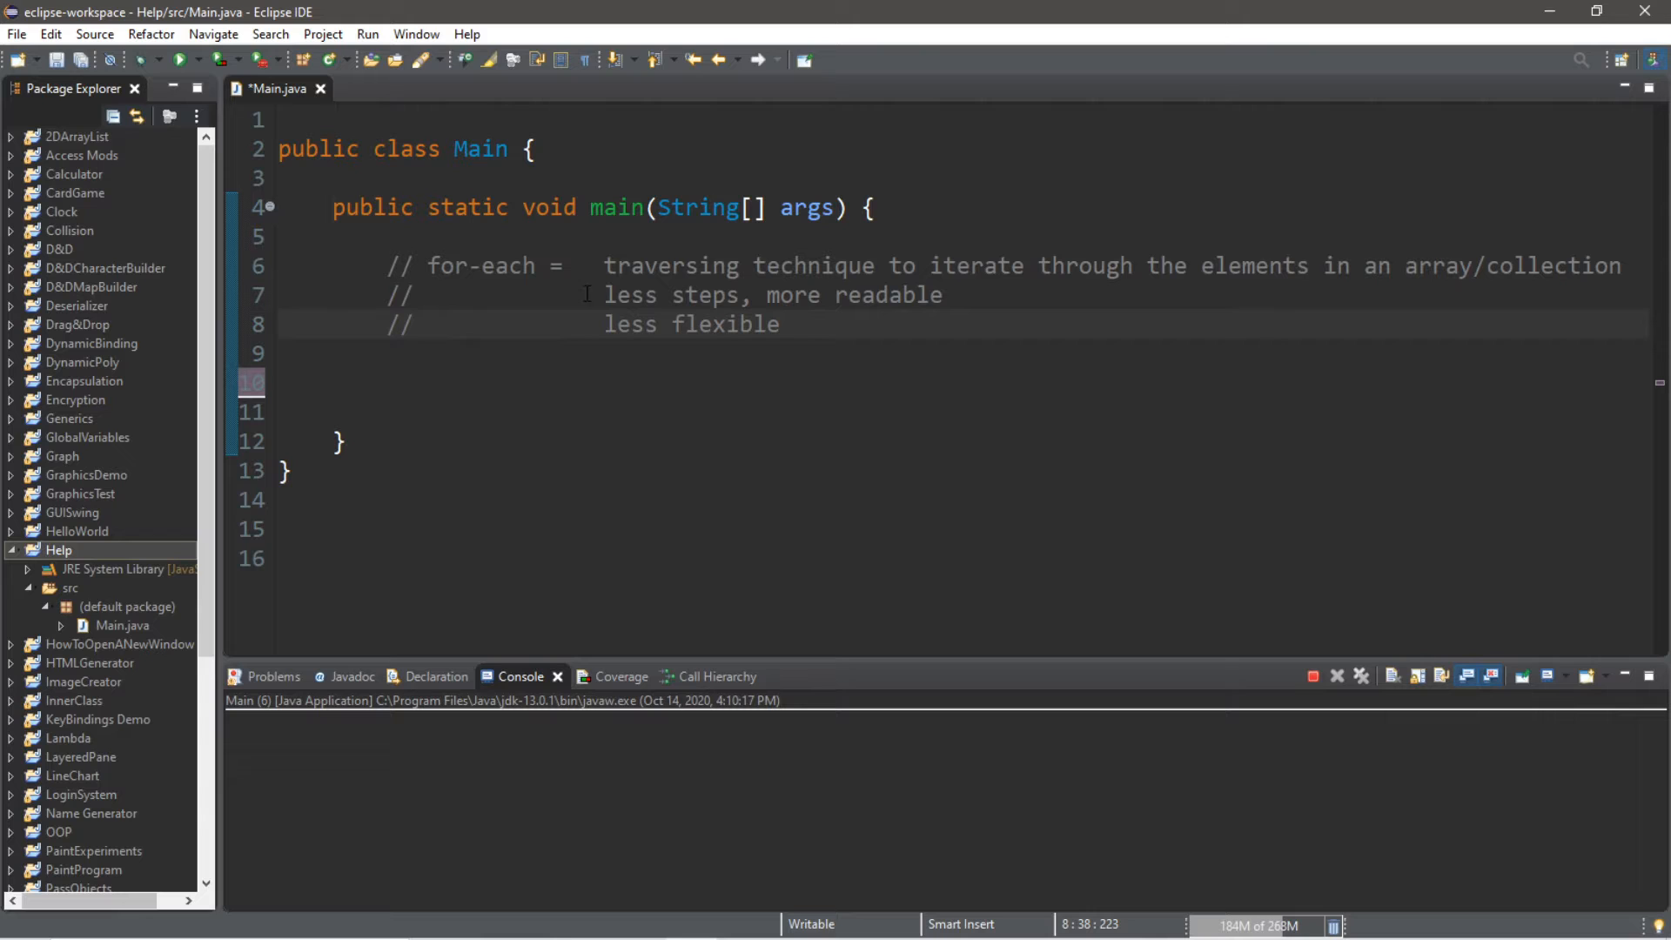
double_click(449, 264)
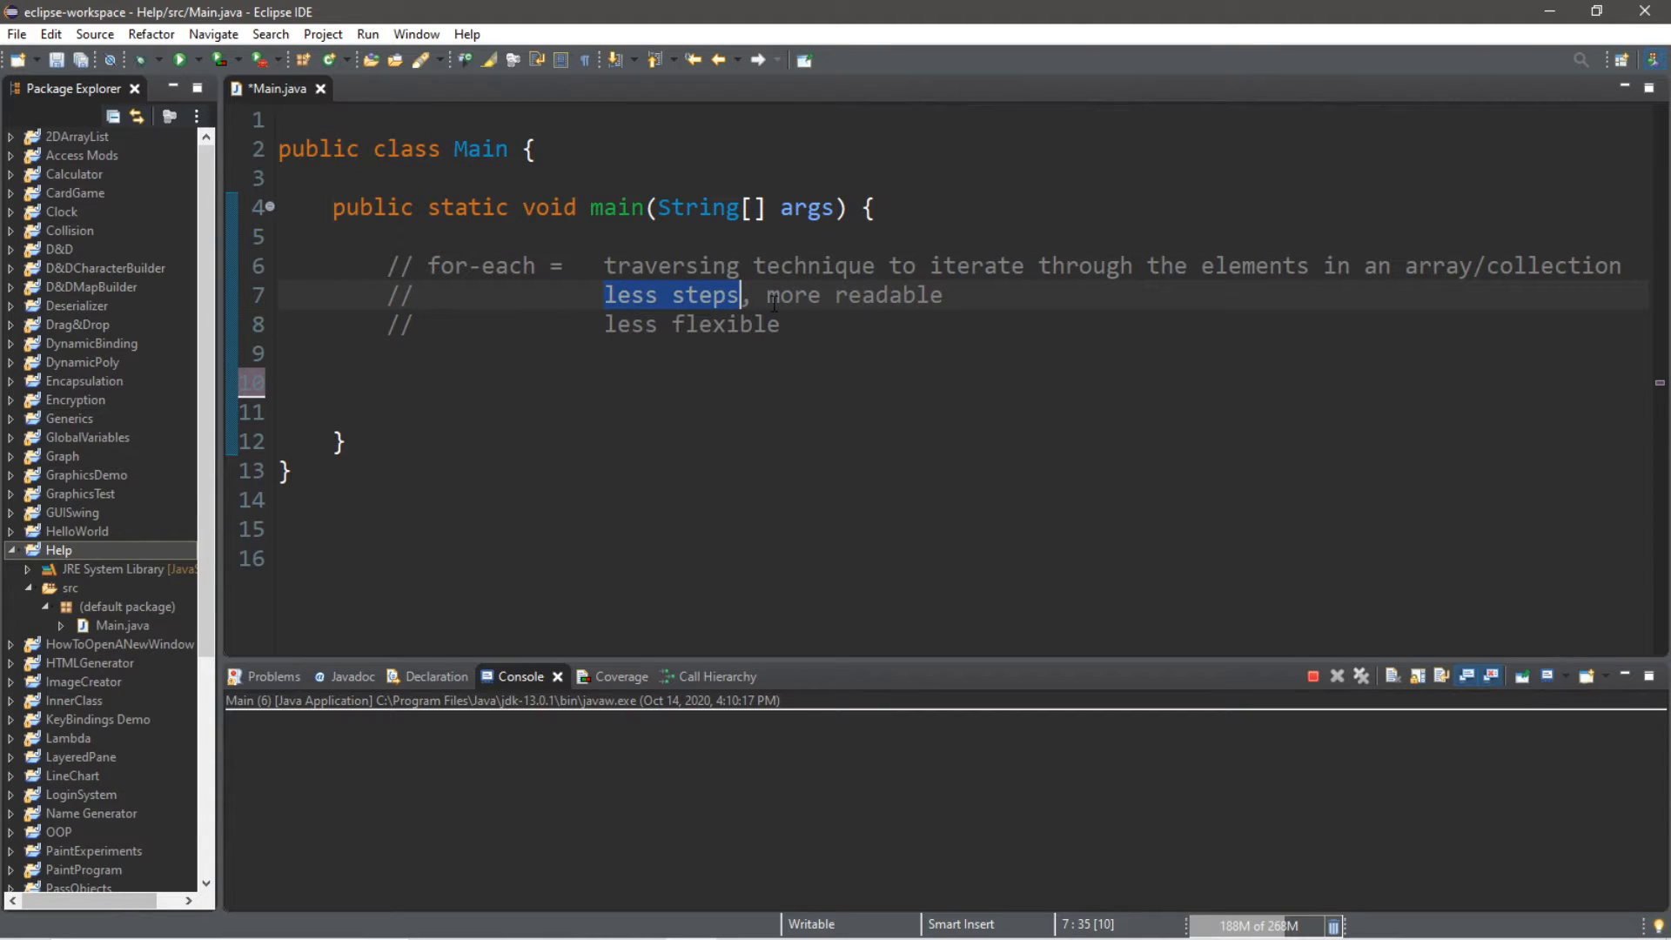
double_click(448, 264)
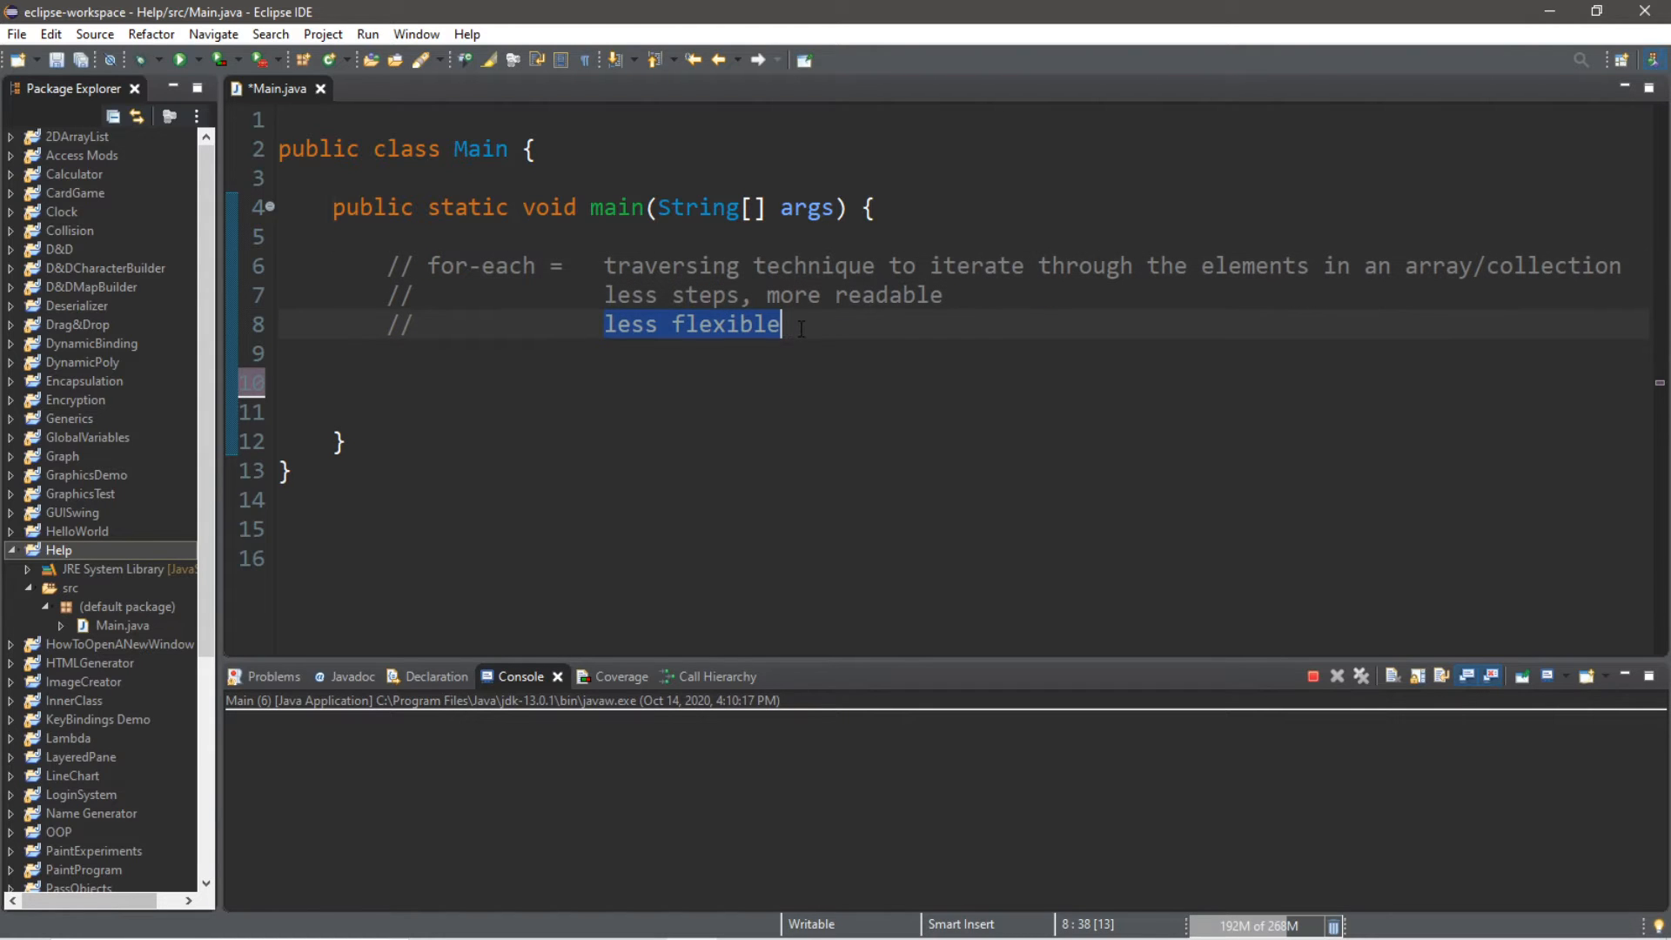
double_click(1438, 265)
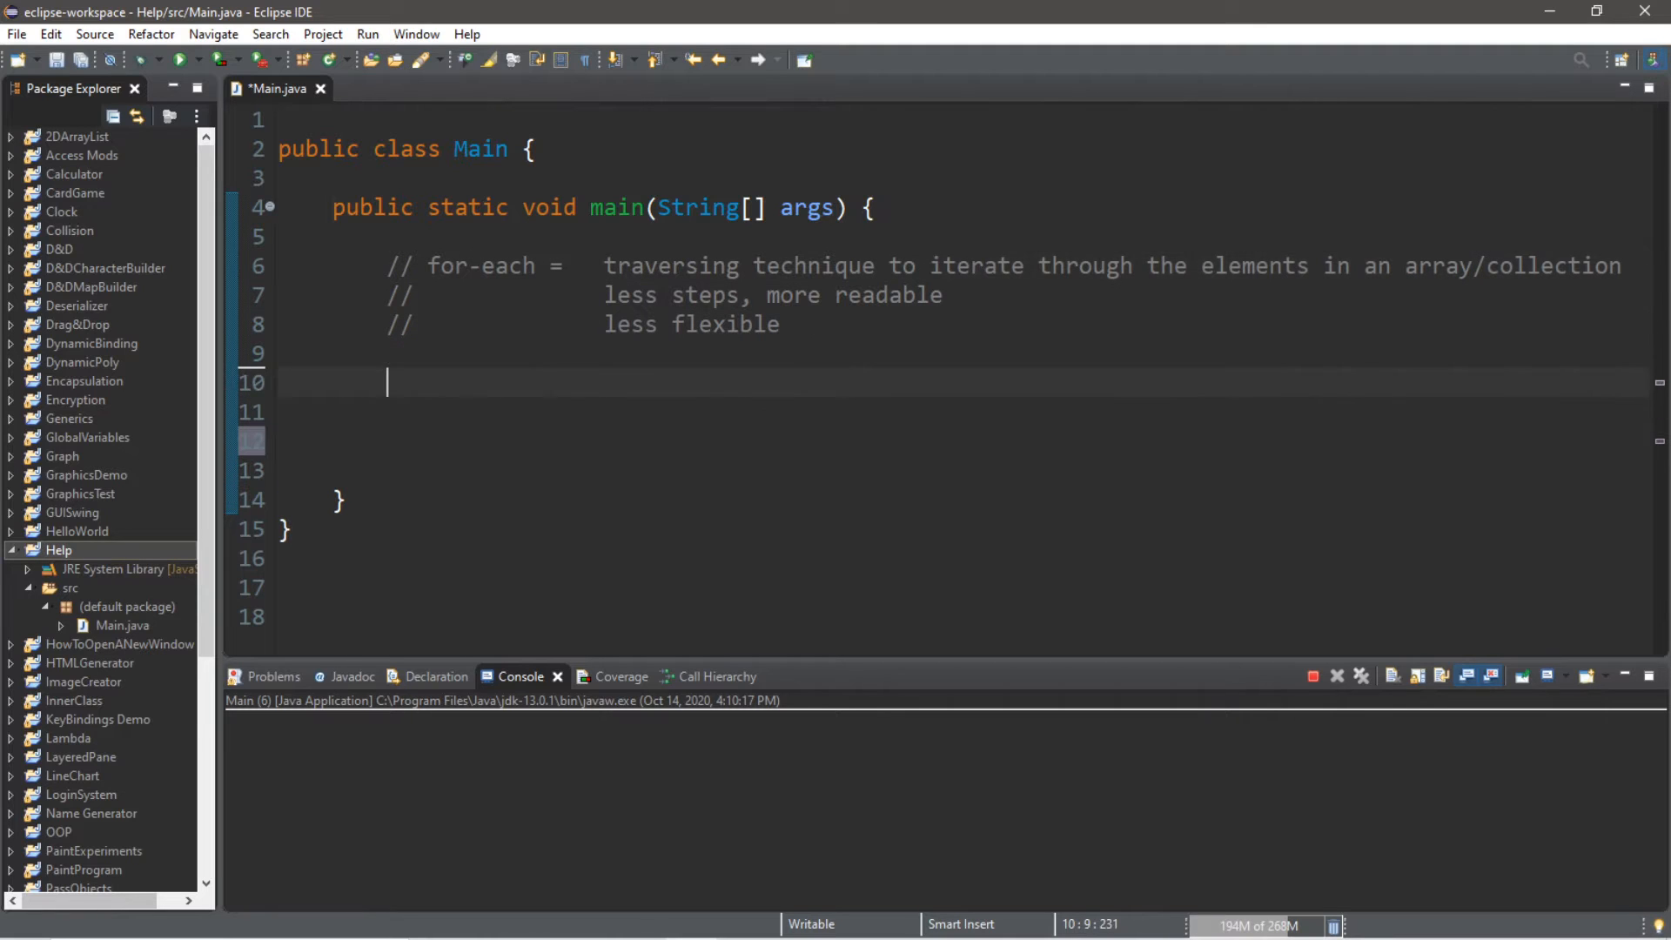
Declare String[] animals = {"cat","dog","rat","bird"}; on the blank line
text(String)
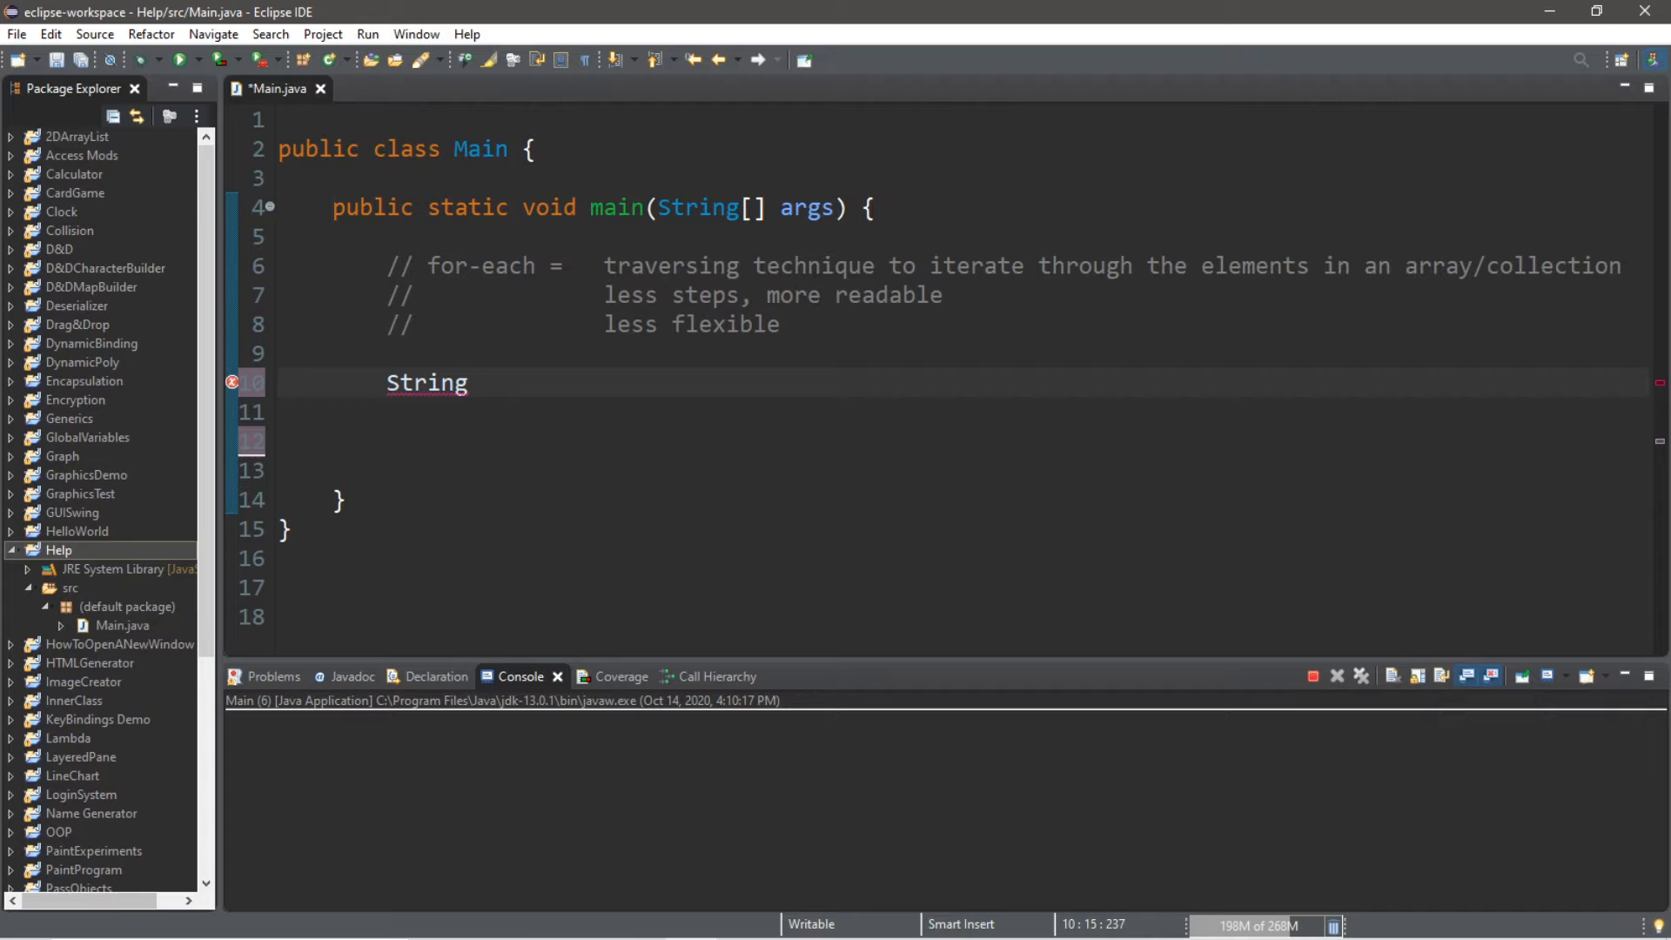
text([] a)
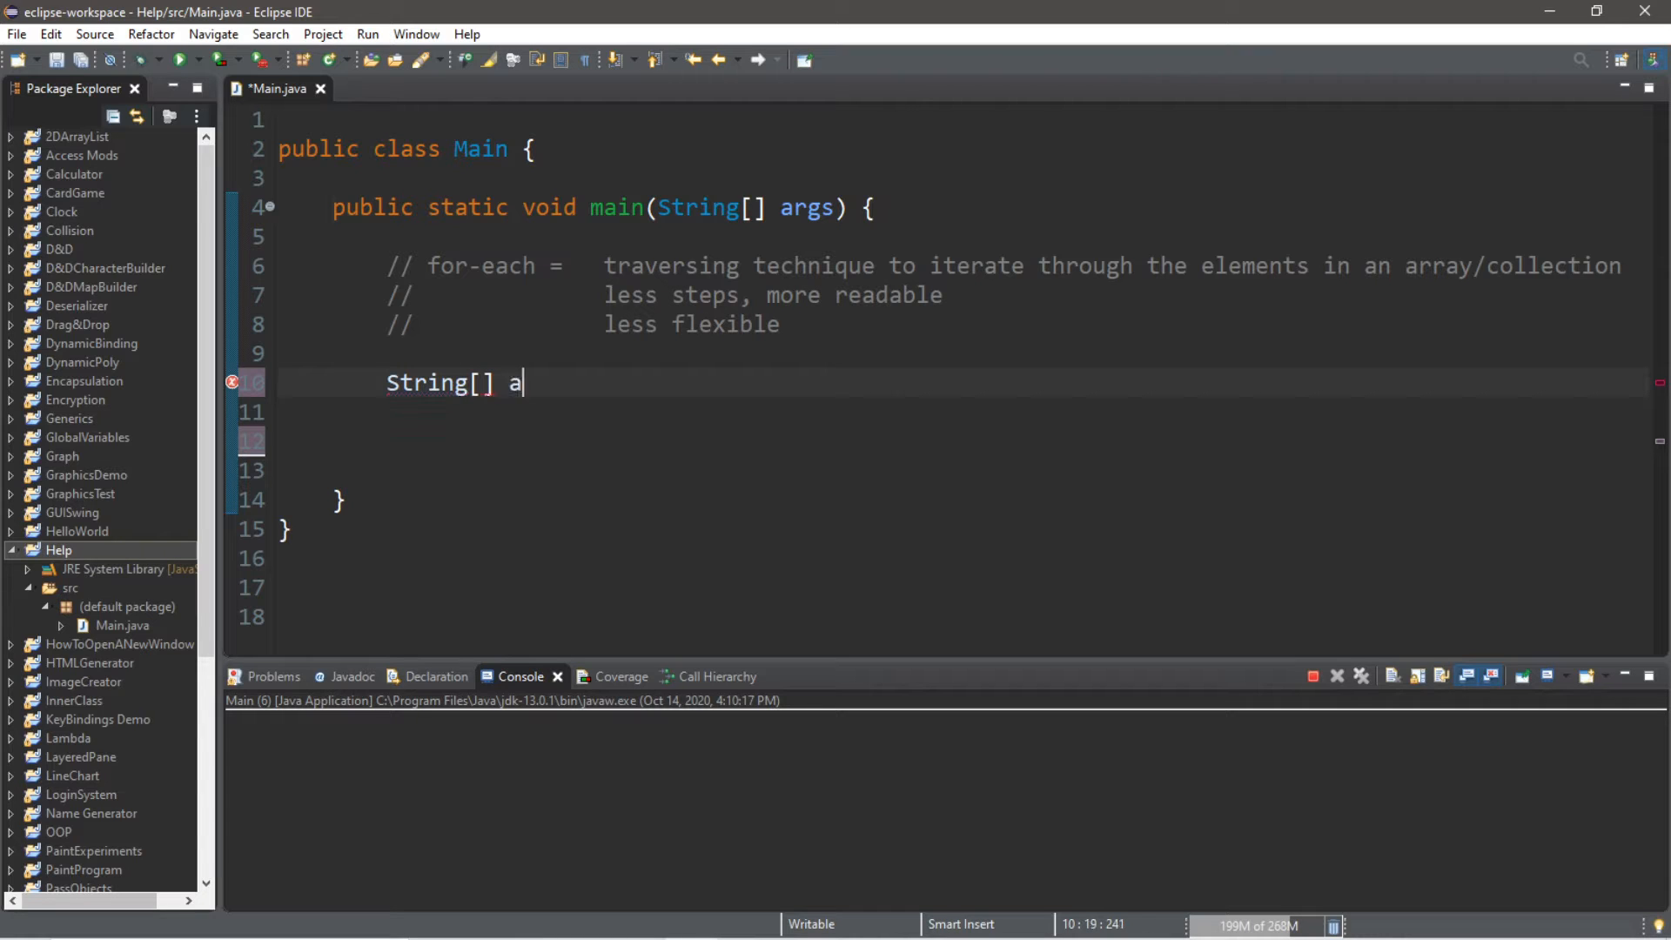
text(nimals = {)
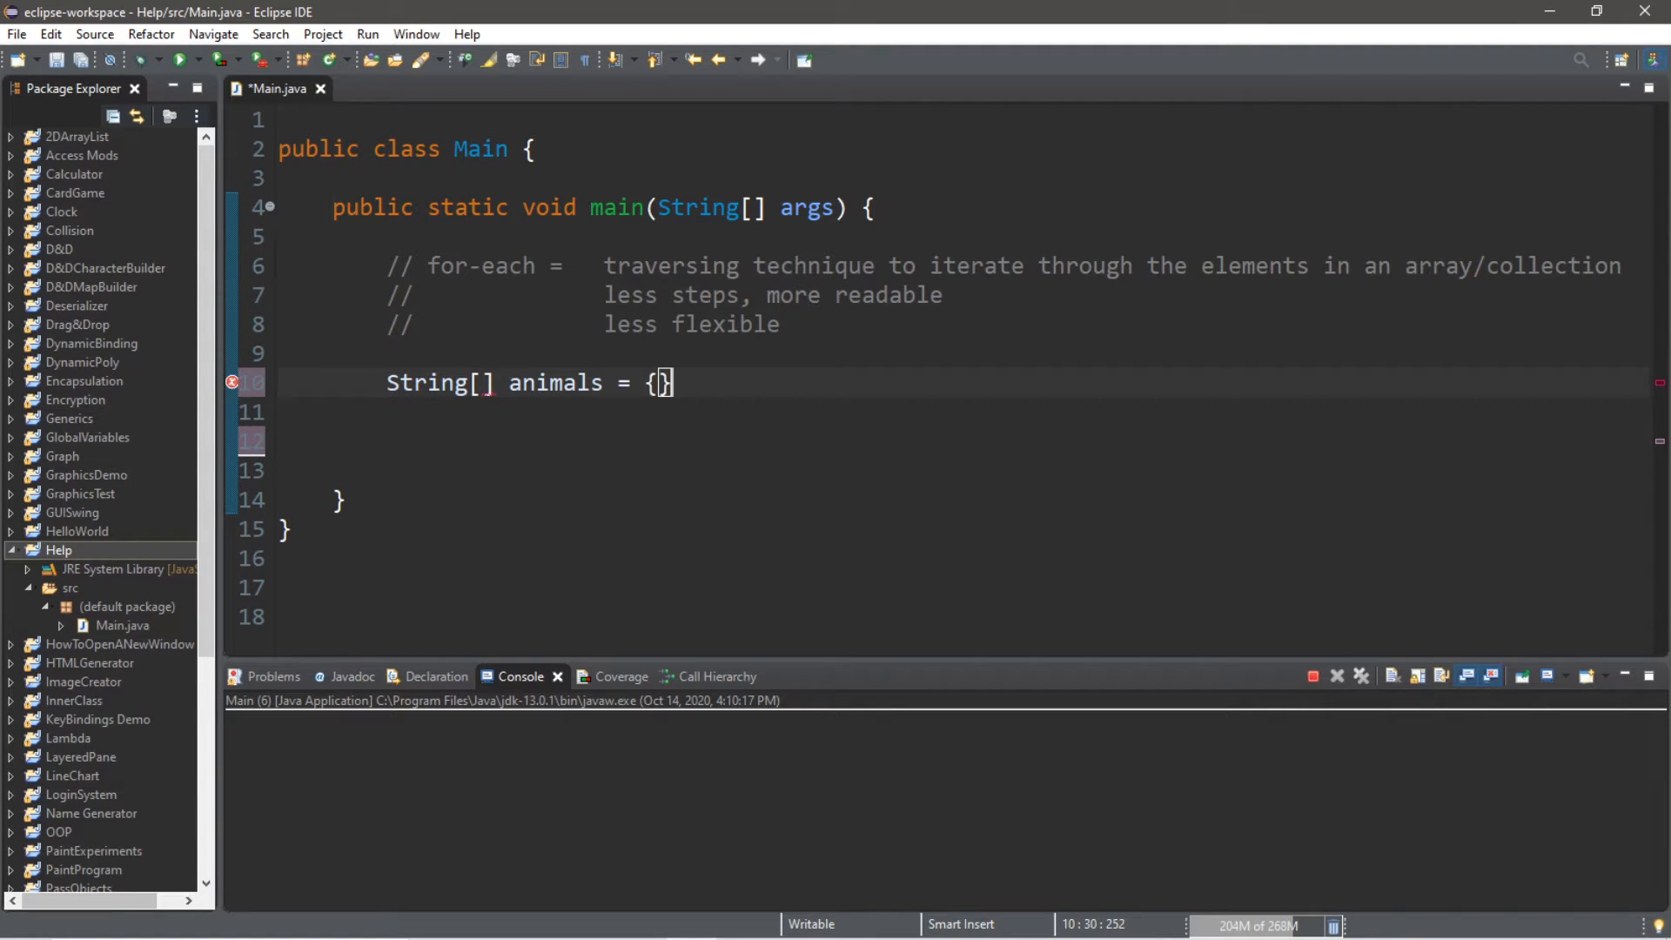
text(;)
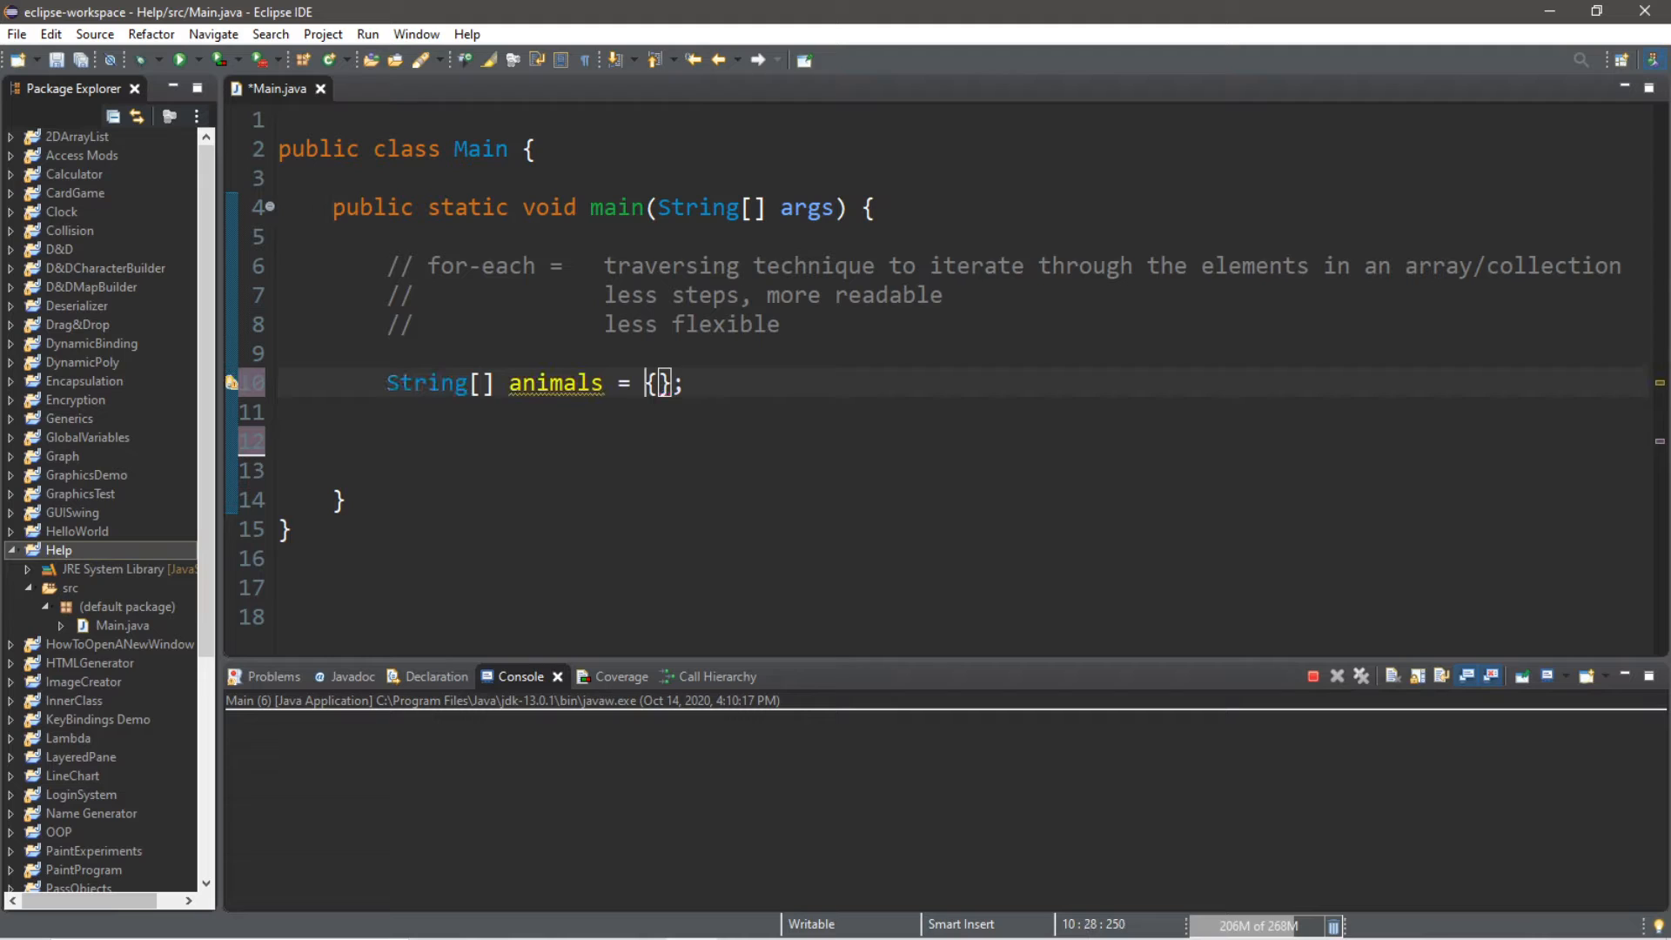
text("c)
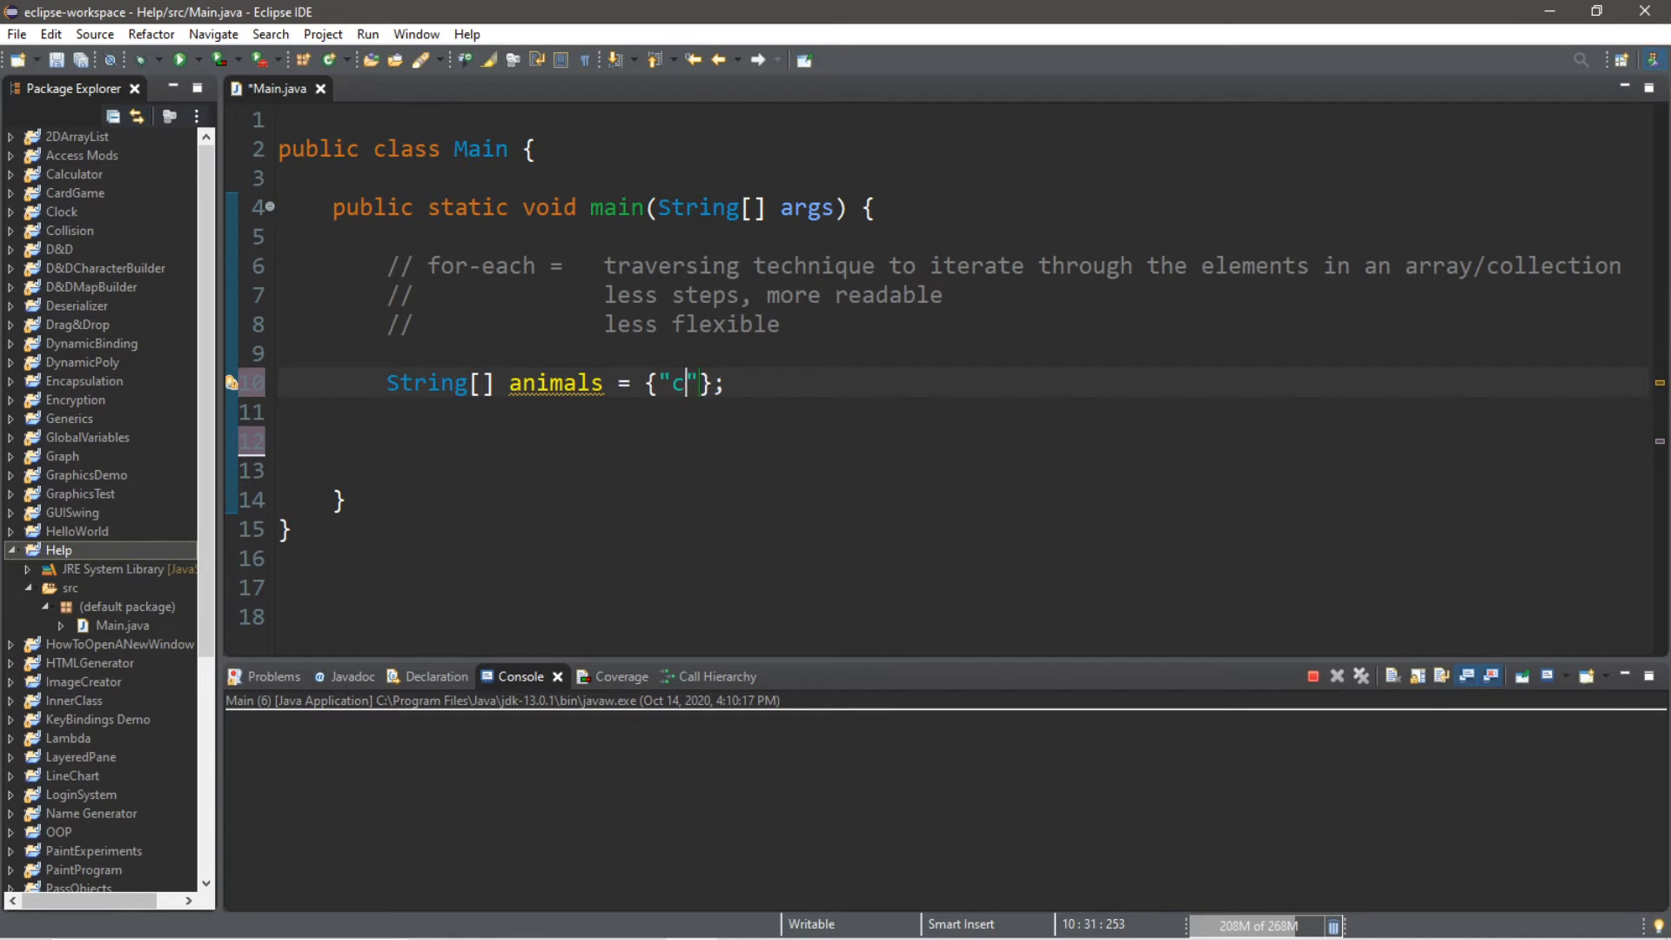
text(at","do)
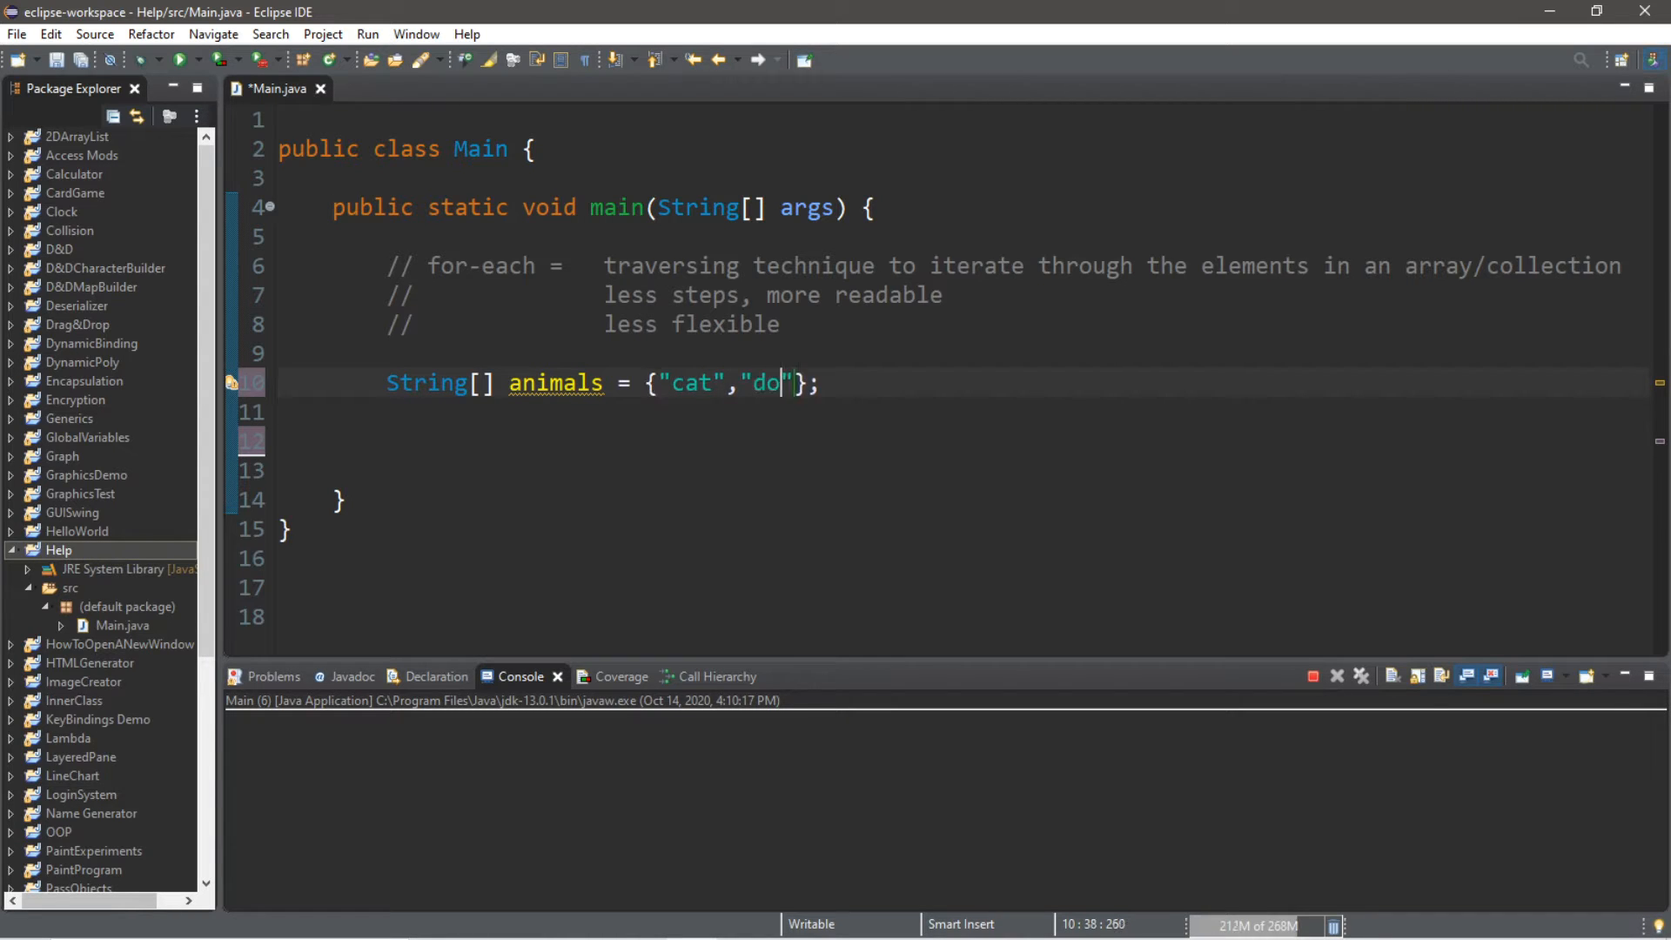
text(g","rat)
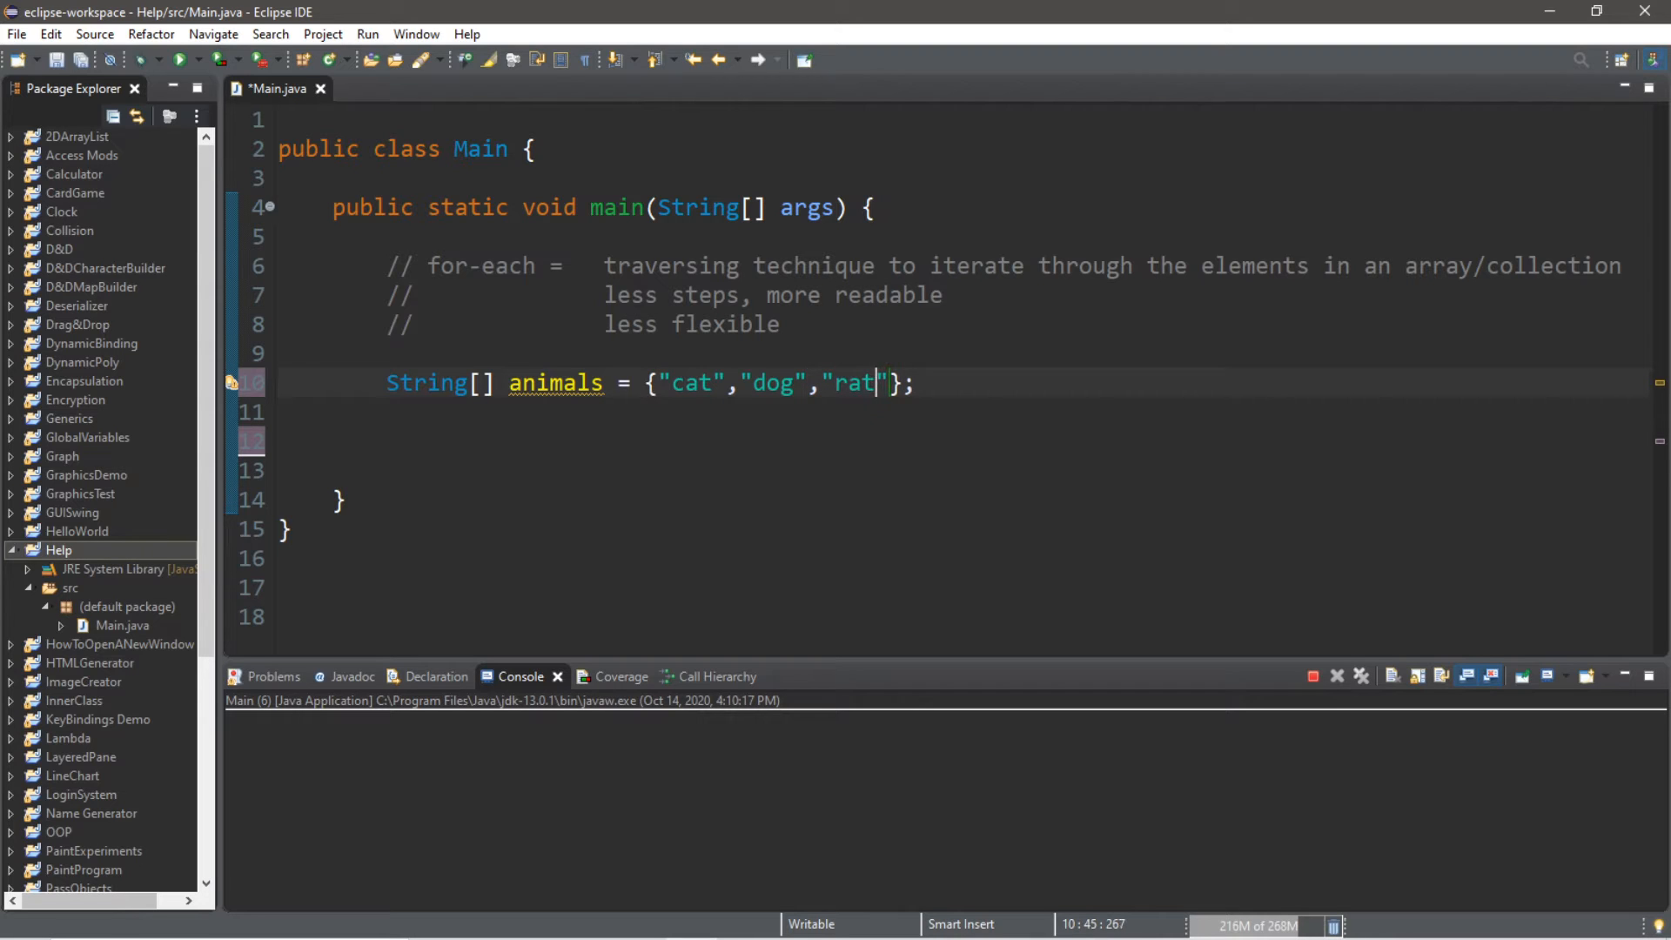
text(,"bird")
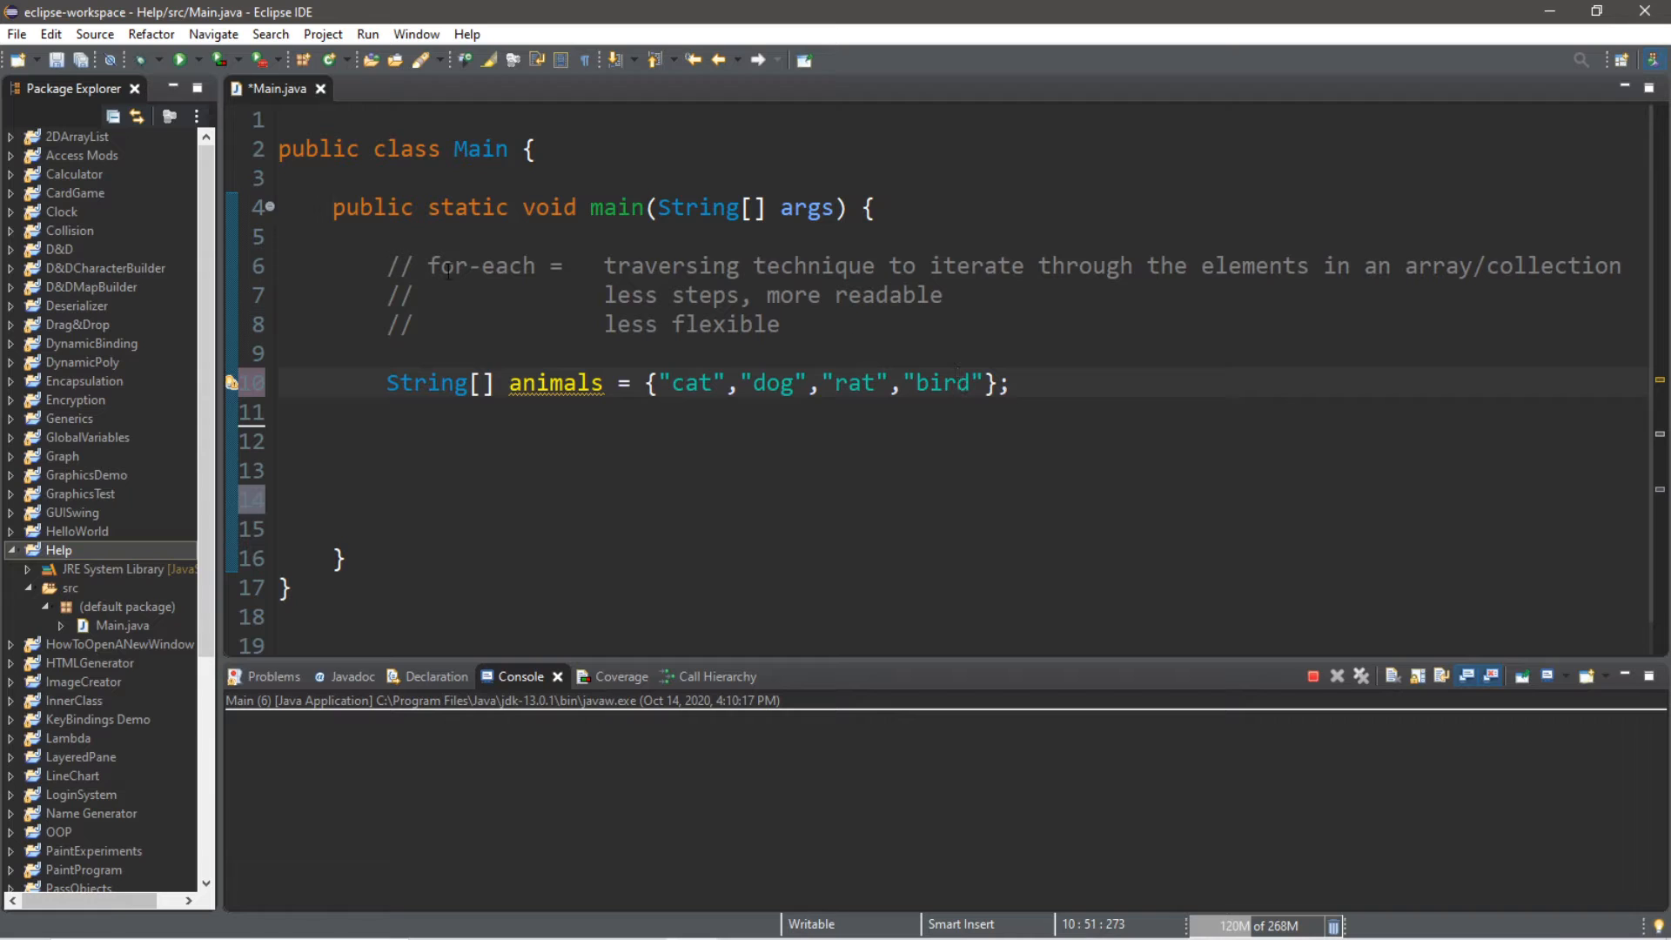
Write for() with an opening brace on line 12 so Eclipse closes the loop body
double_click(481, 265)
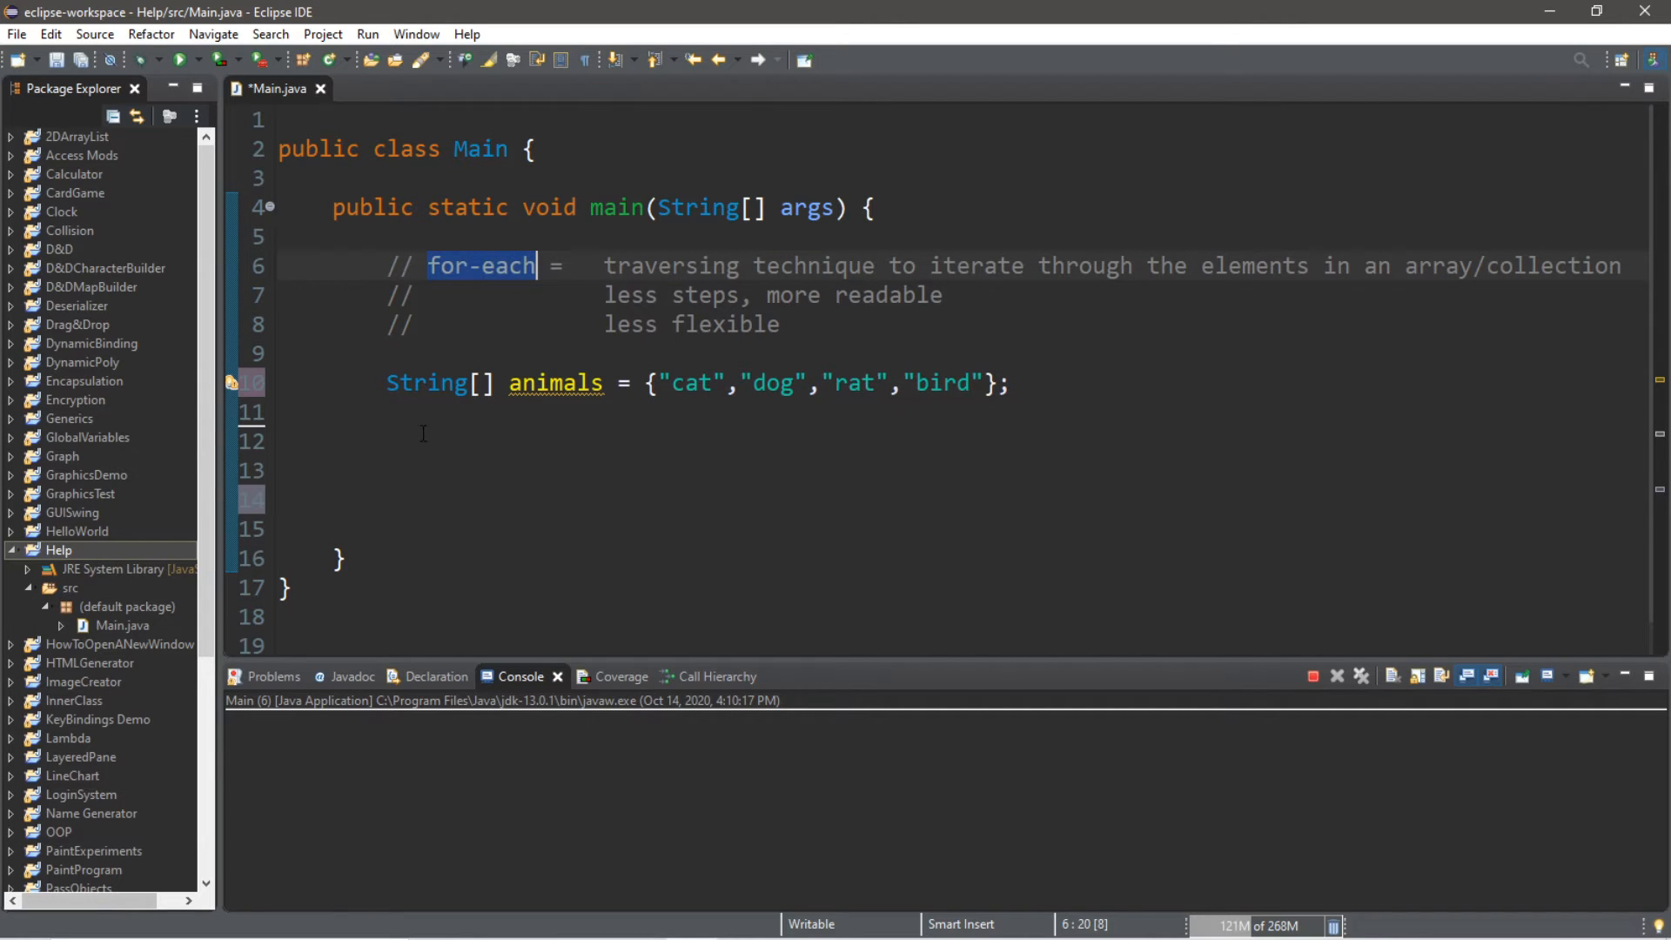
click(418, 441)
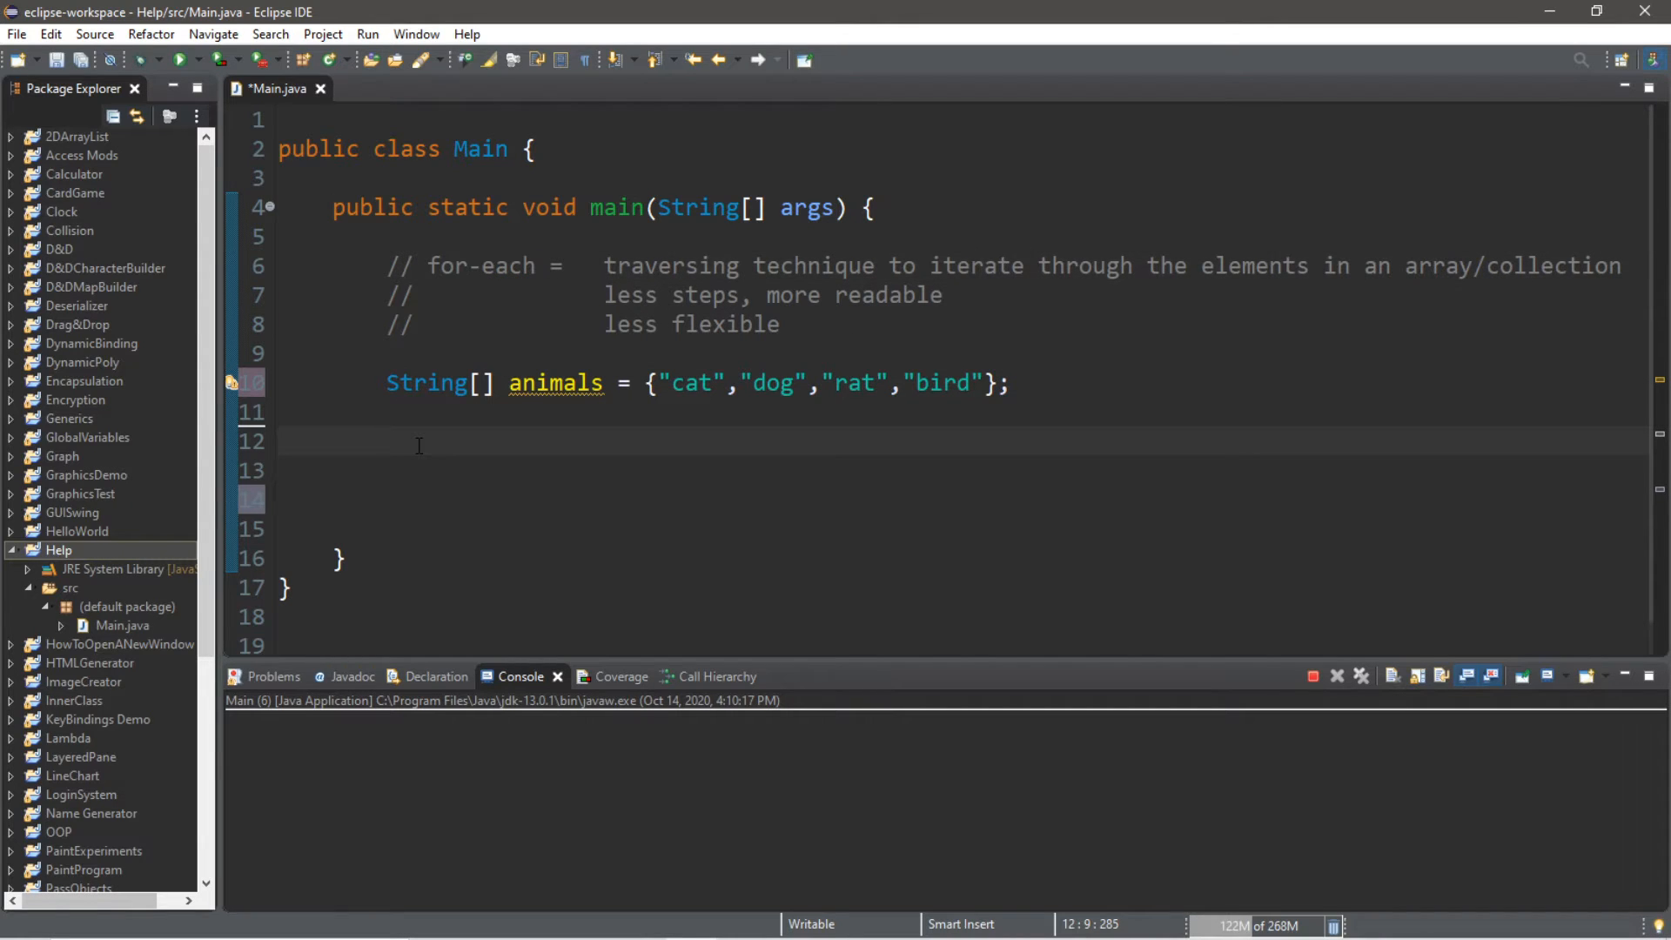
text(for()
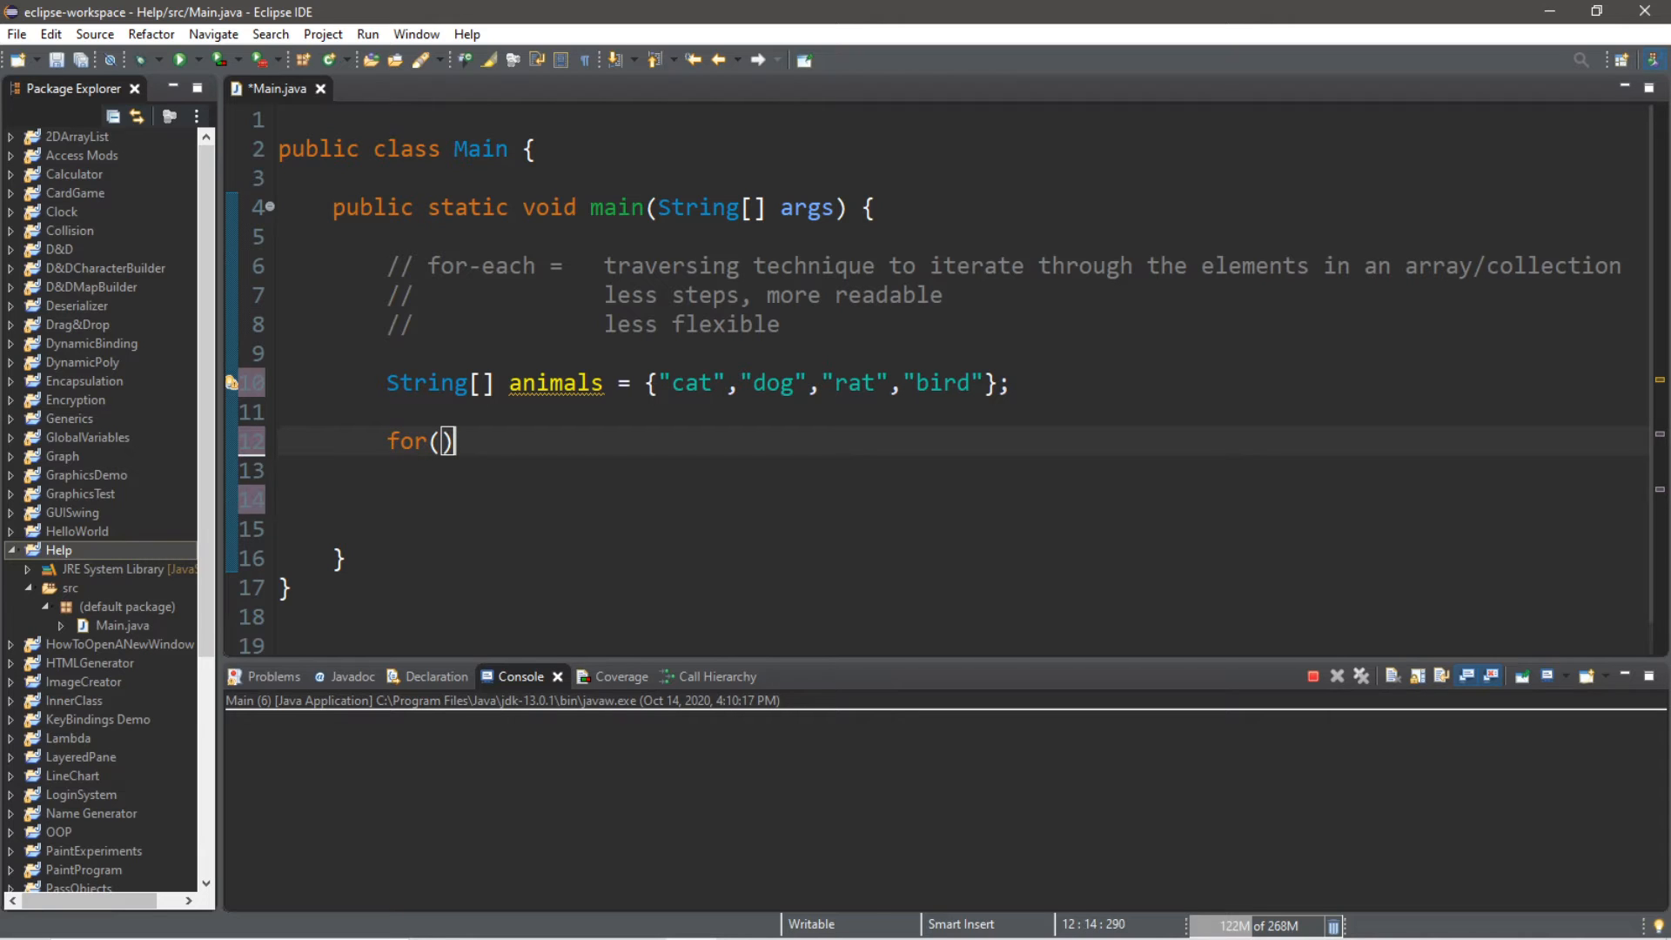
text({)
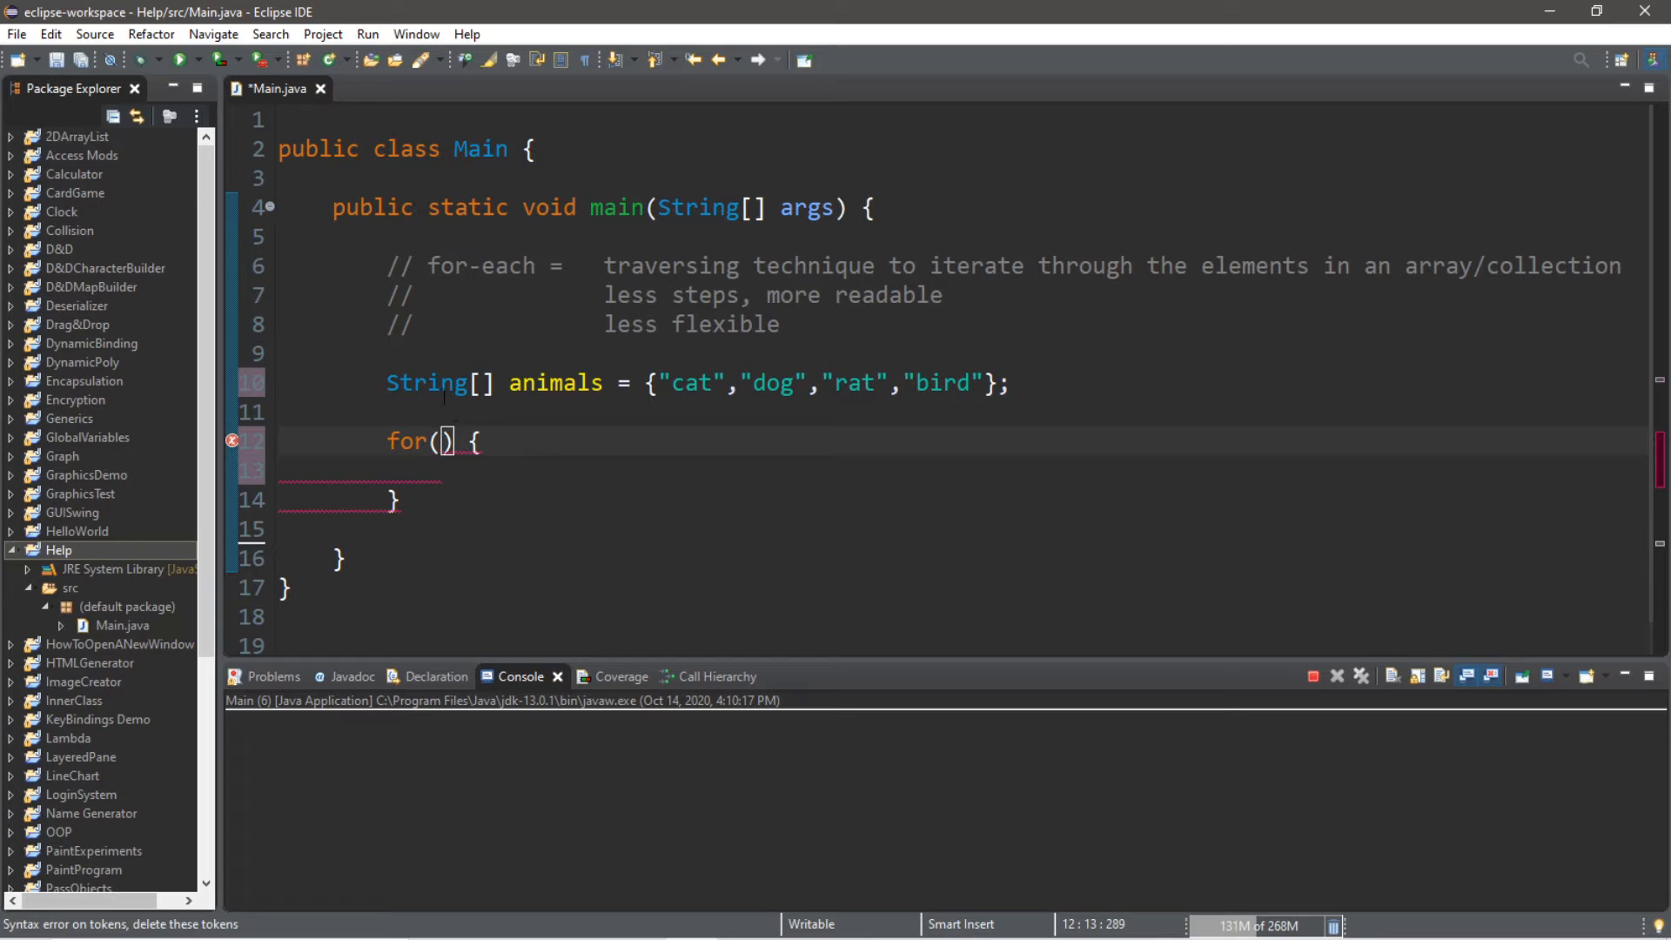
Note the array's String type and the word collection, then position inside the empty parentheses
double_click(426, 383)
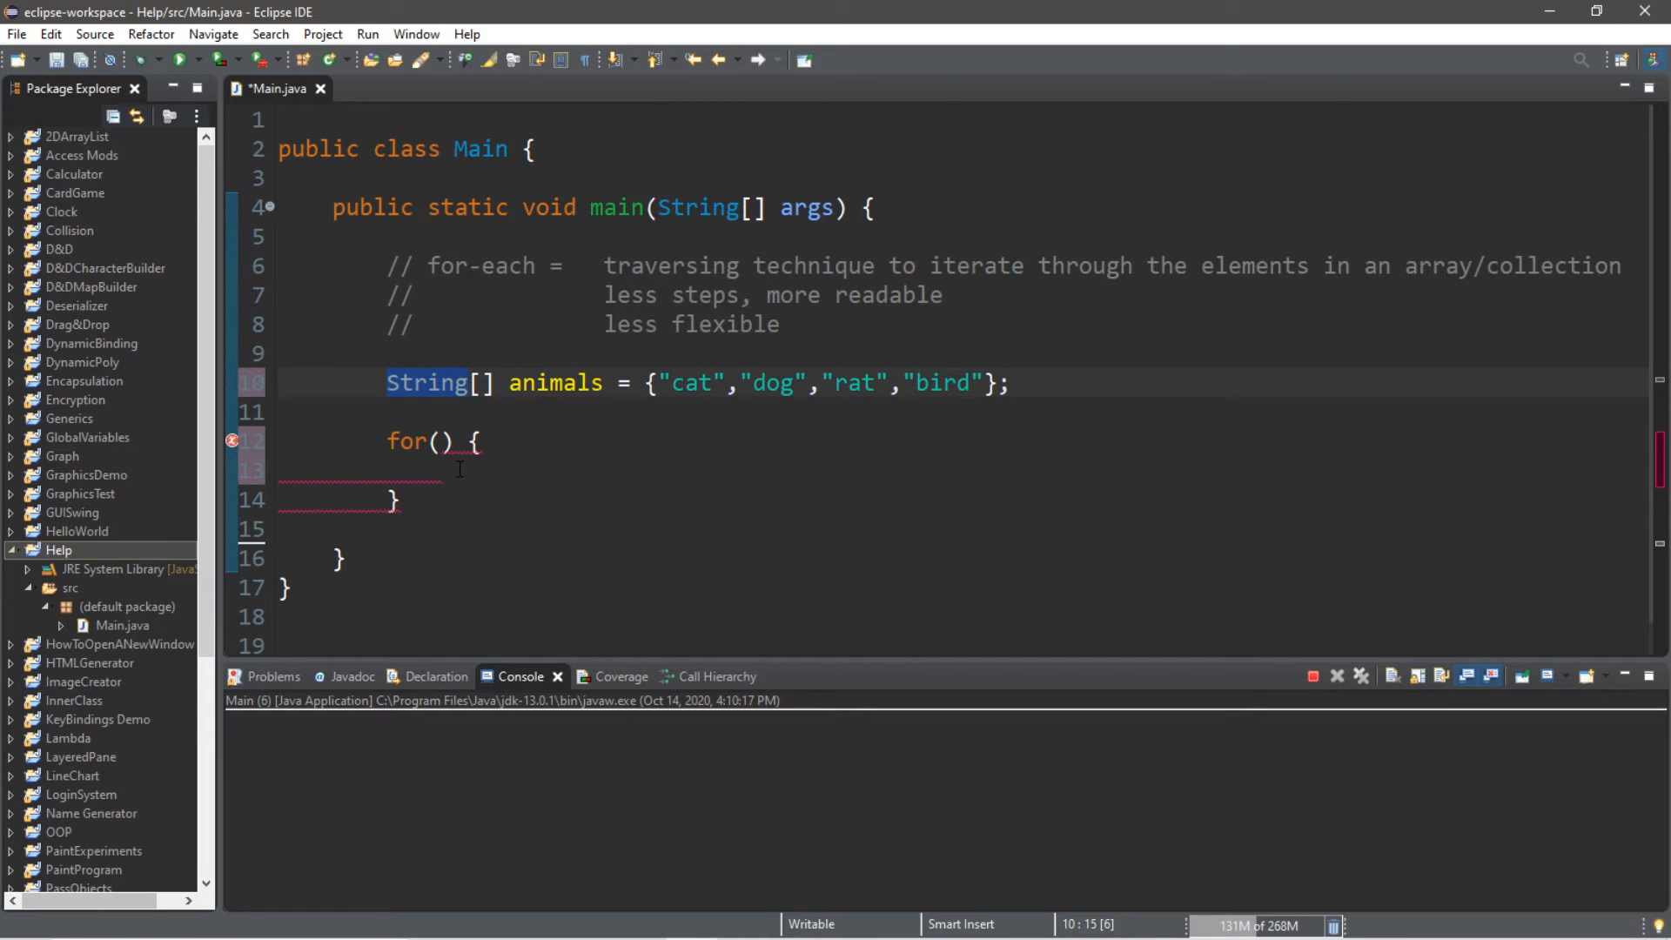
double_click(1551, 265)
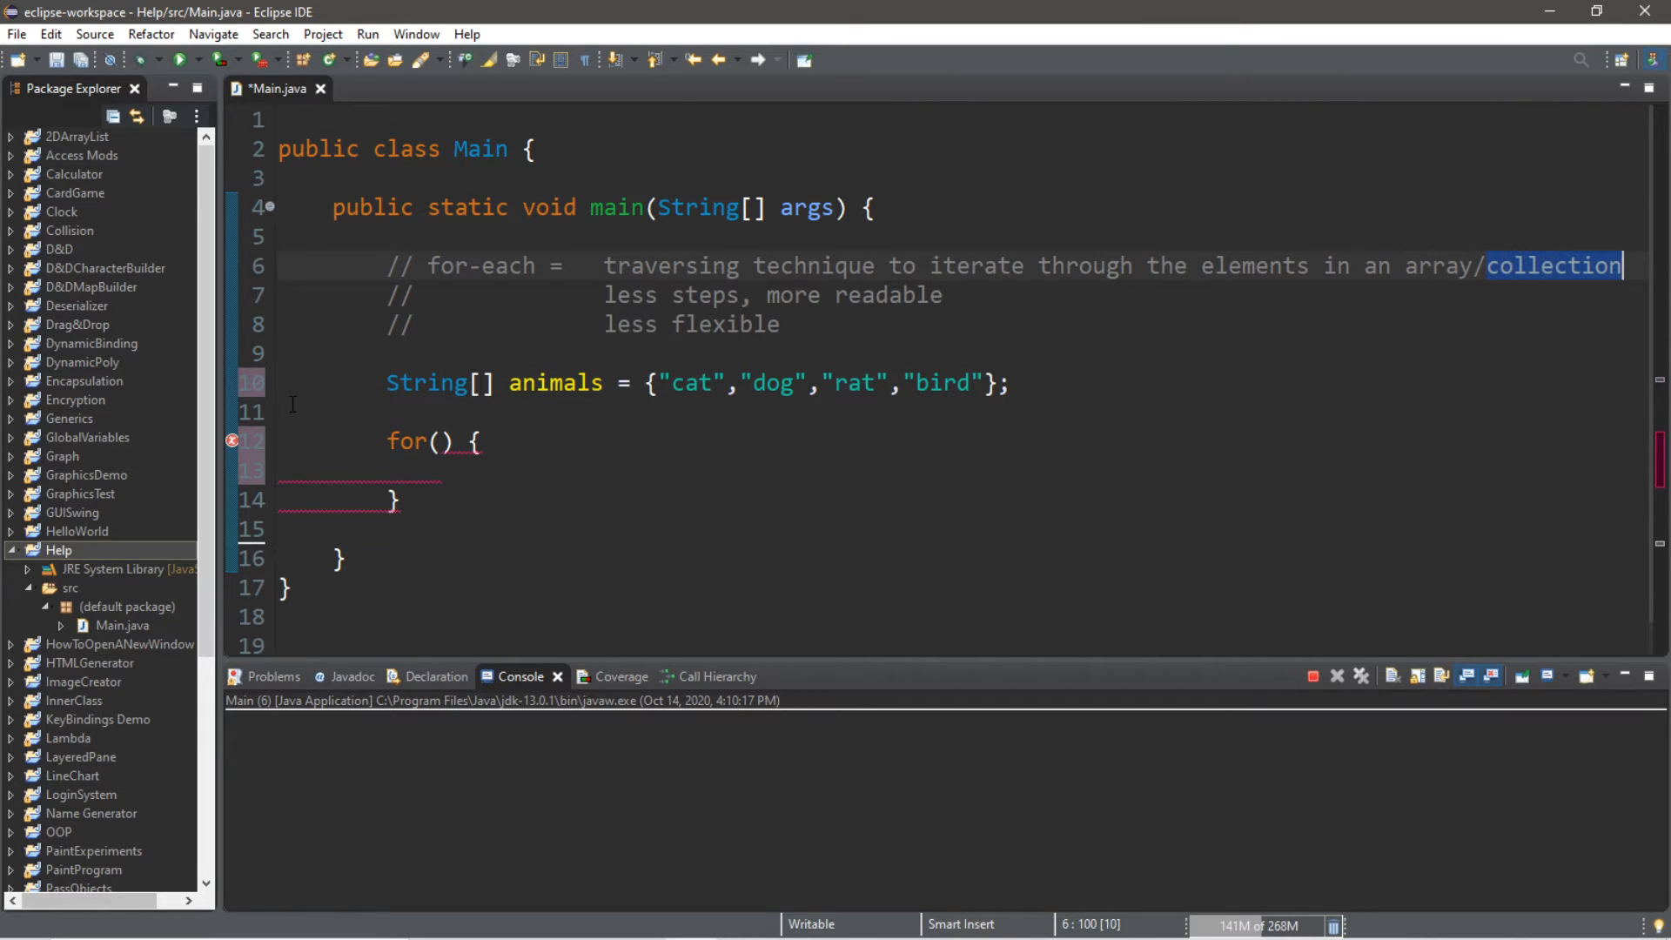
click(444, 440)
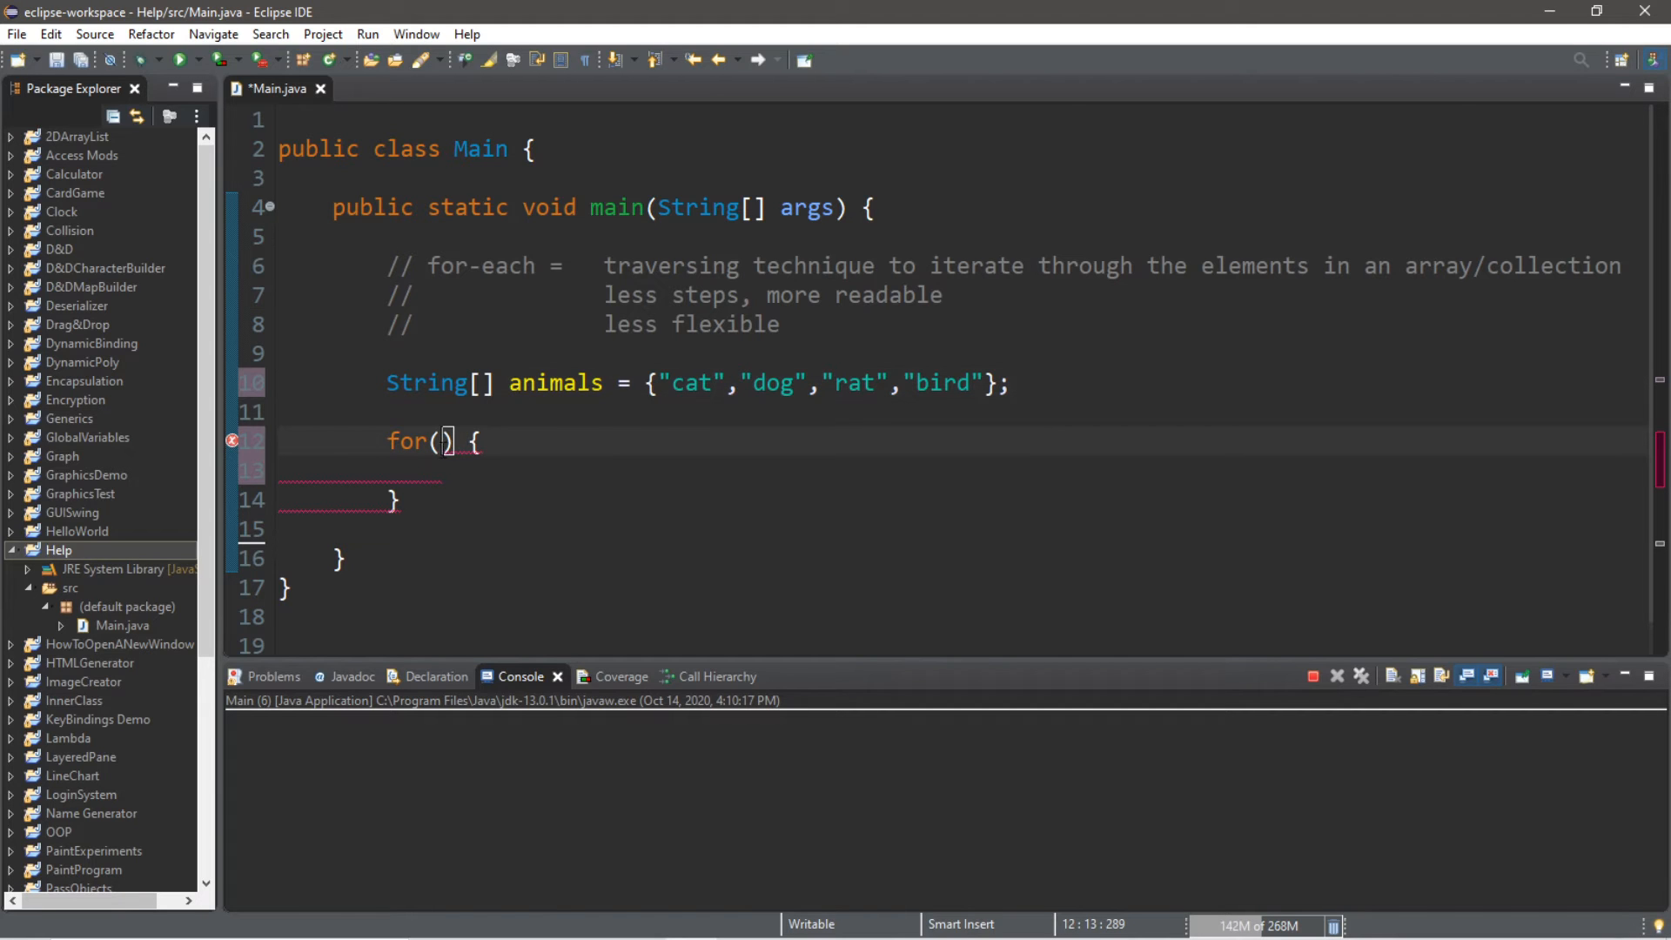
Fill the header as for(String i : animals) and begin a print statement in the body
text(String)
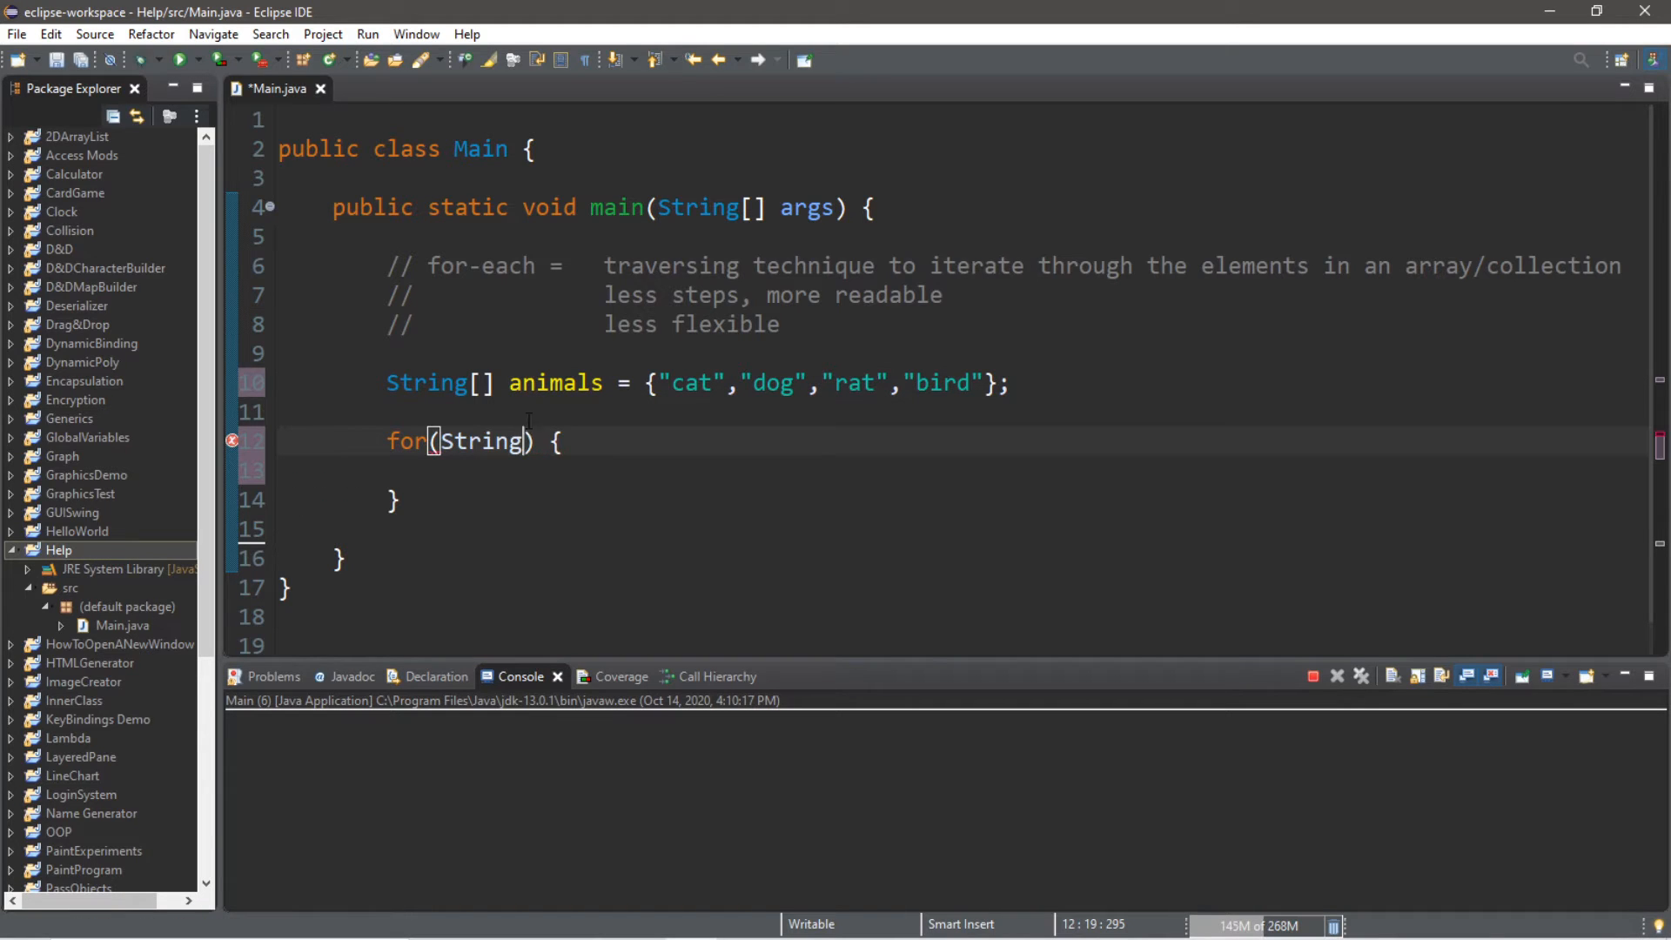
mouse_move(613, 383)
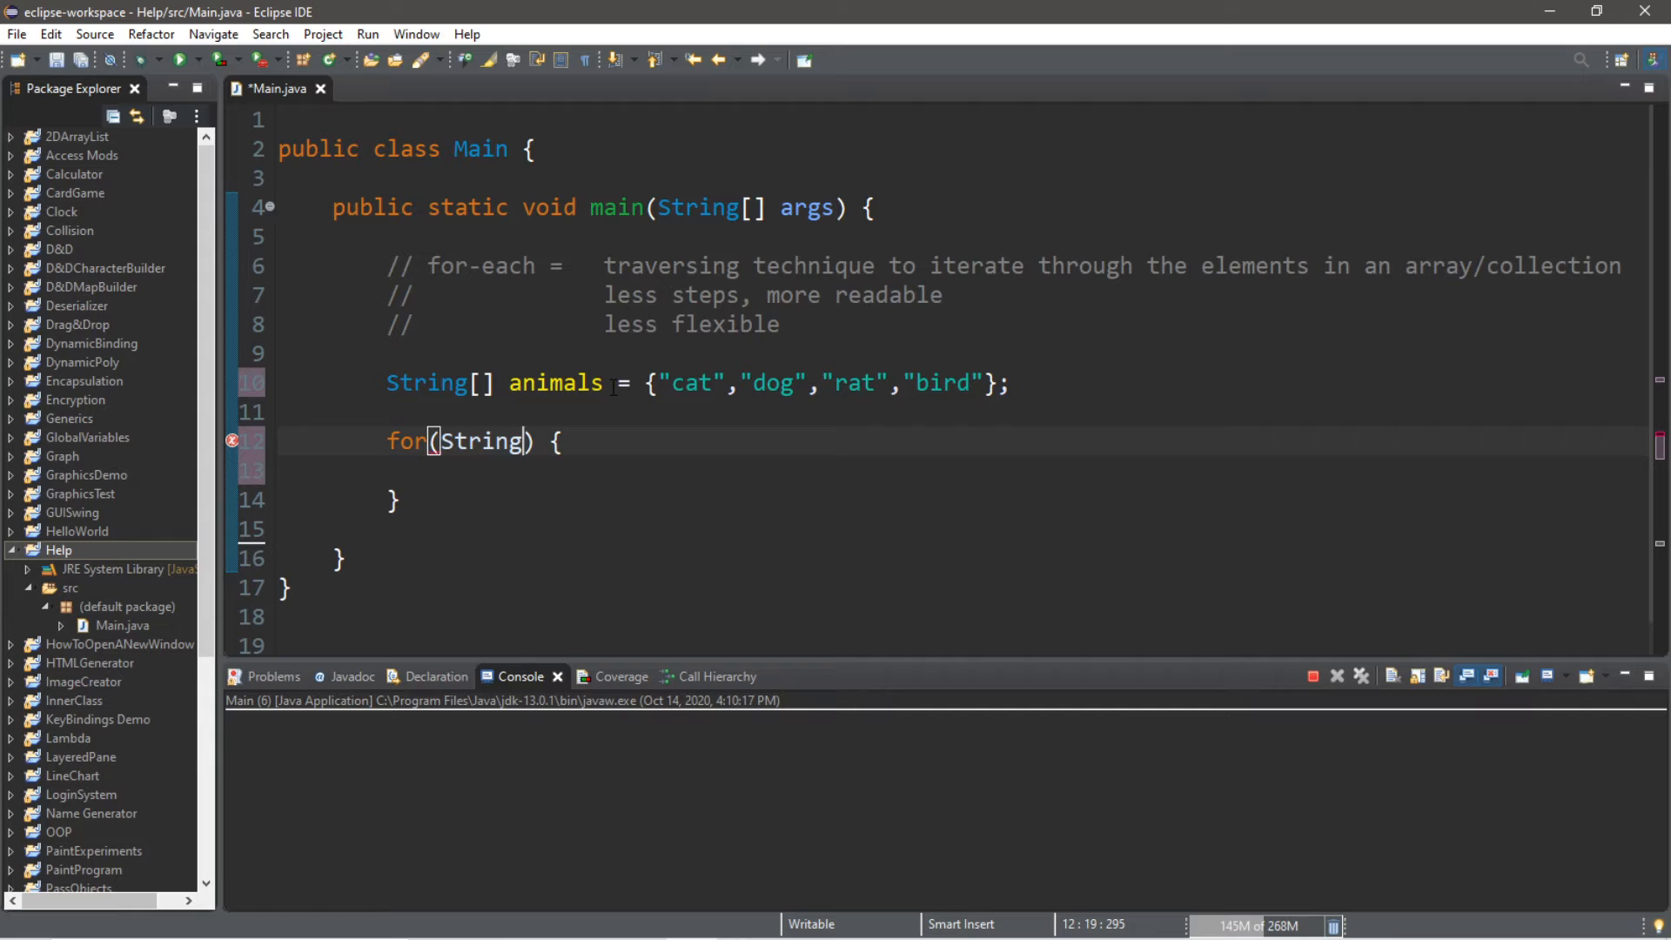
text(i :)
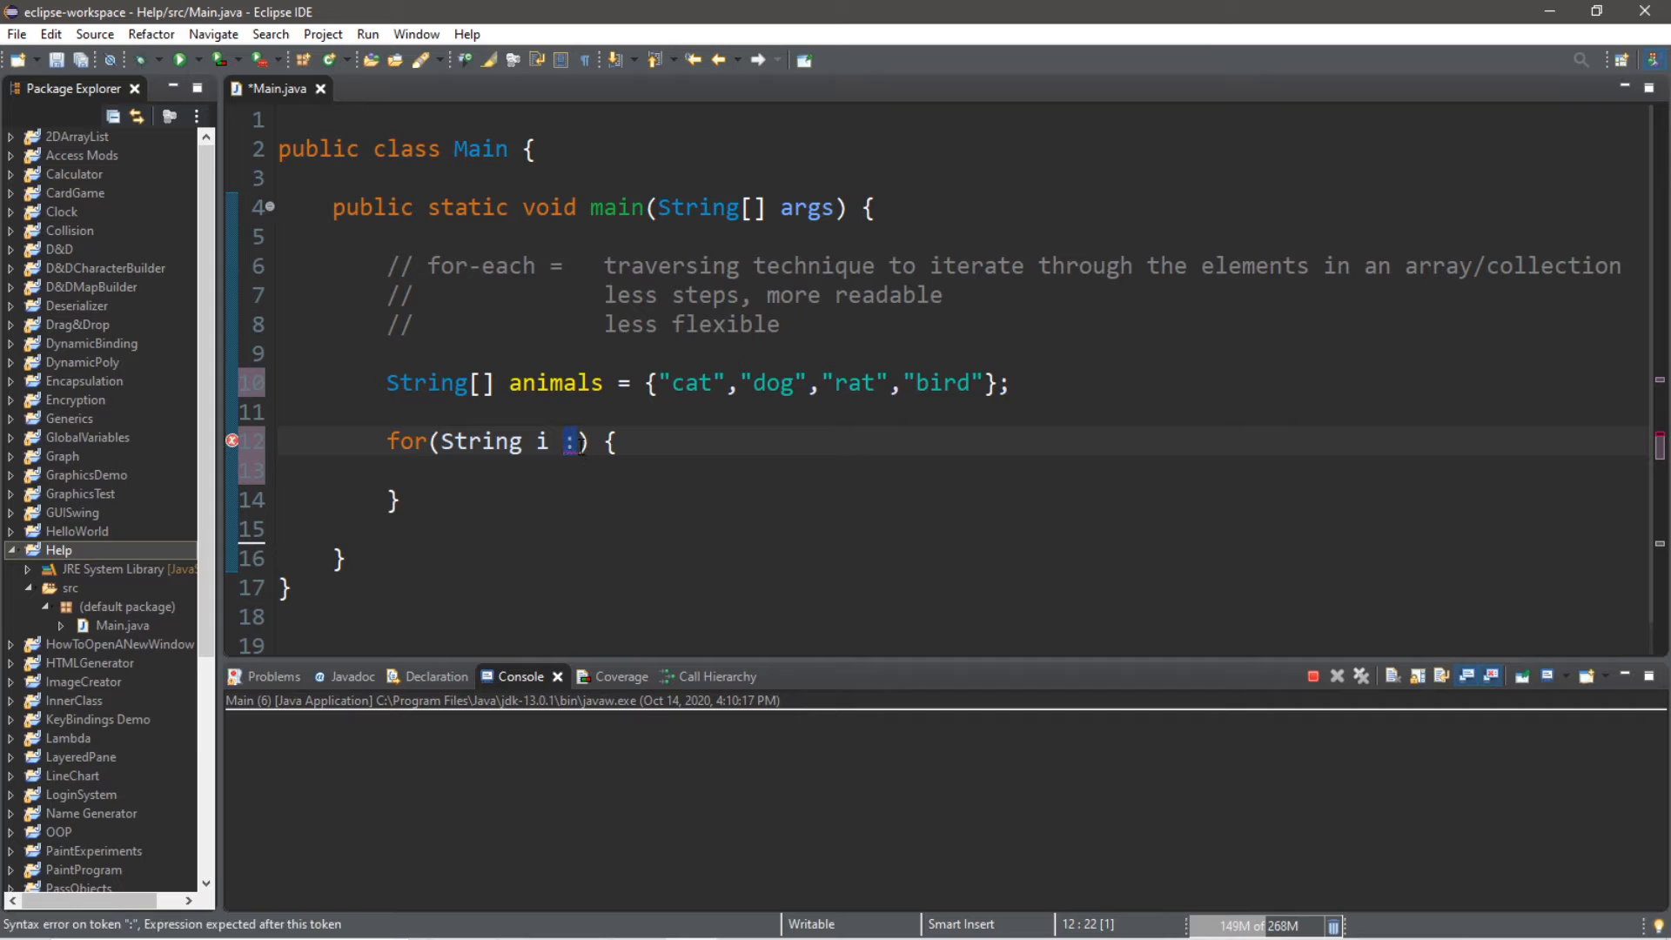
double_click(477, 440)
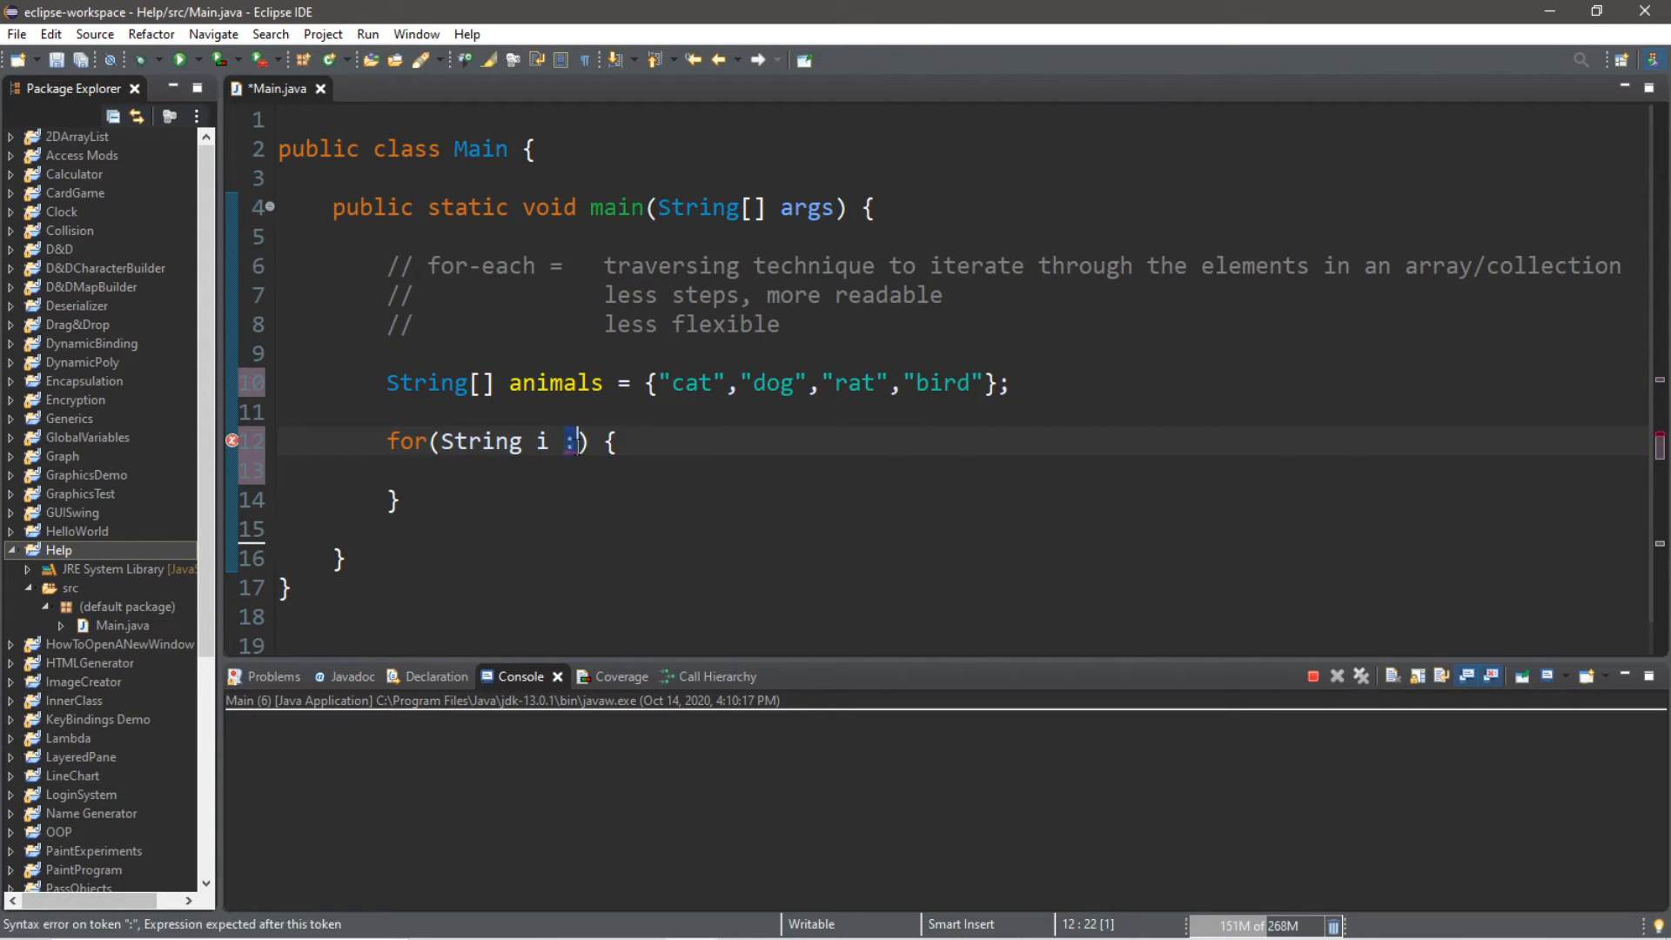
text(animals)
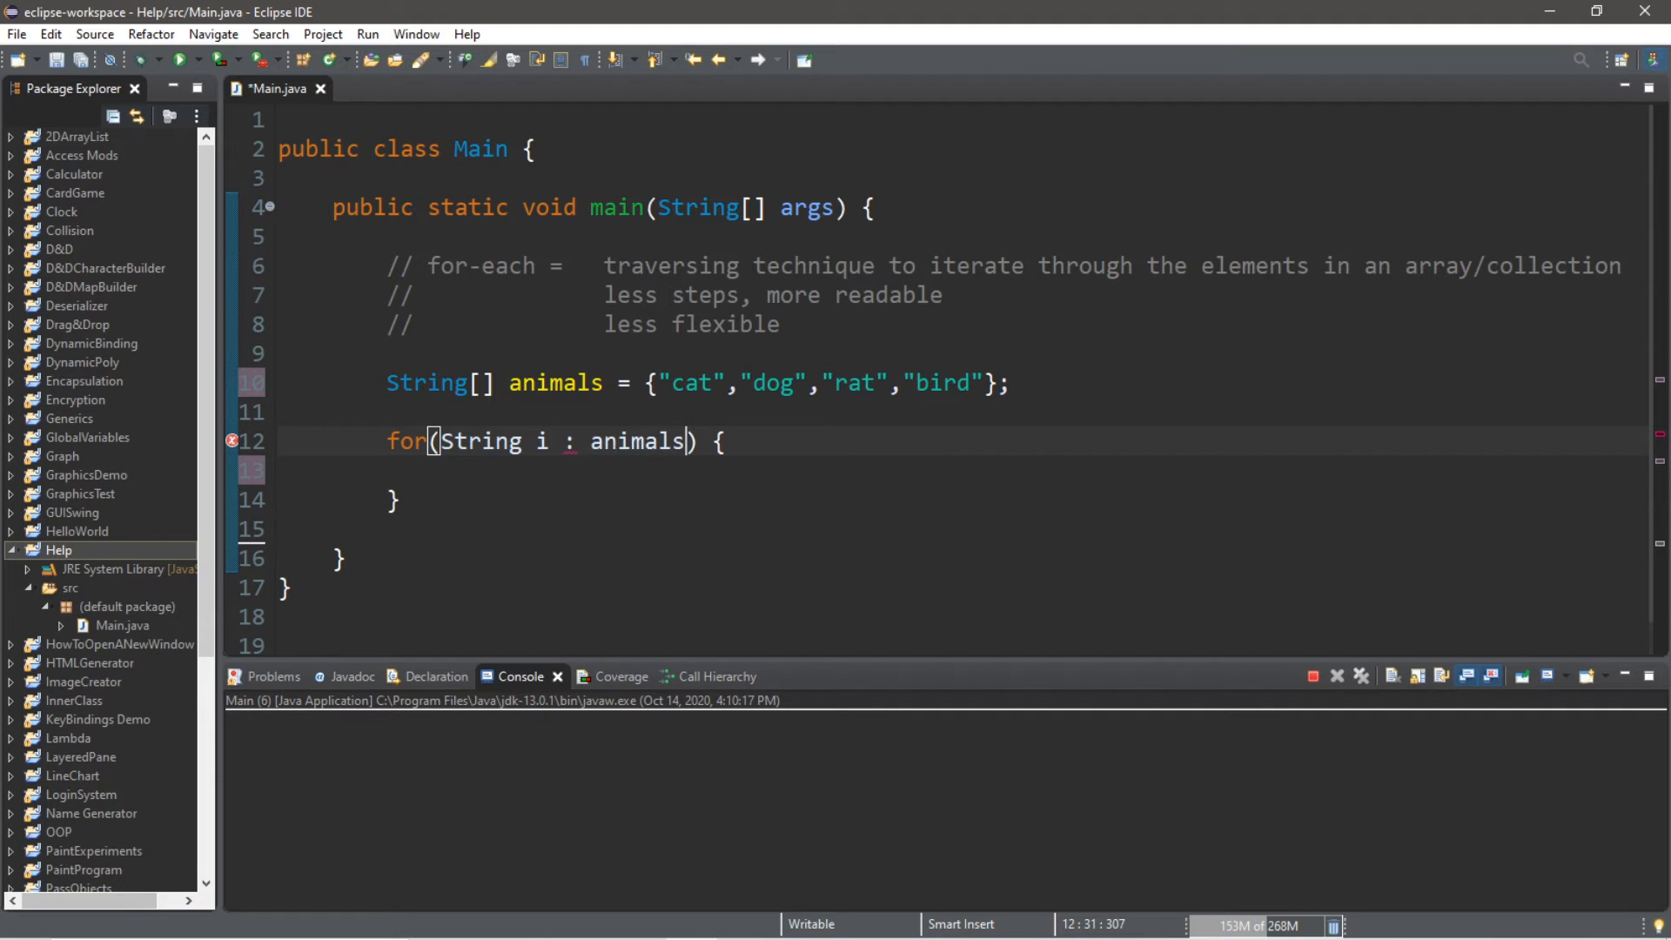
double_click(637, 441)
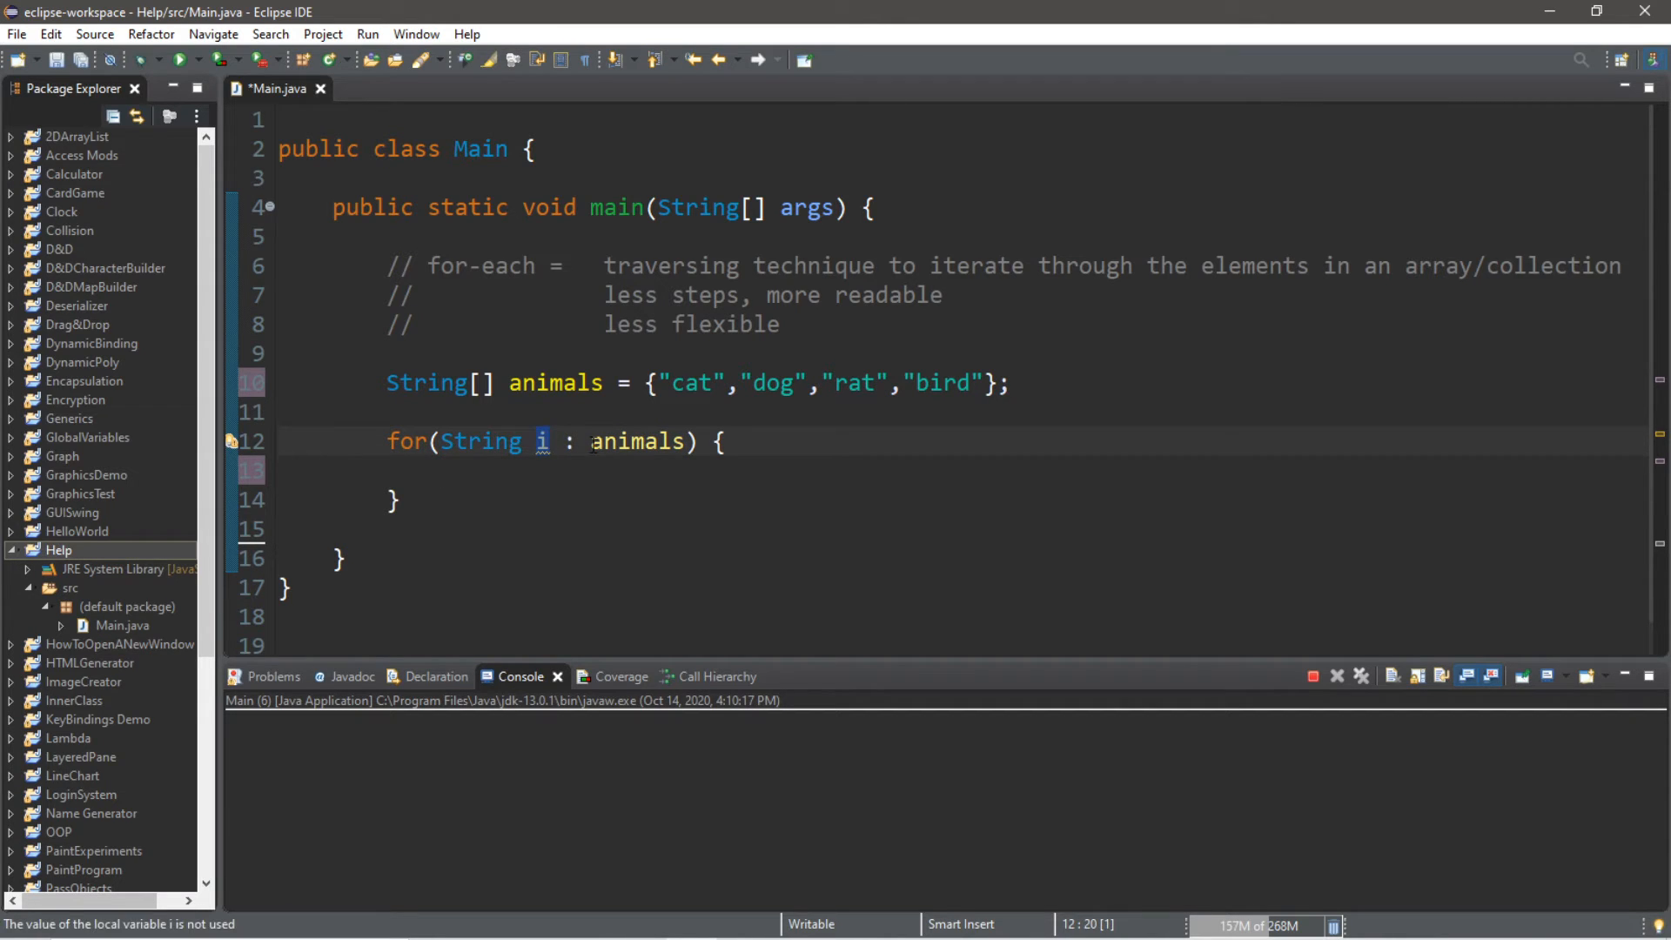
text(sys)
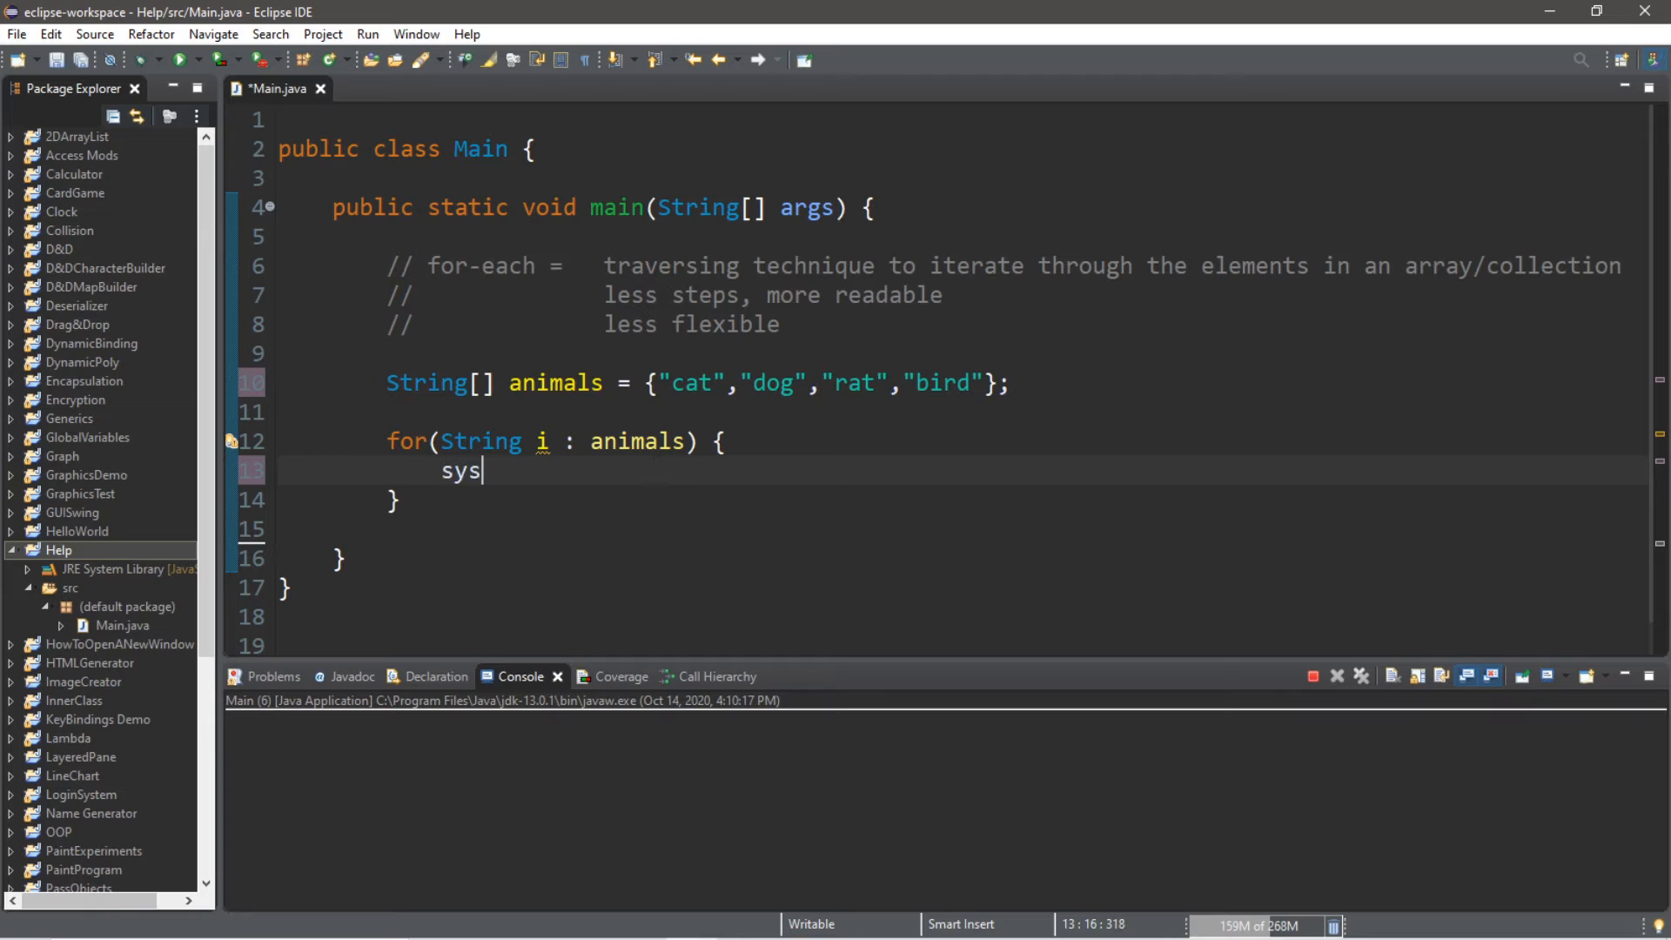
Print i with System.out.println, run to list cat, dog, rat, bird, then comment out the array line
text(out.println();)
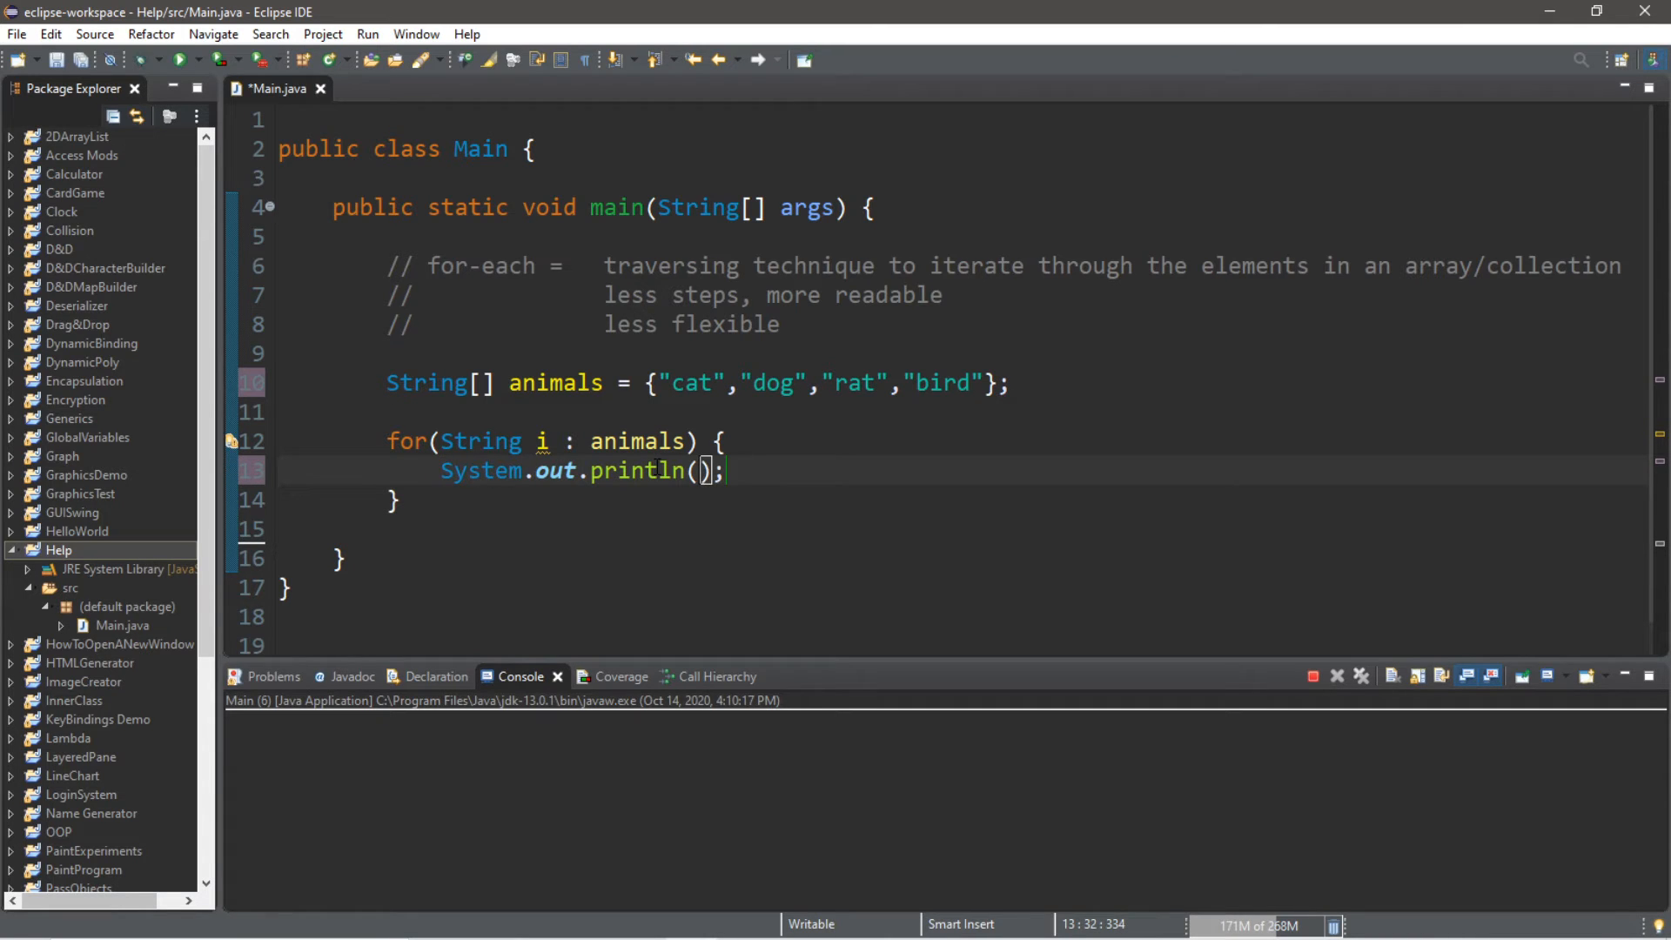
text(i)
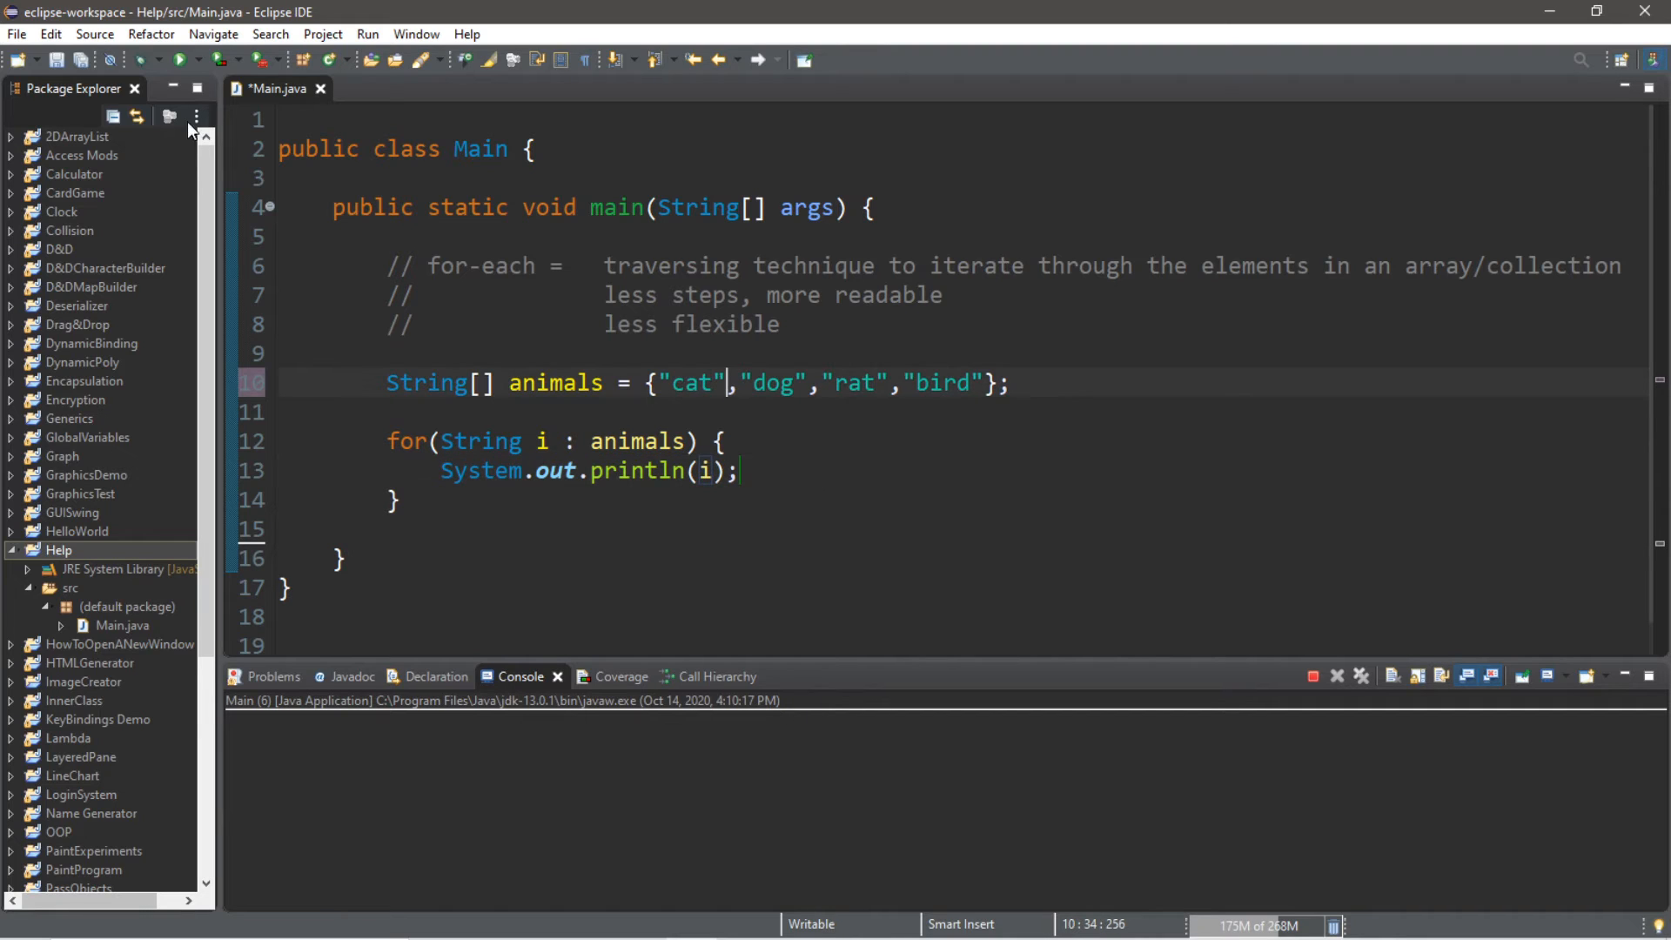
click(179, 59)
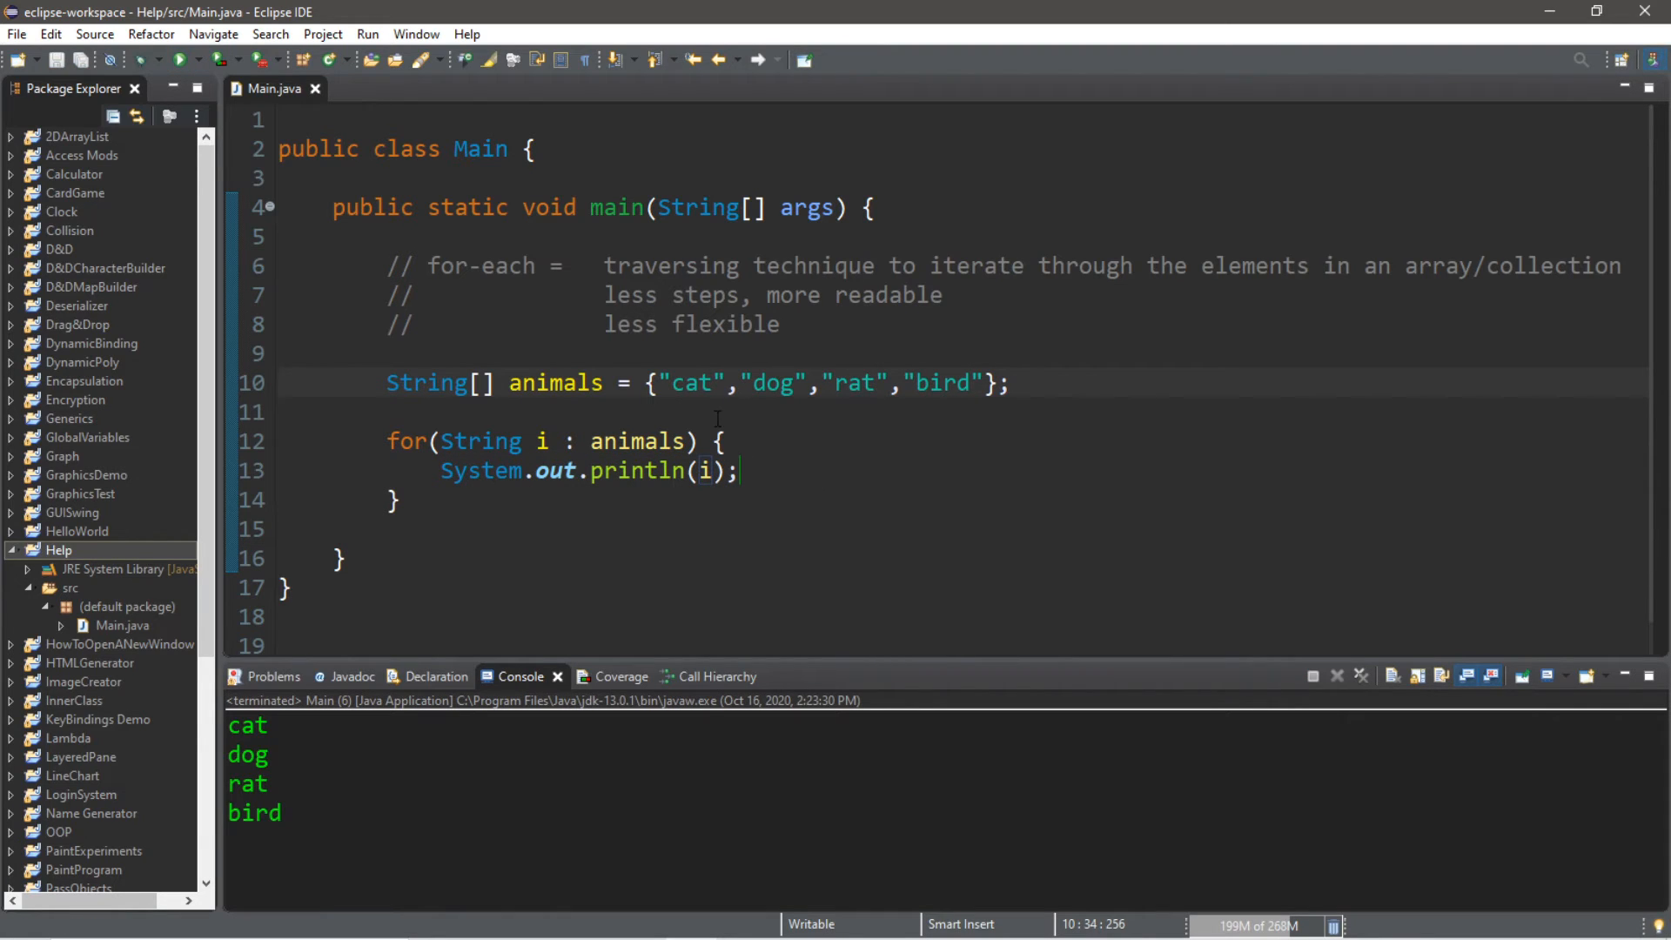
double_click(247, 724)
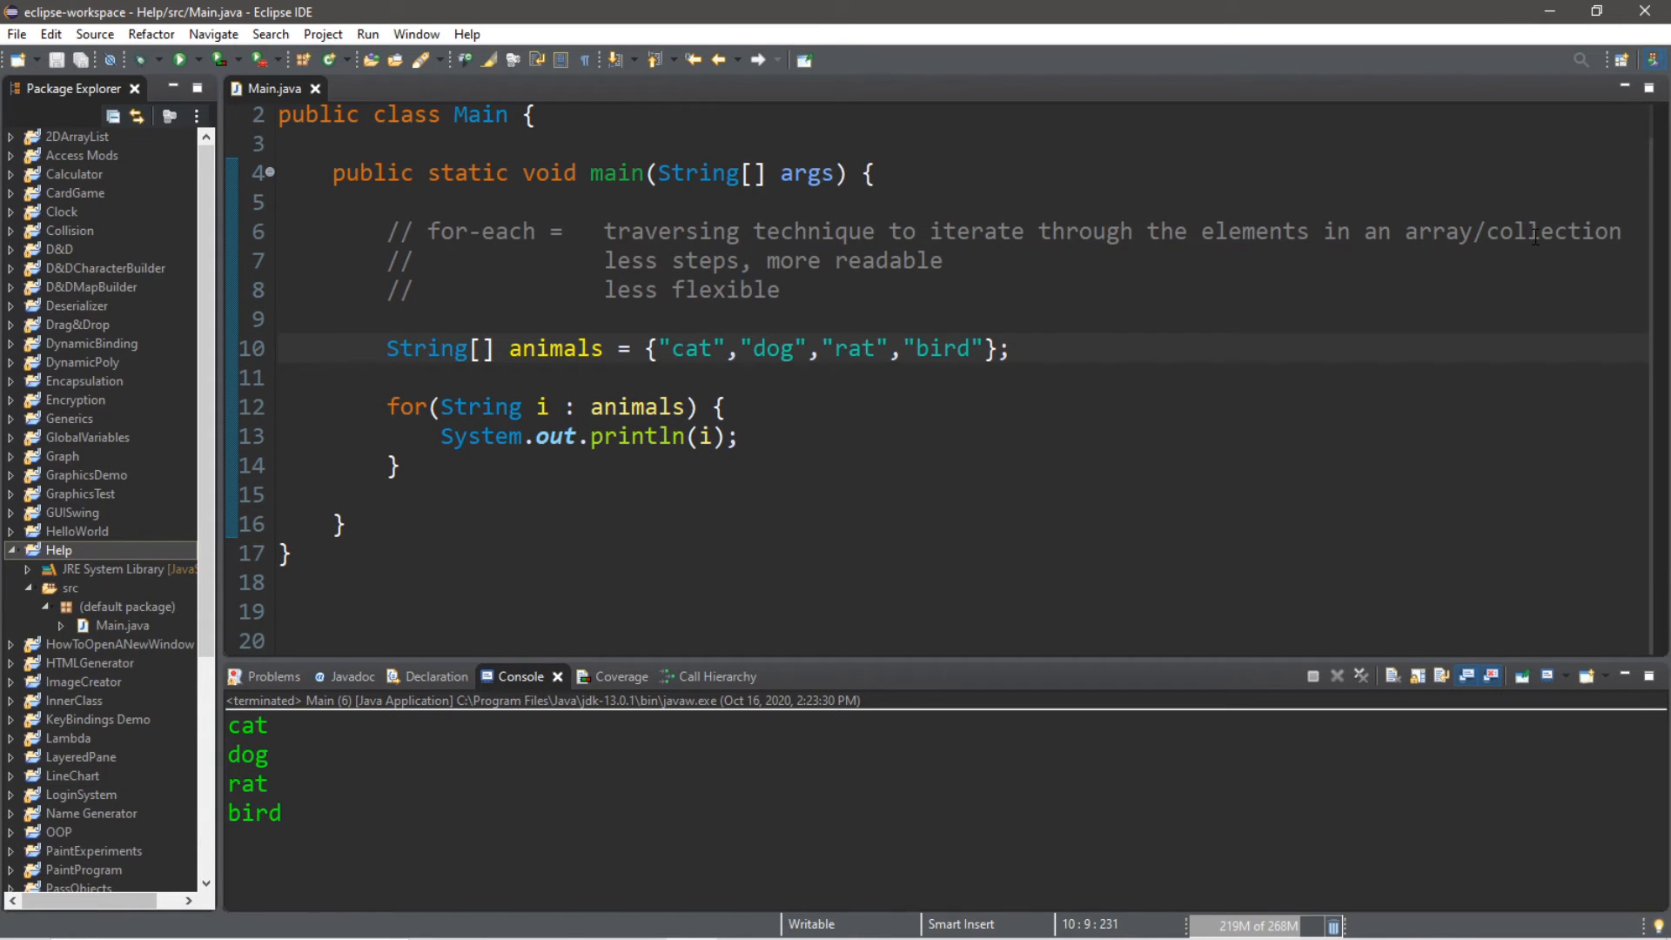
double_click(1554, 232)
text(//)
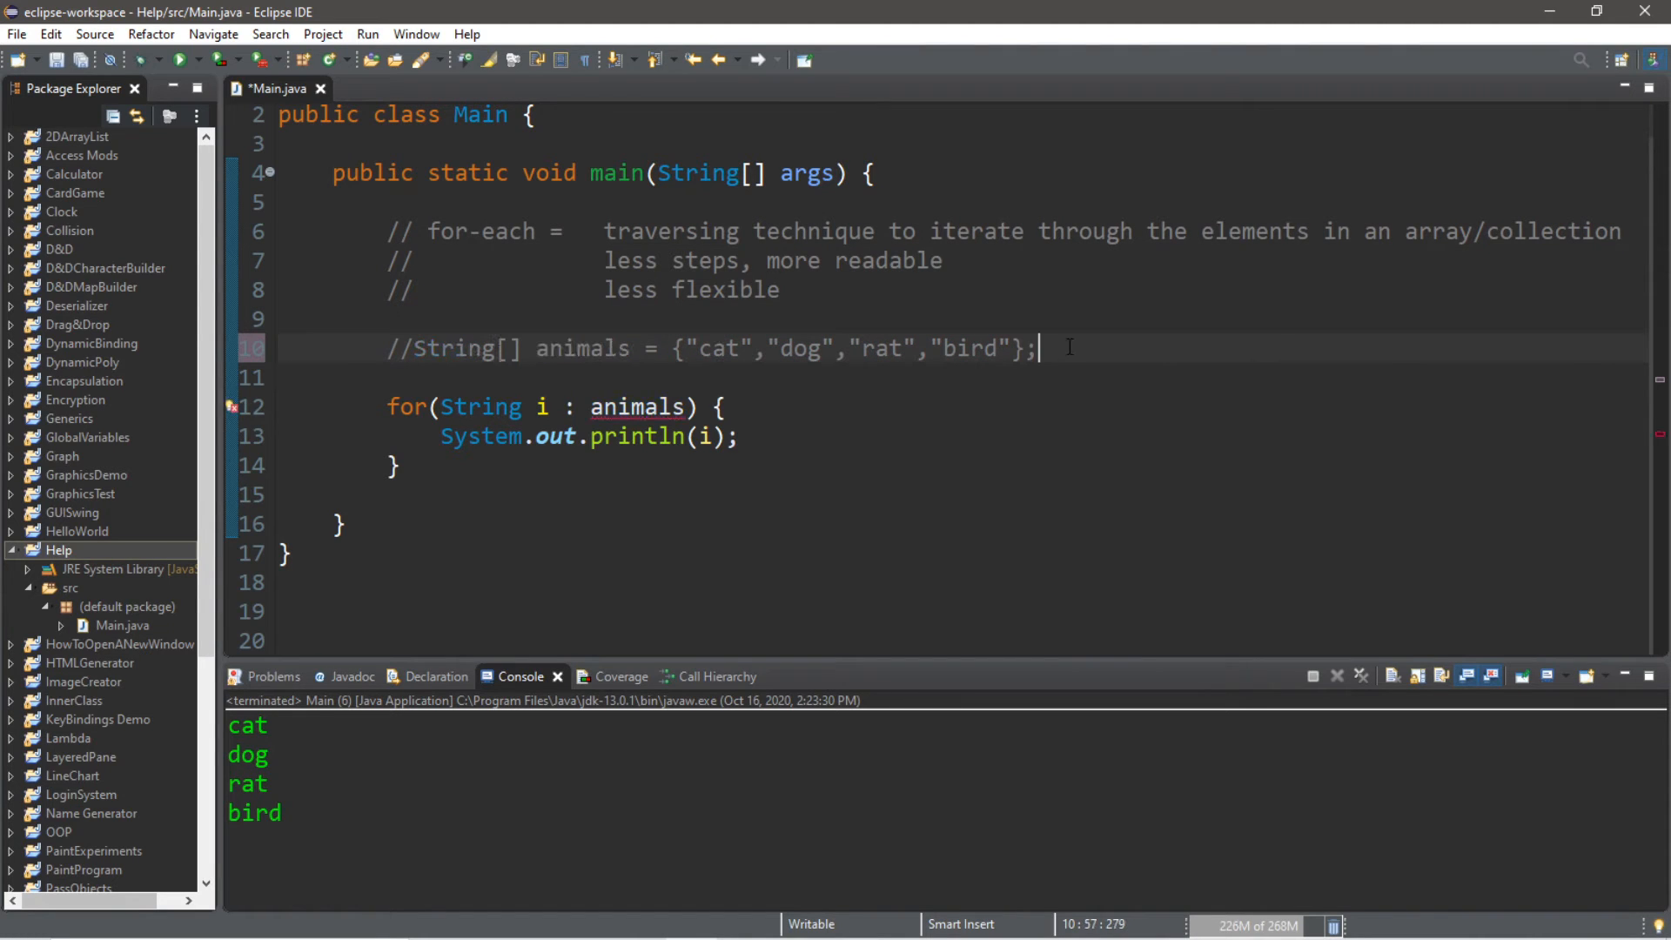
Declare ArrayList<String> animals = new ArrayList<String>(); below the commented-out array
text(ArrayList)
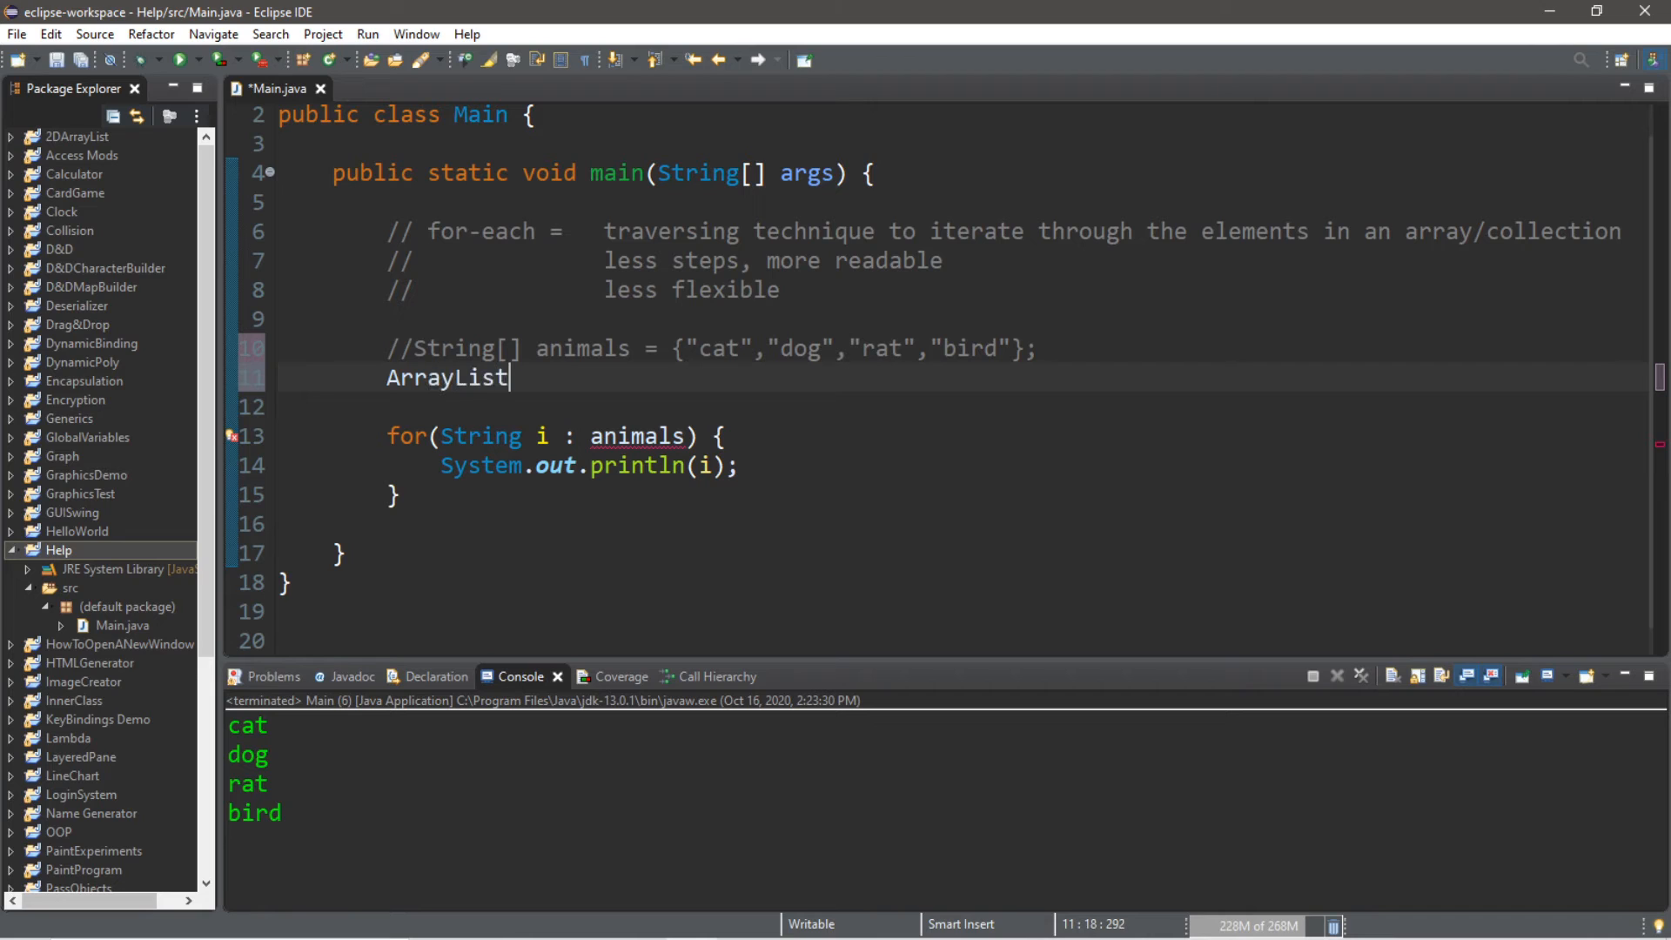
text(<>)
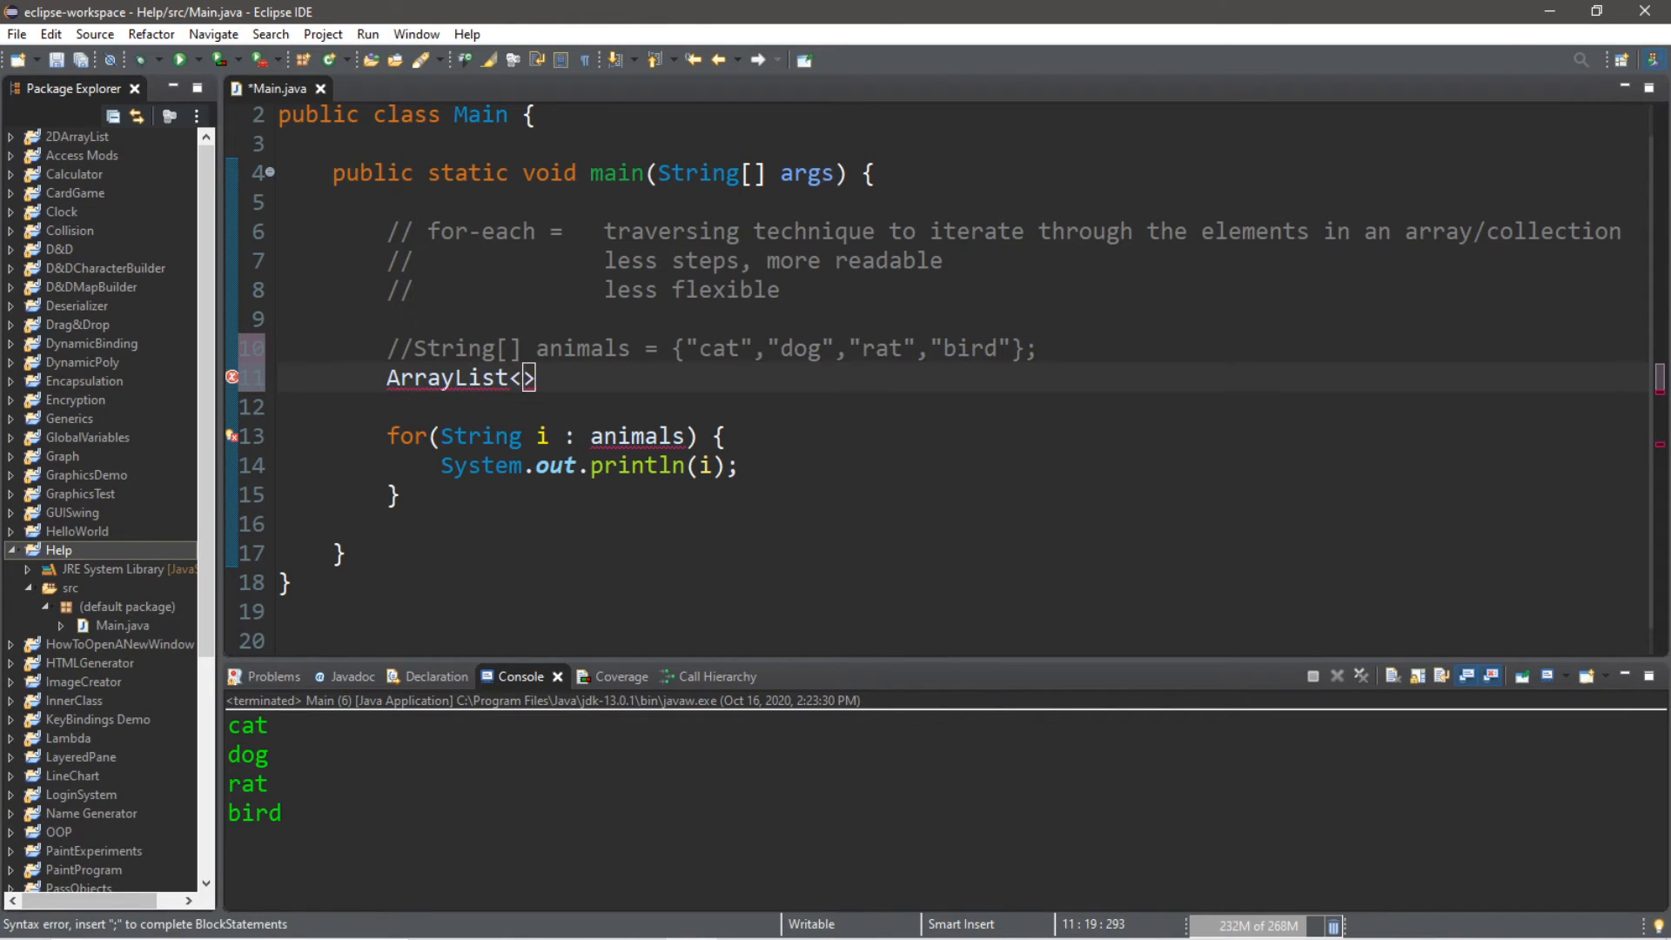
text(String)
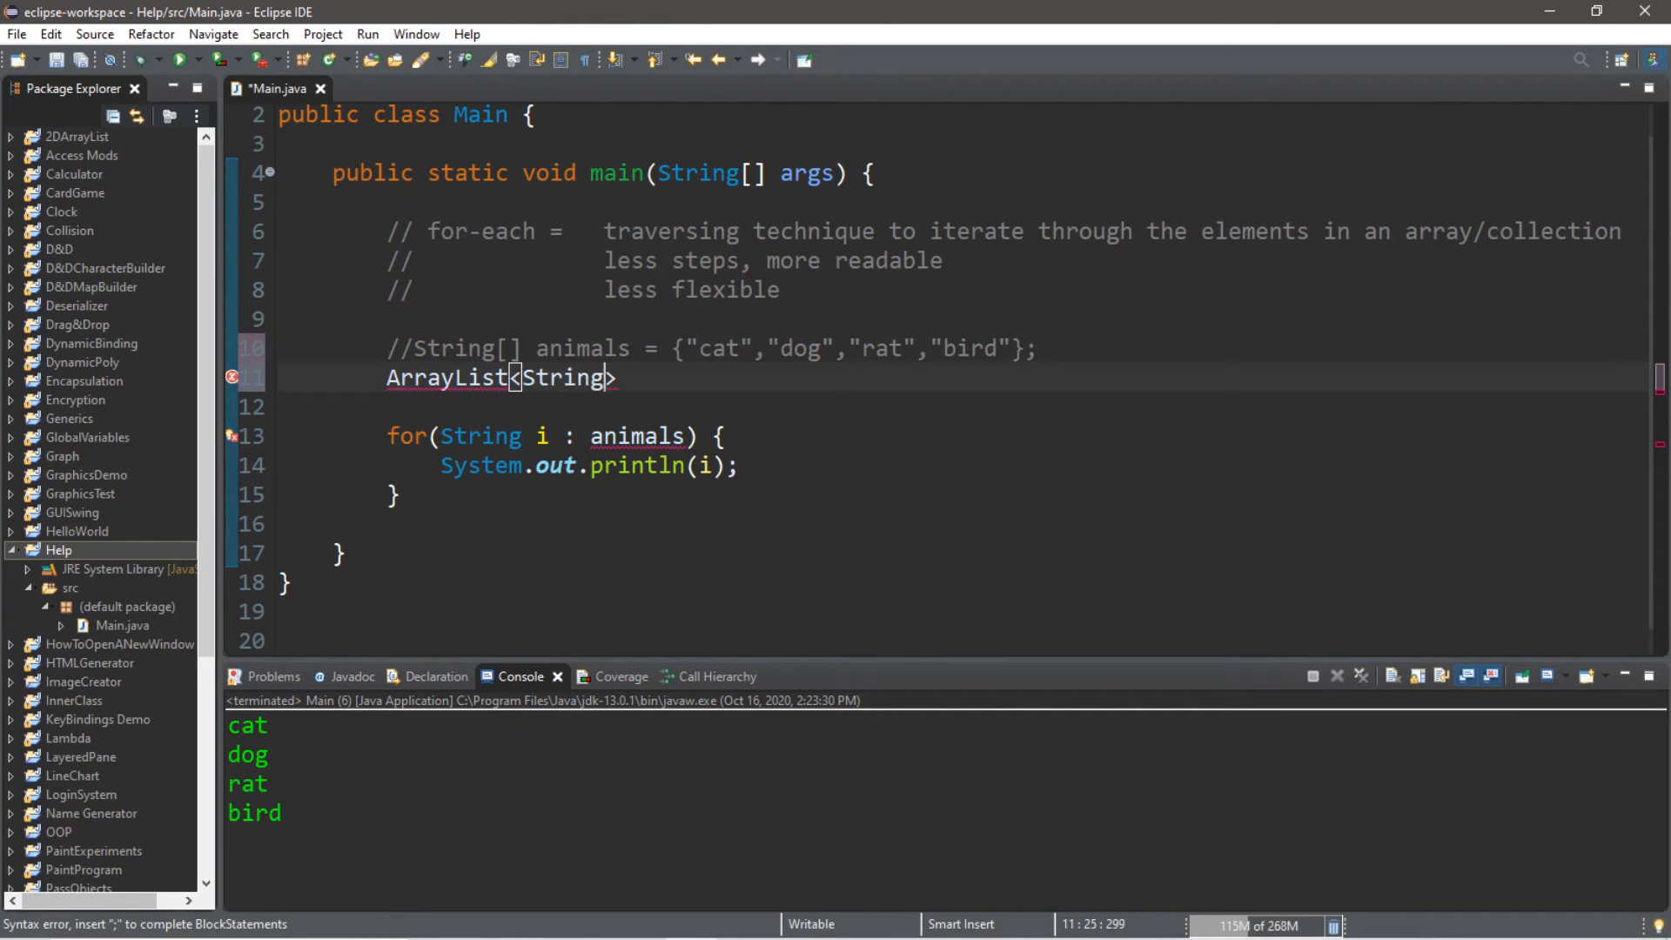
text(" ")
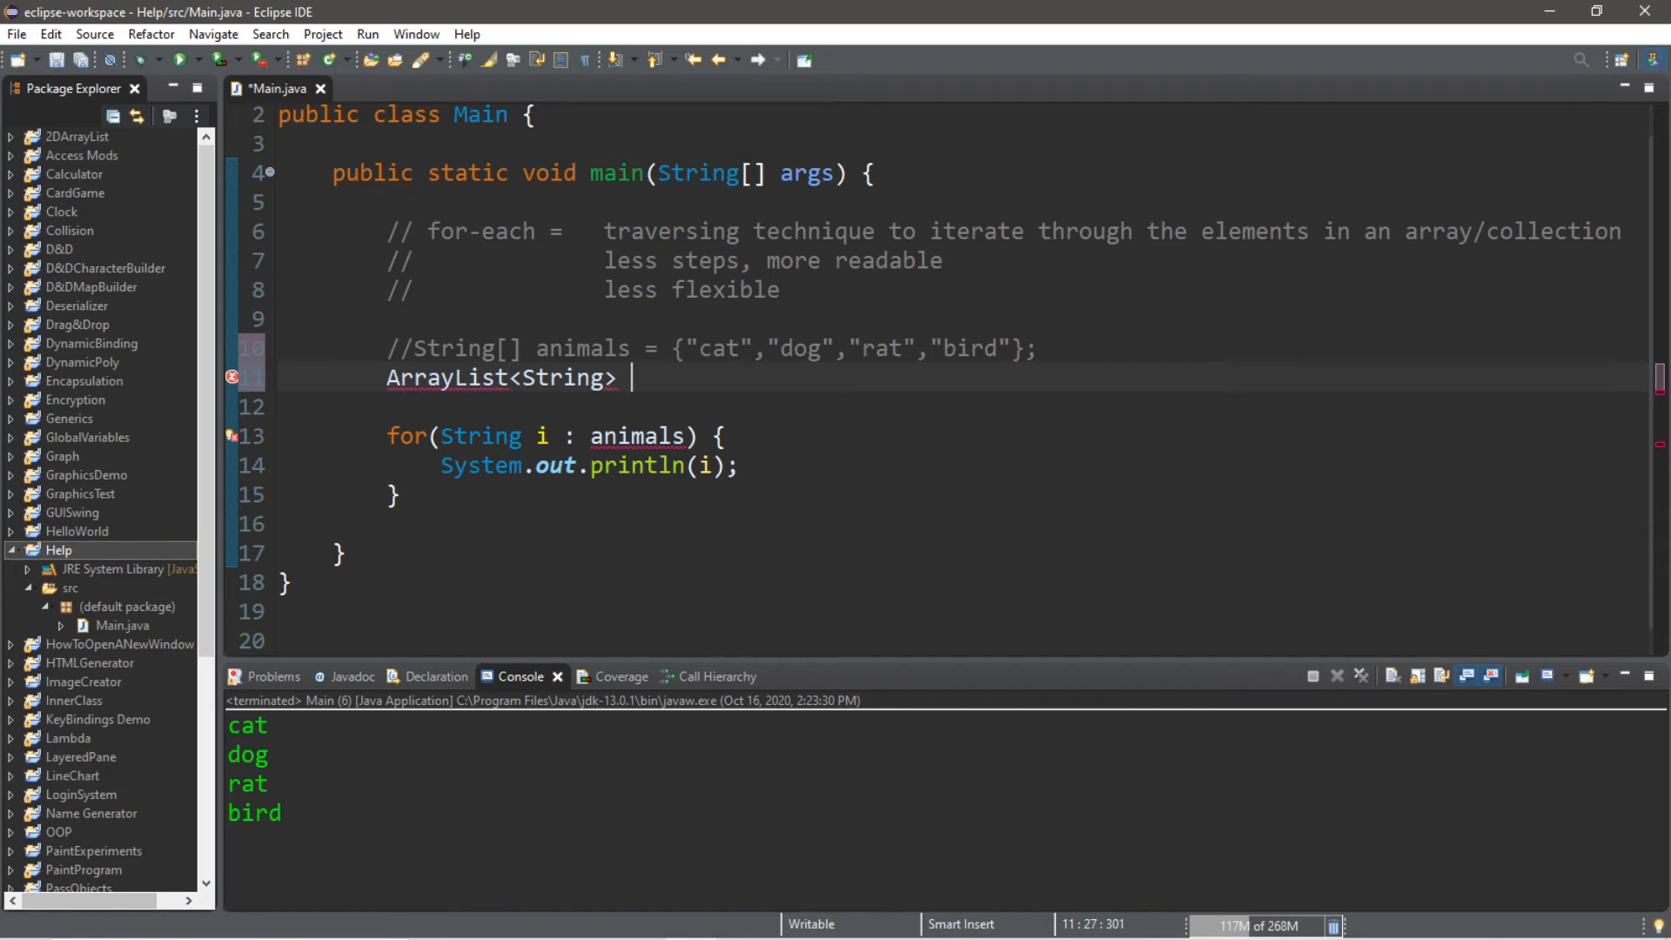
text(an)
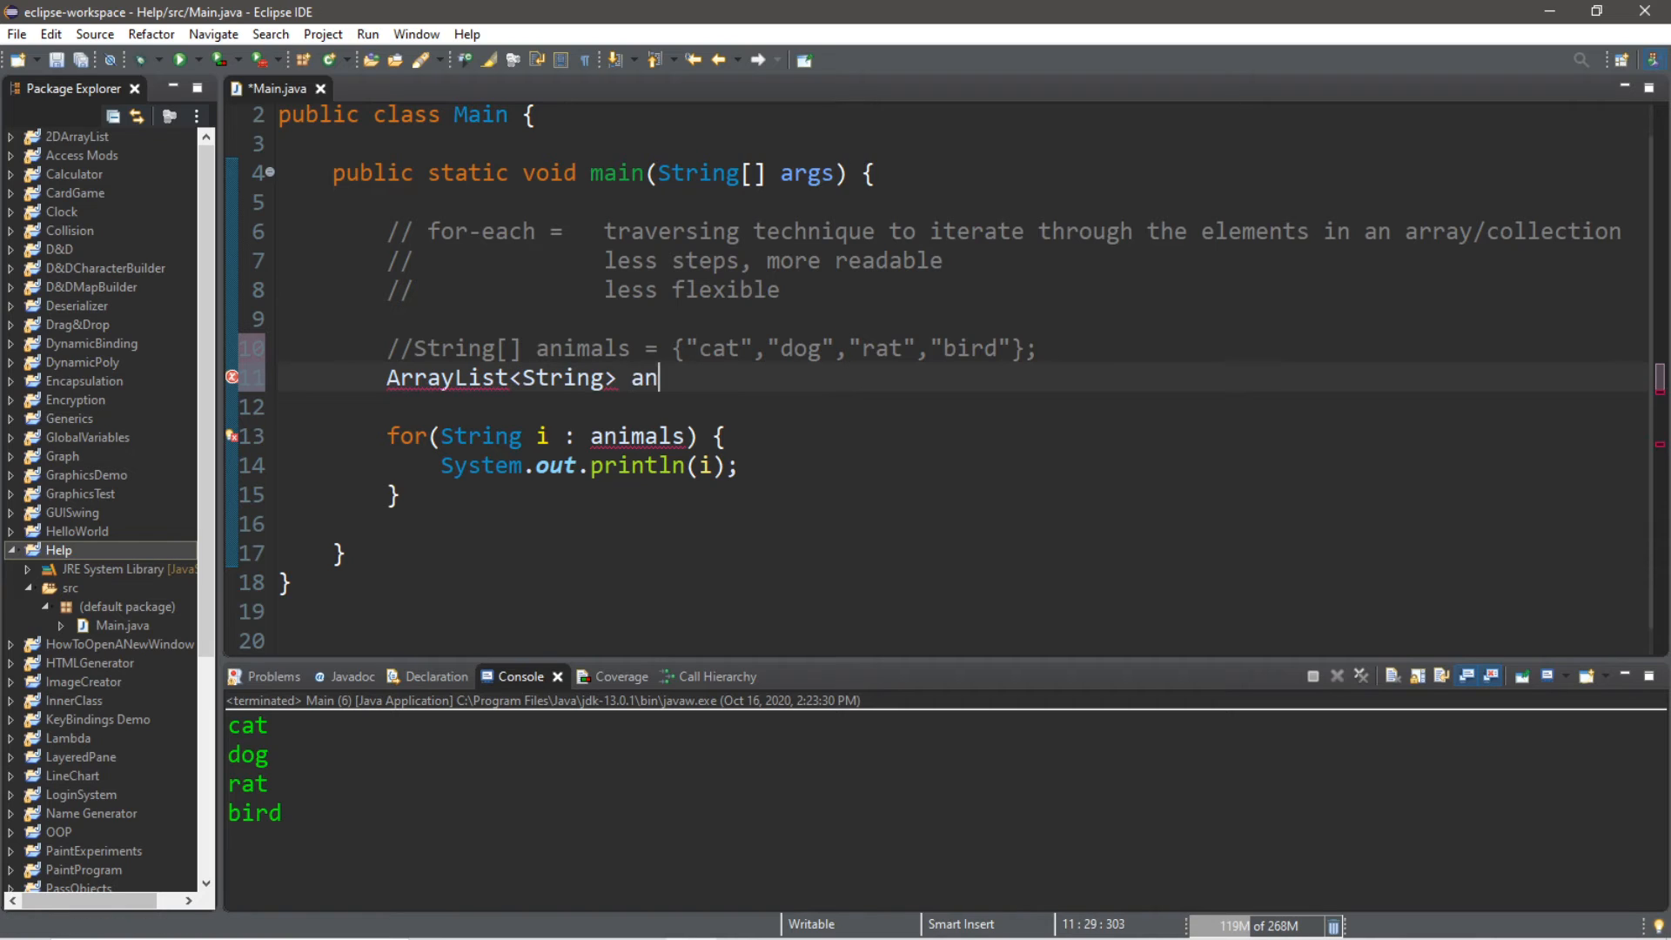
text(imals =)
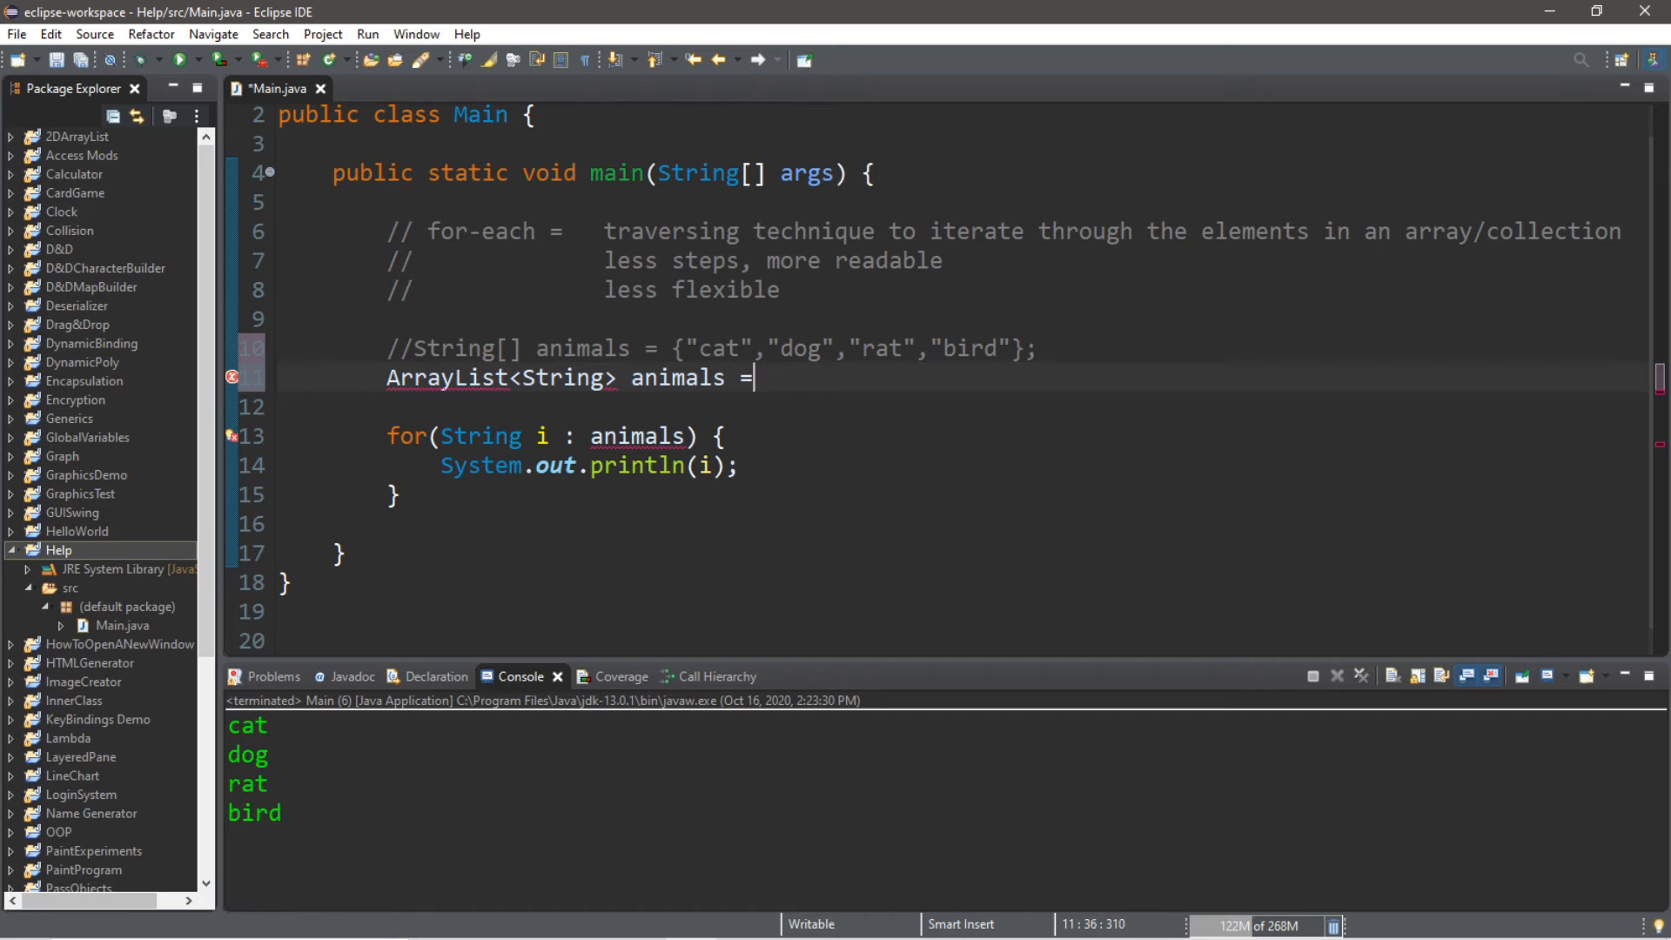
text(new Arra)
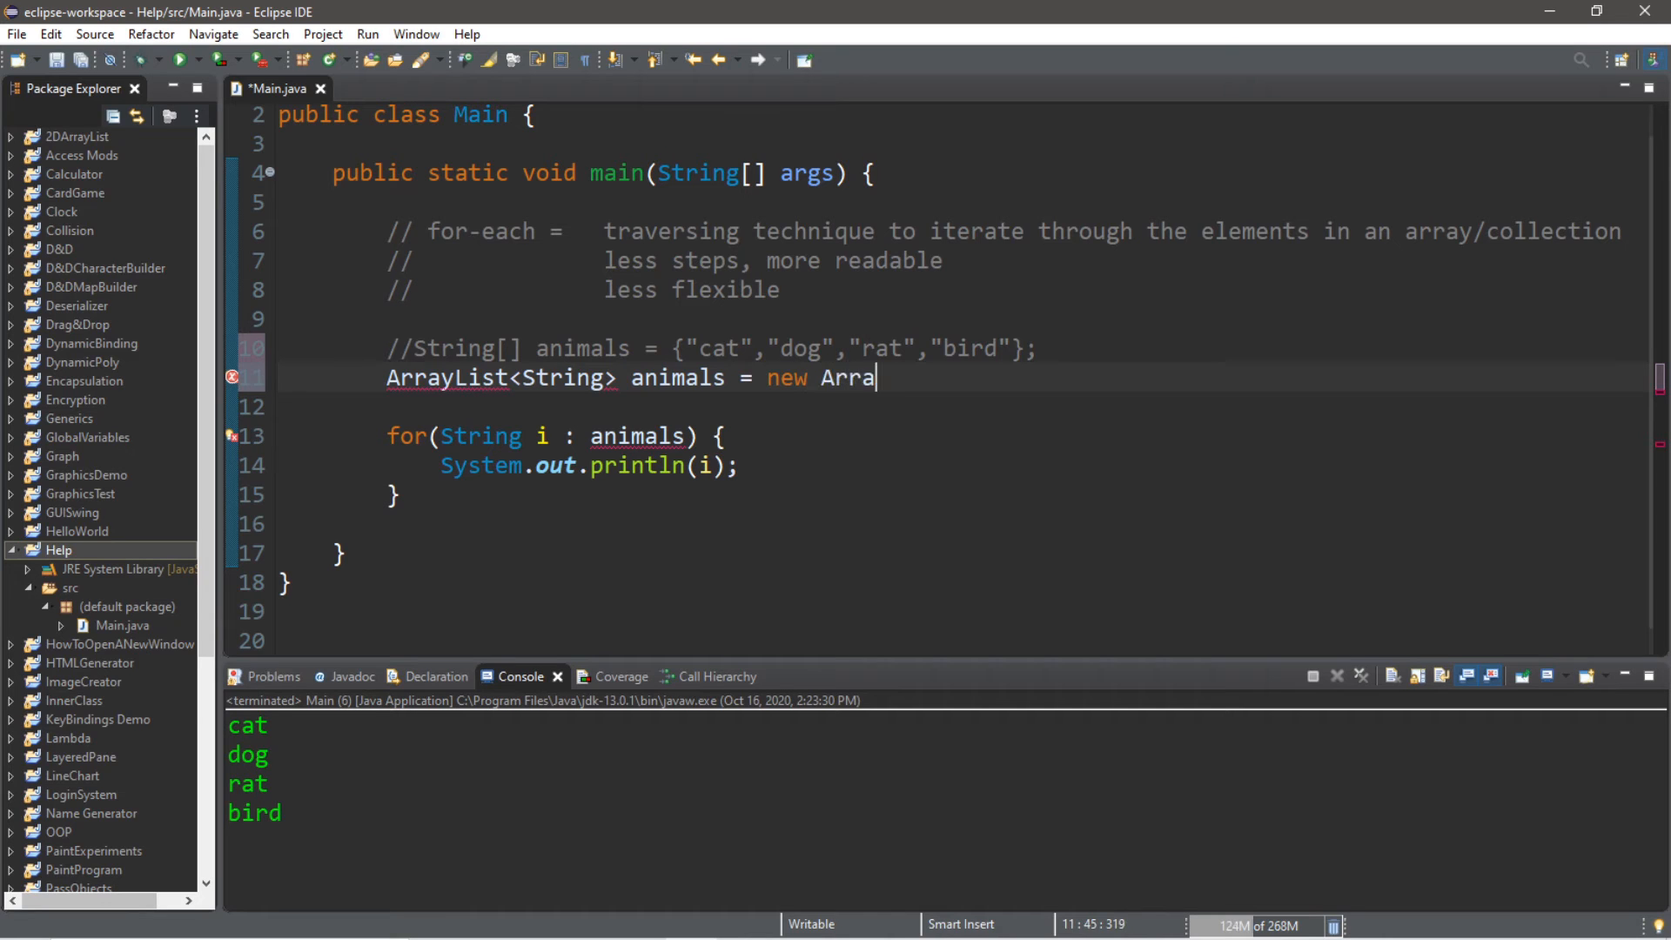
text(yList<>)
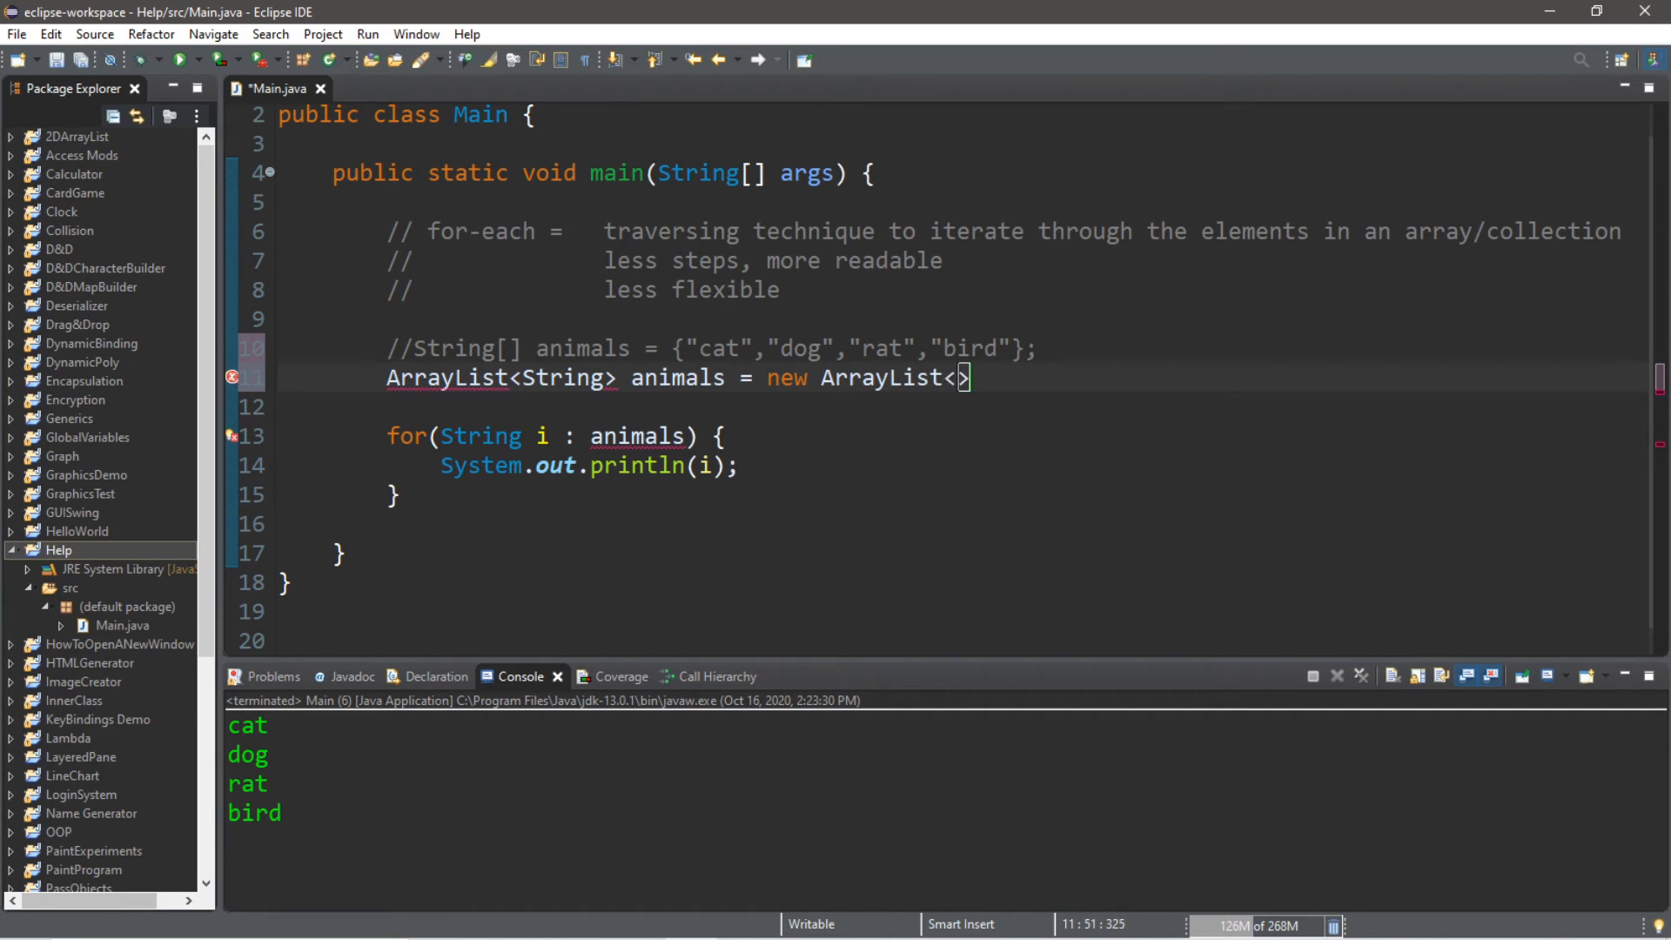
text(String)
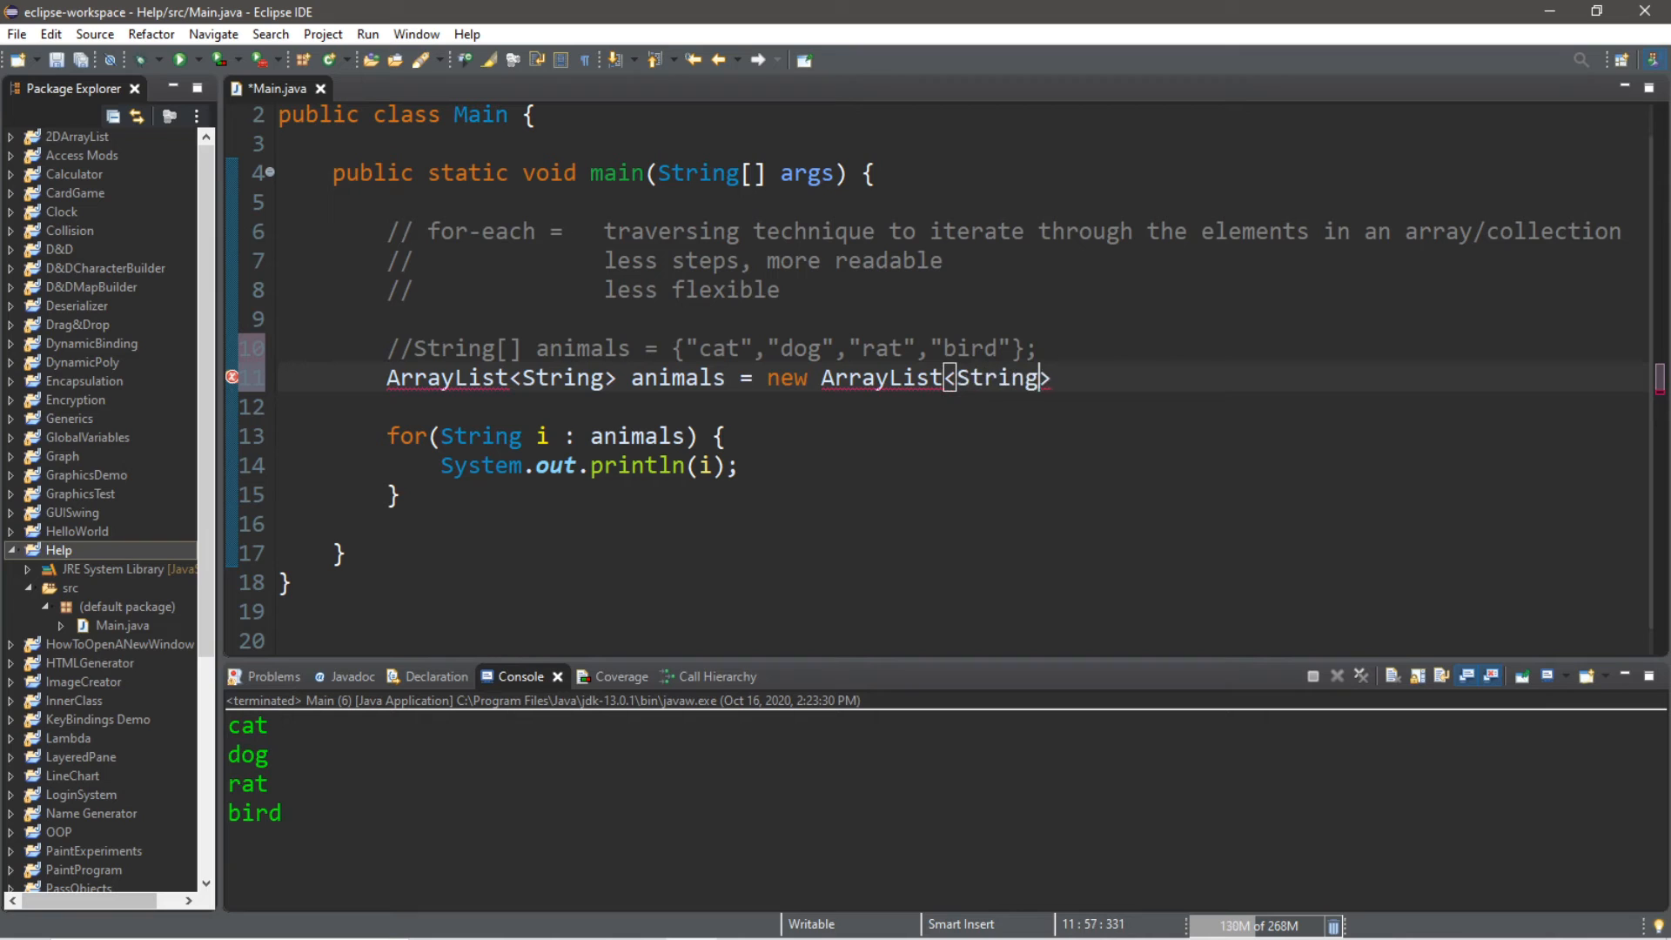
text(();)
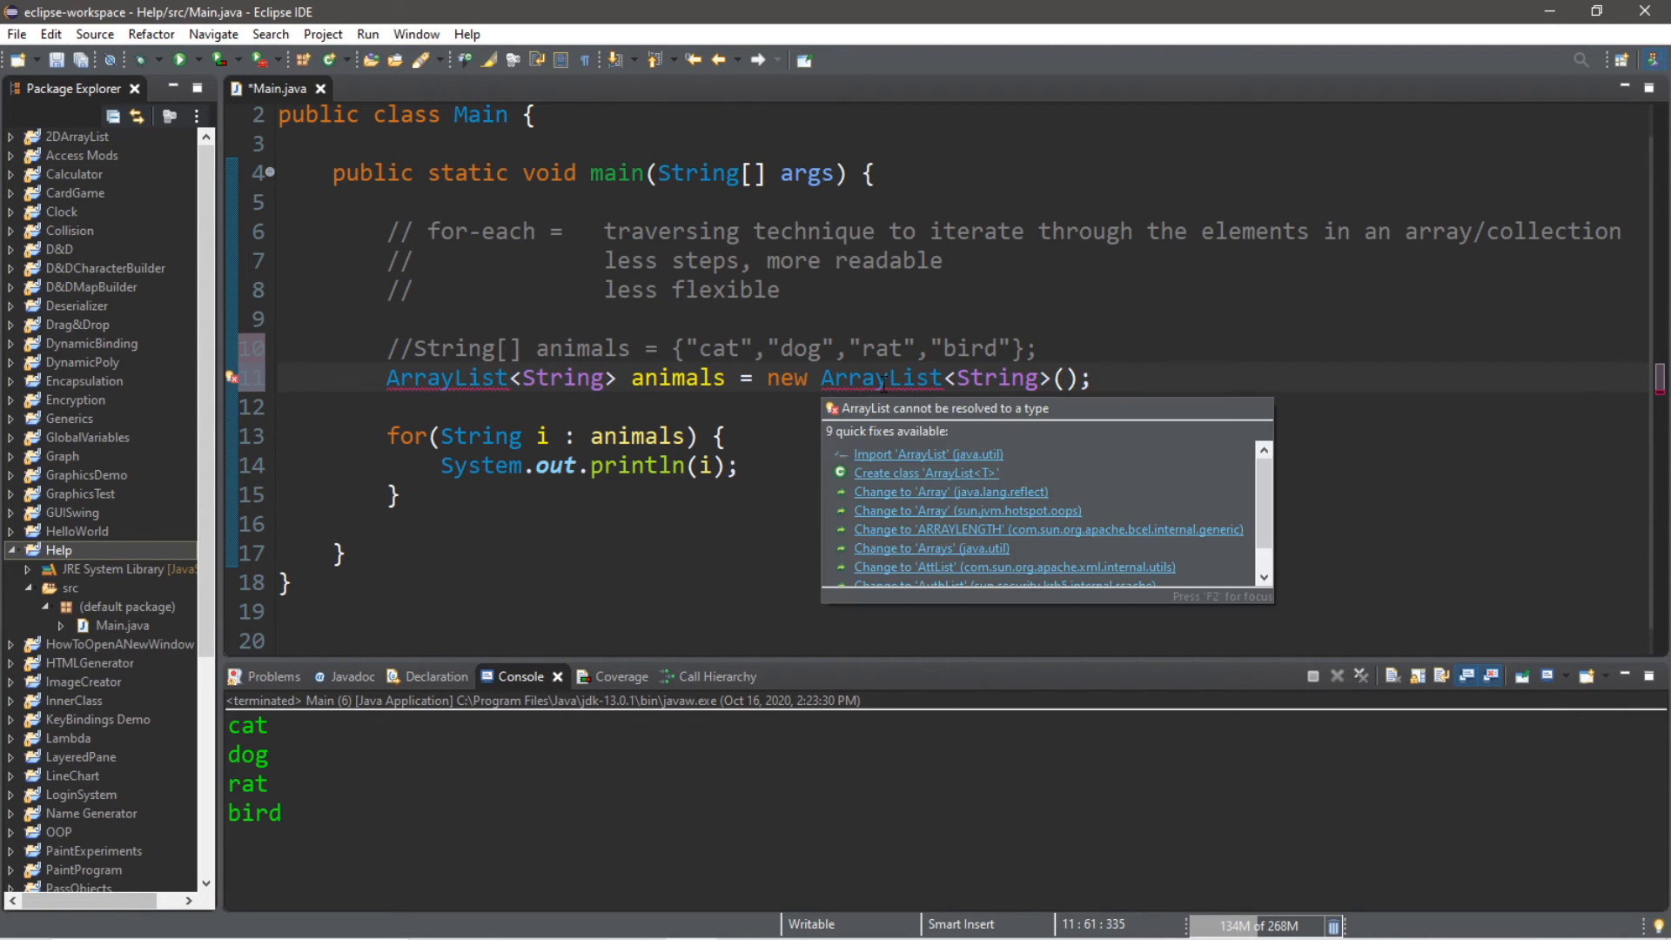
Import java.util.ArrayList and add animals.add calls for cat, dog, rat and bird
click(928, 453)
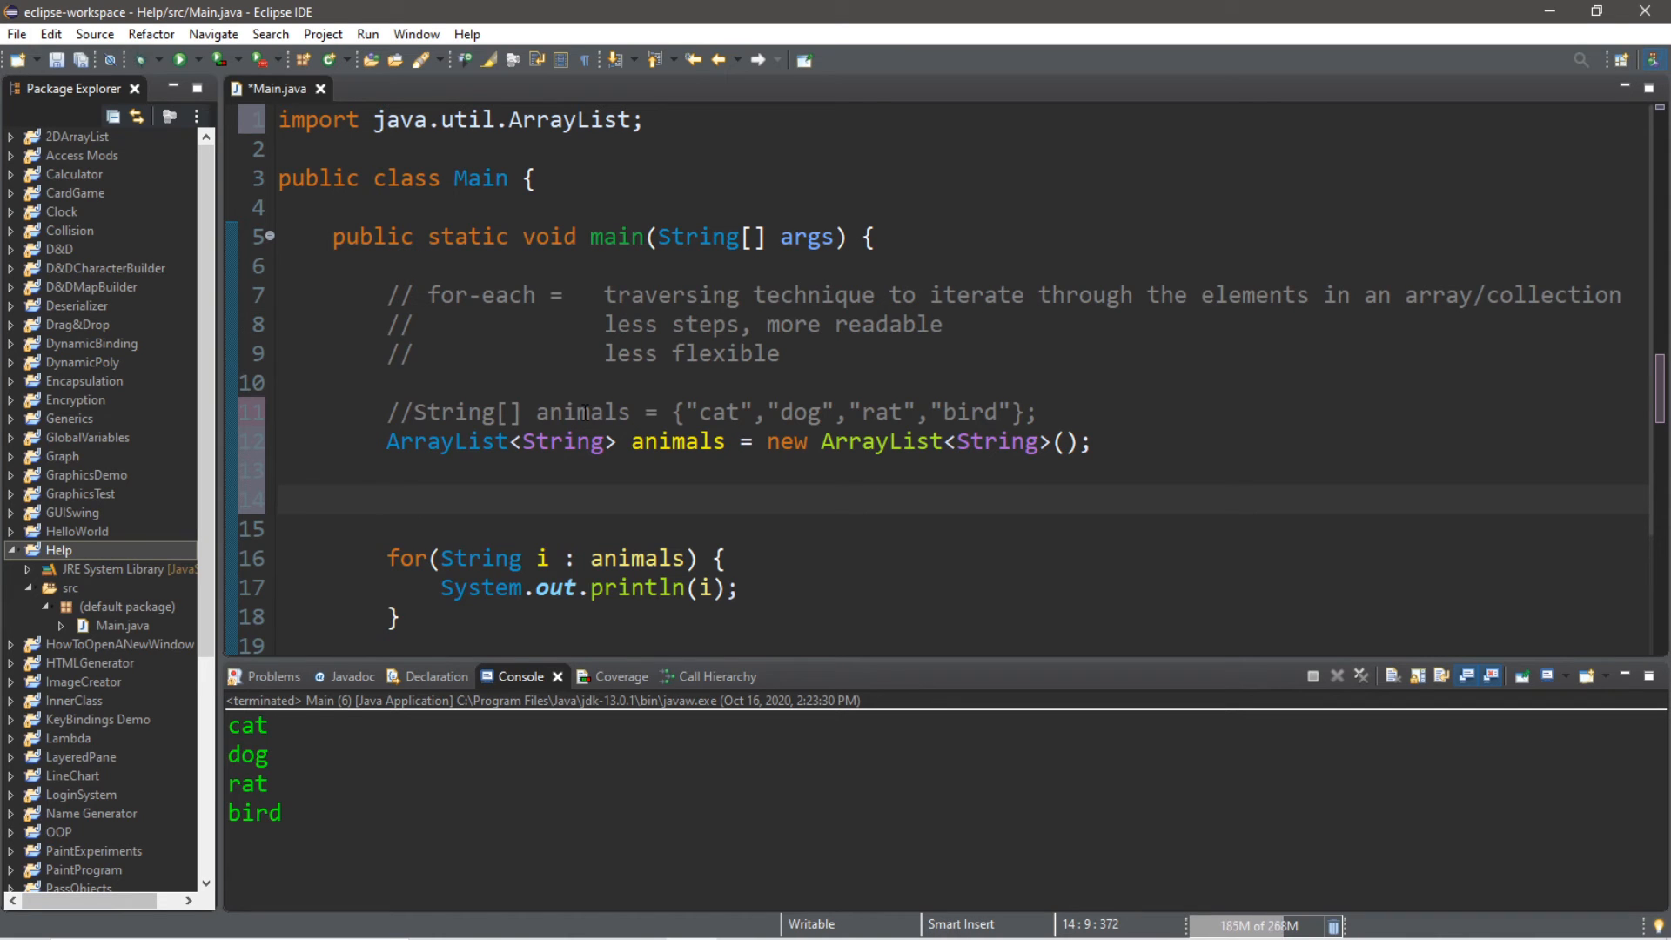
text(animals.ad)
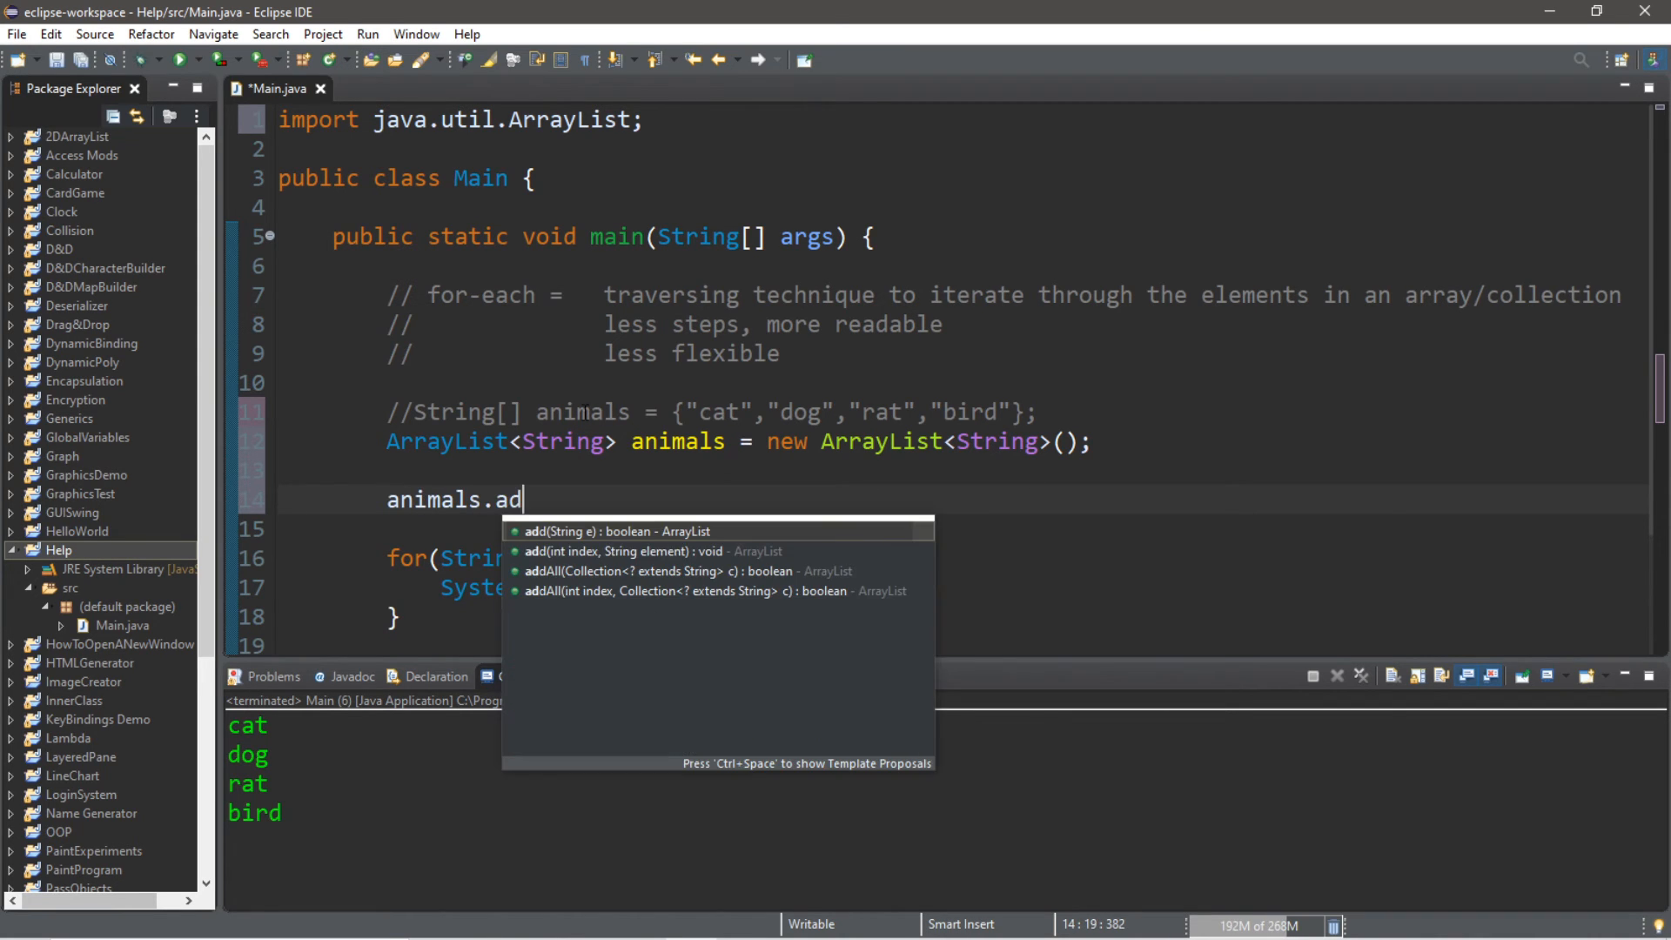
click(597, 531)
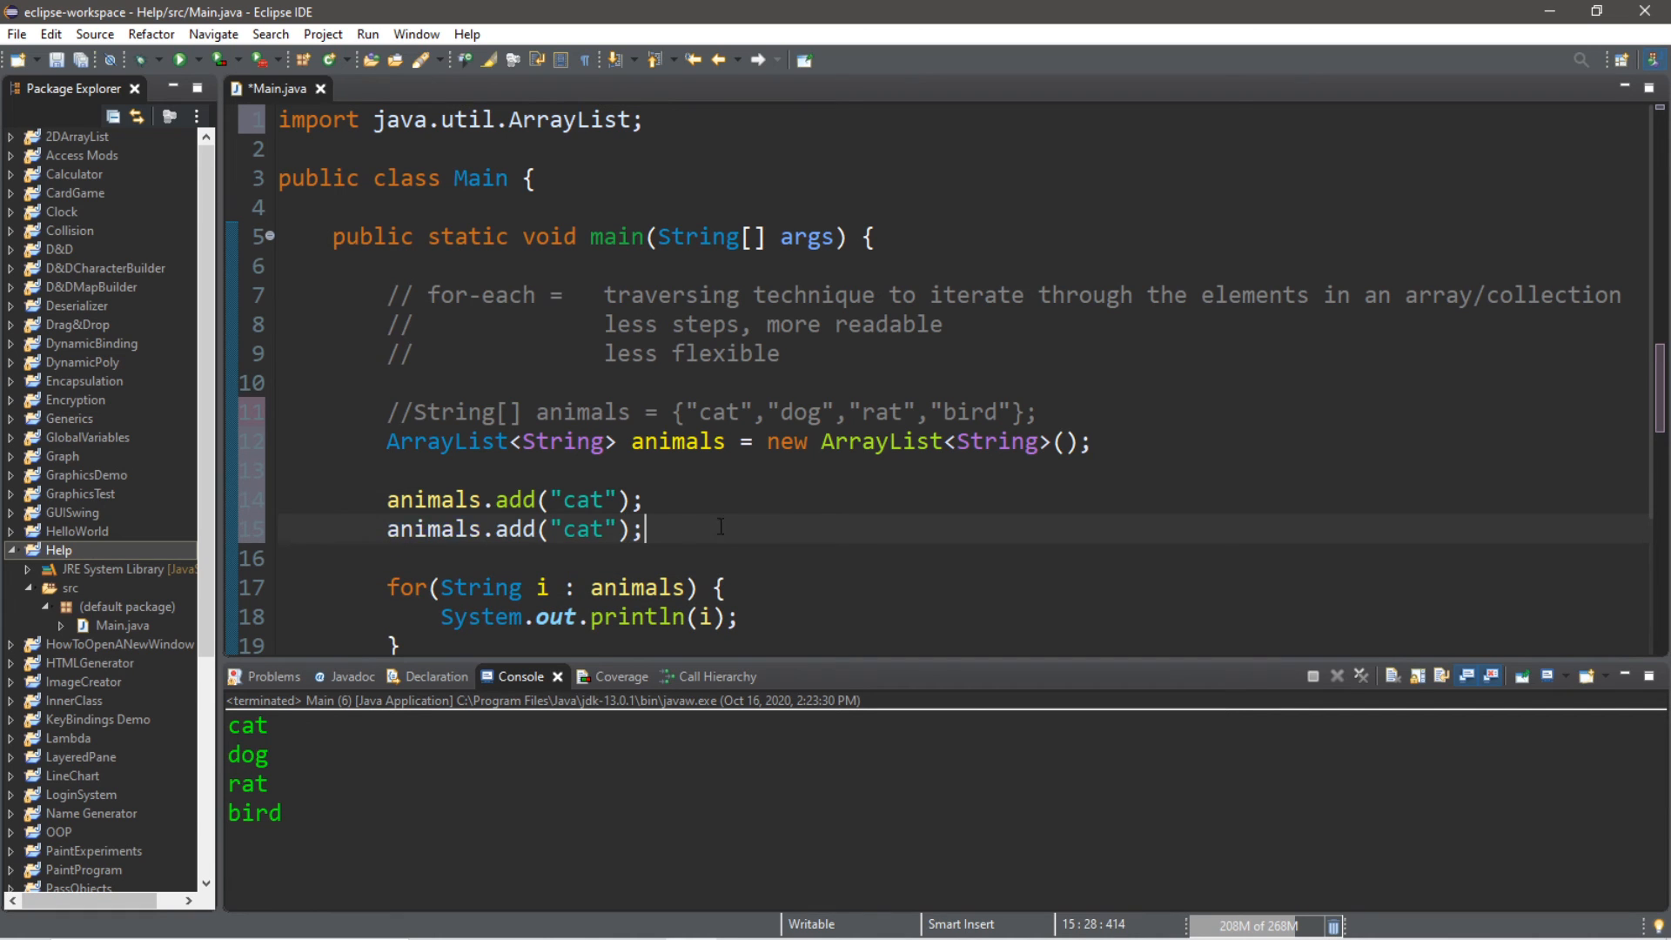
text(dog)
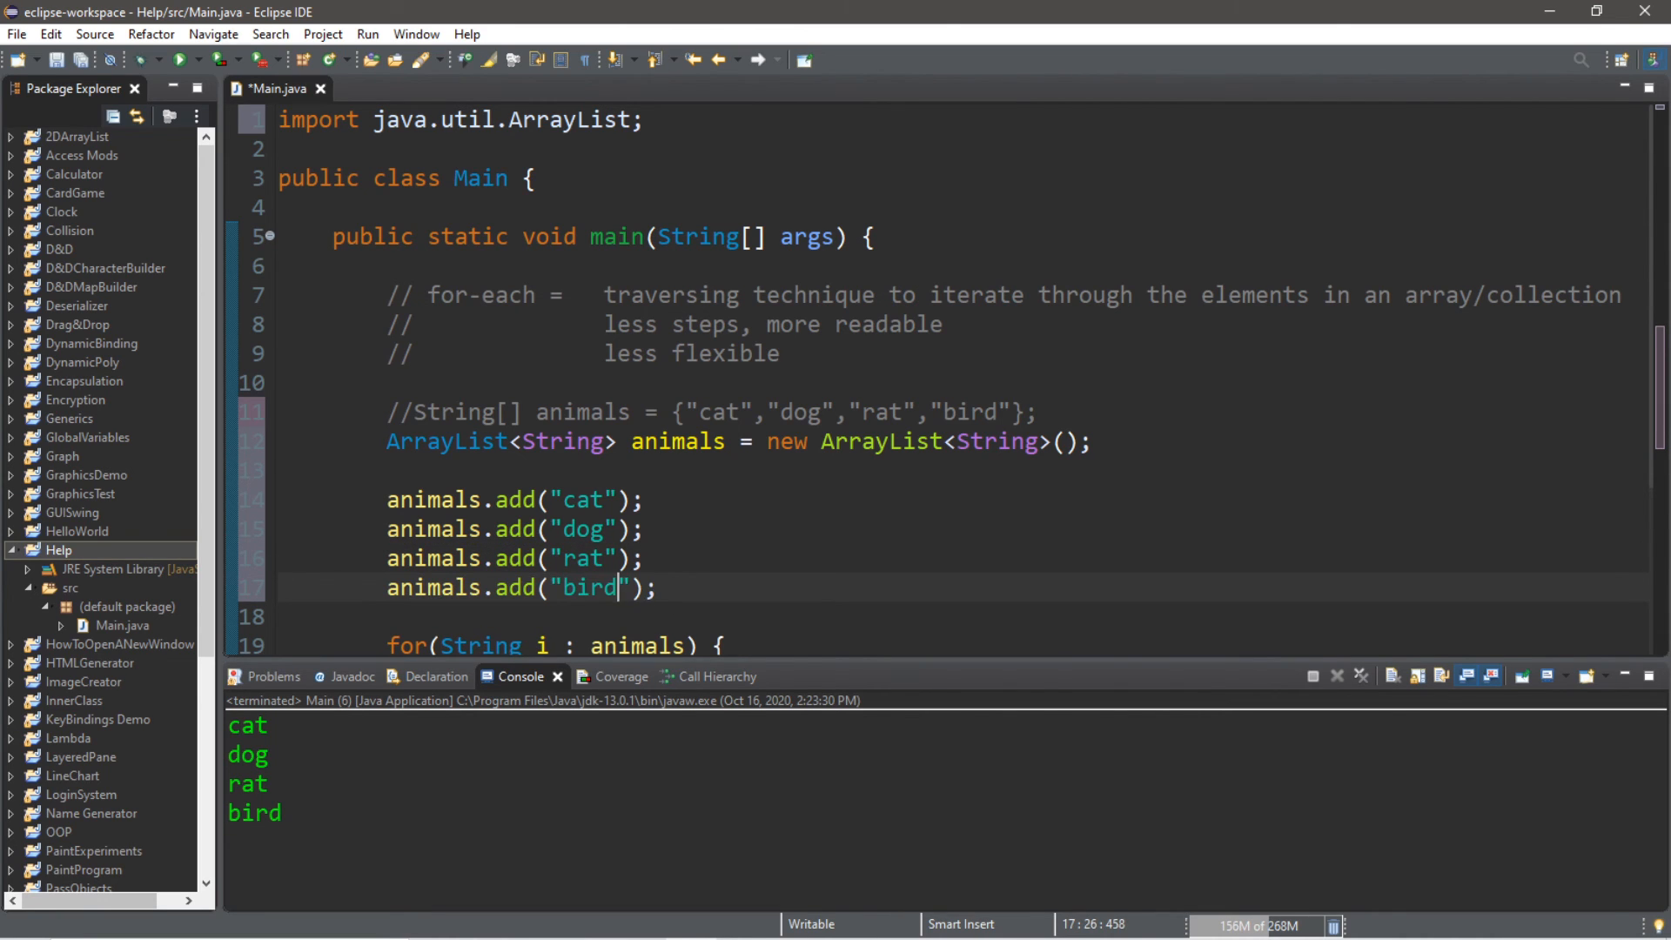
Save and run Main.java so the console prints cat, dog, rat, bird from the ArrayList
click(183, 59)
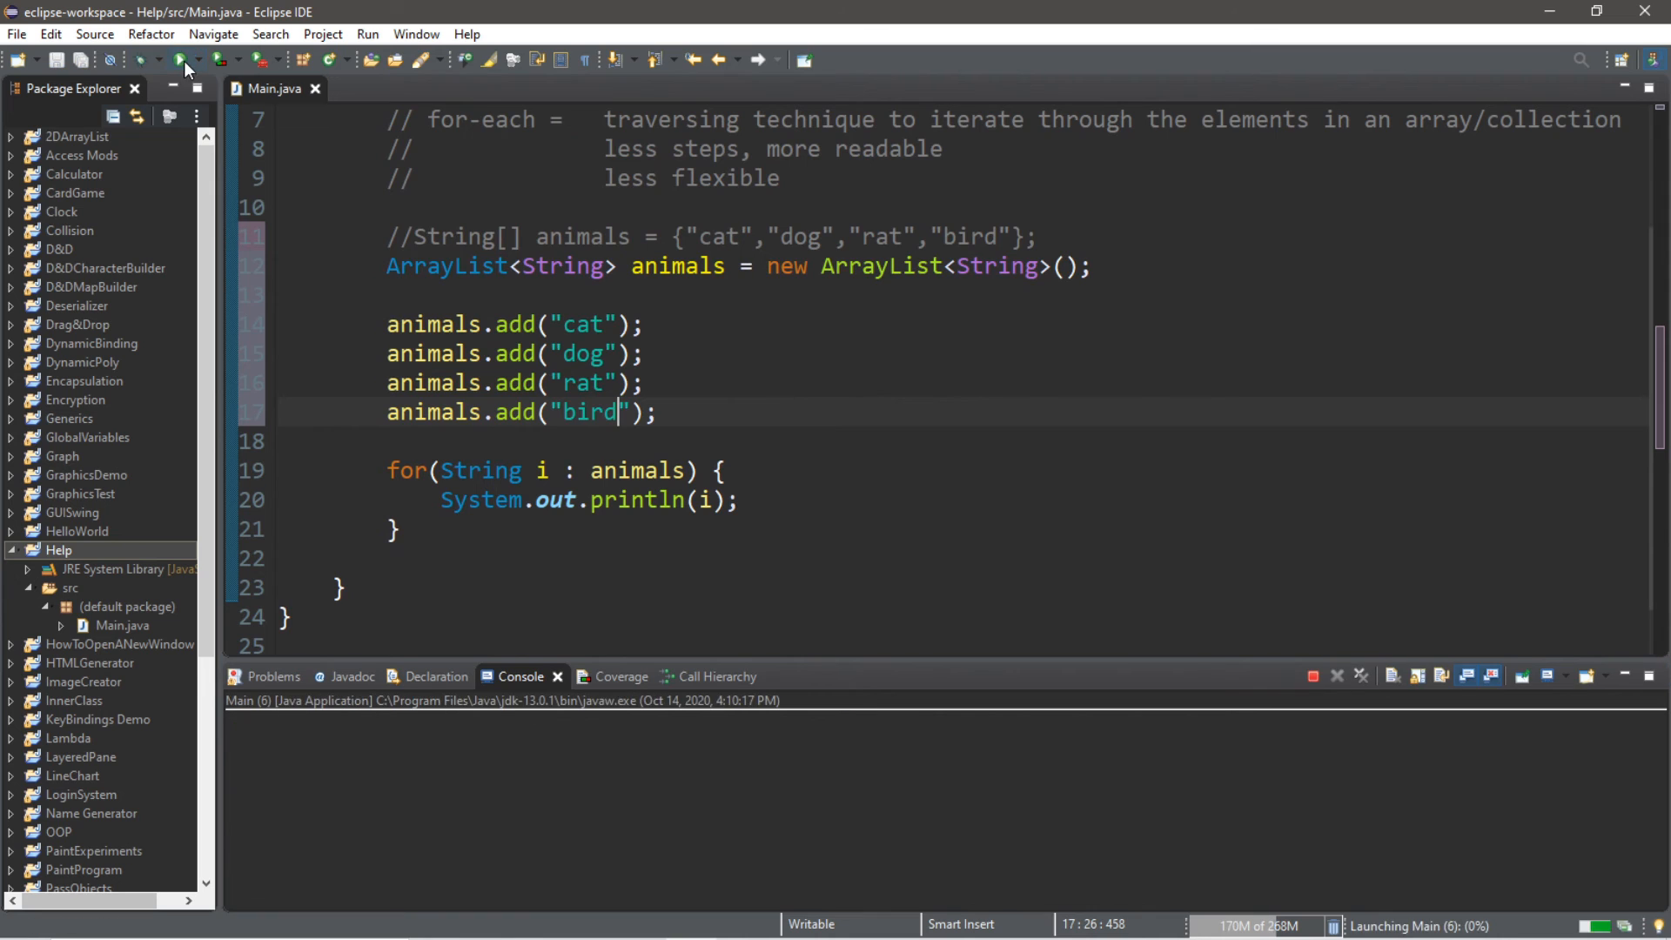
click(179, 60)
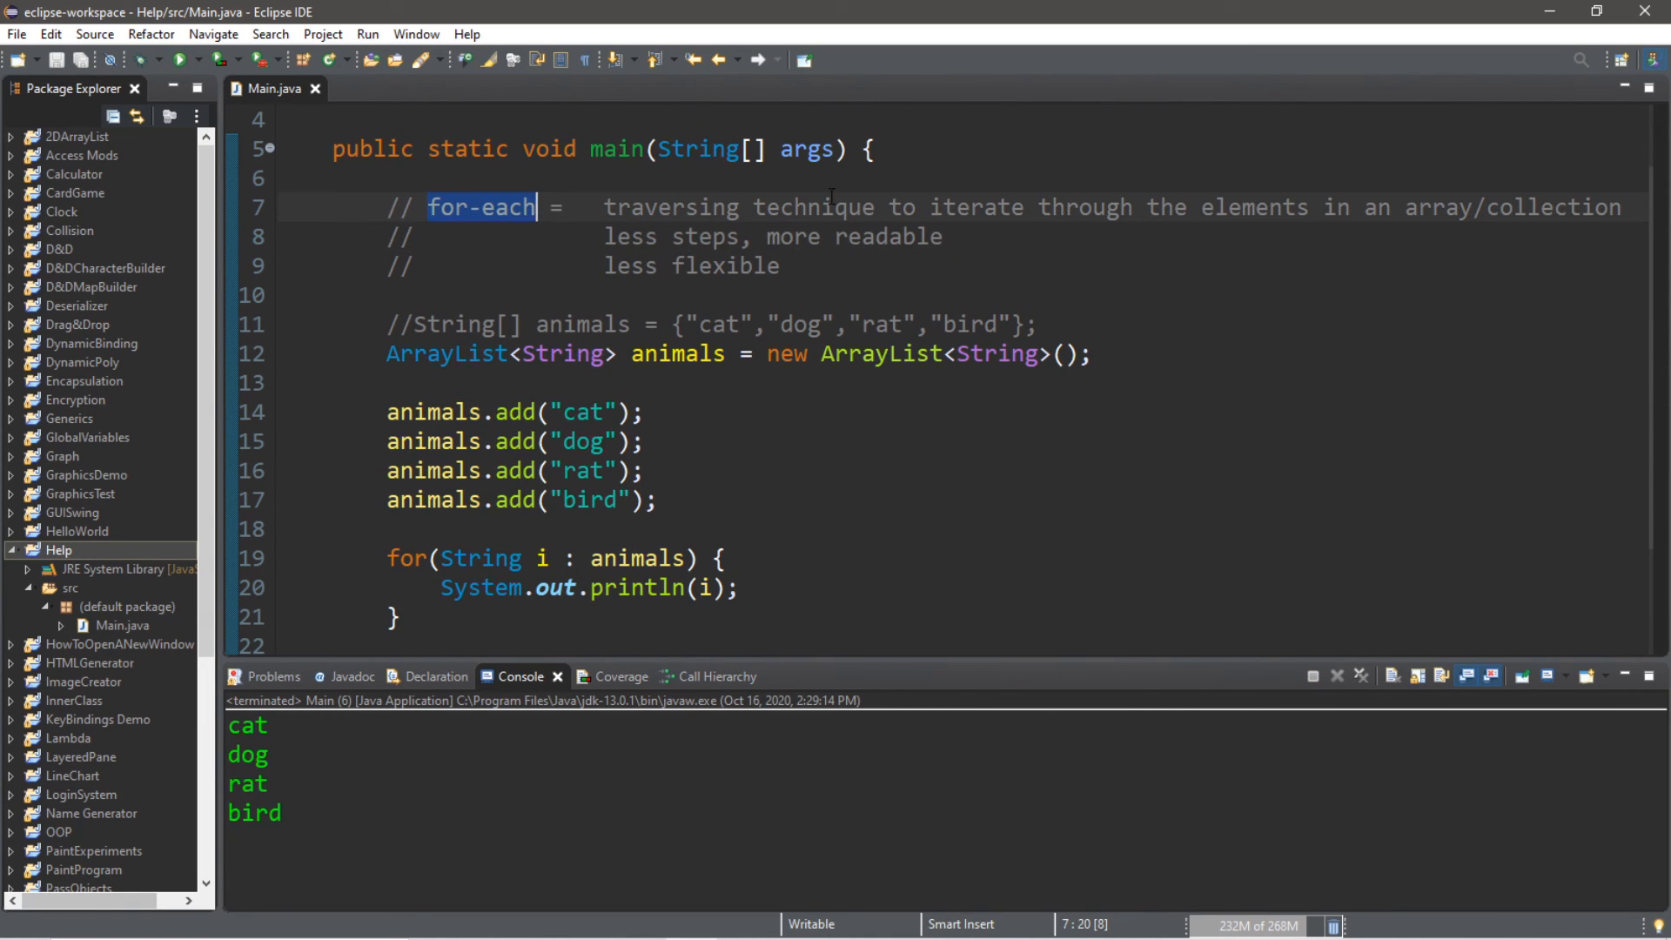
double_click(1252, 207)
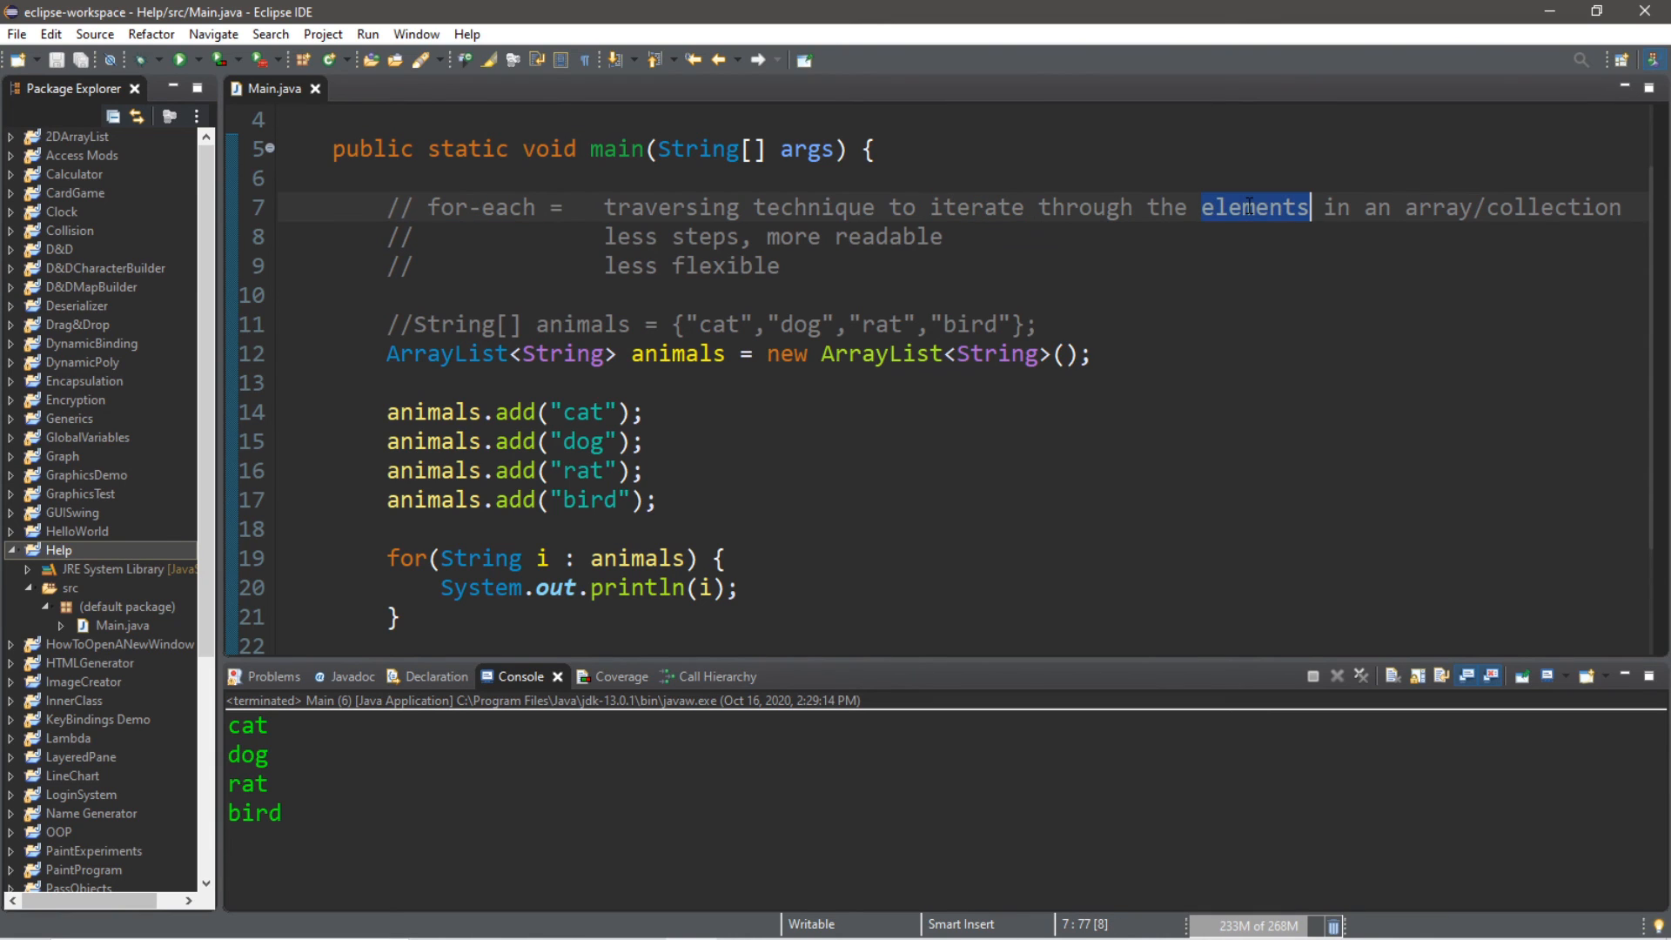
double_click(1553, 207)
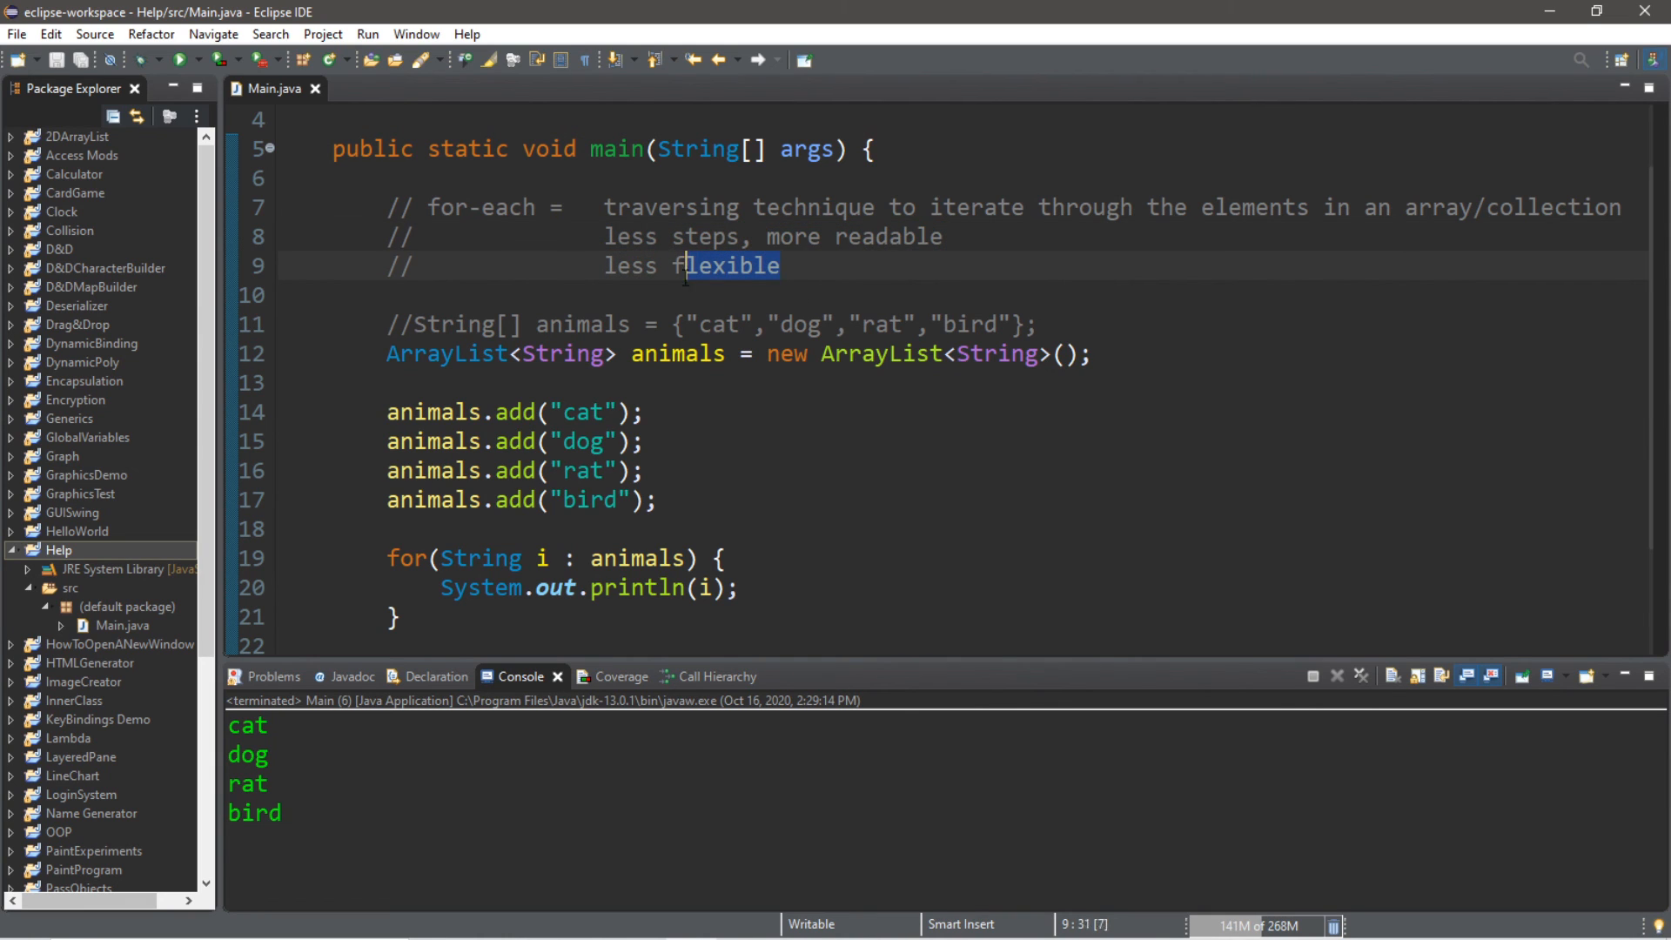
double_click(448, 207)
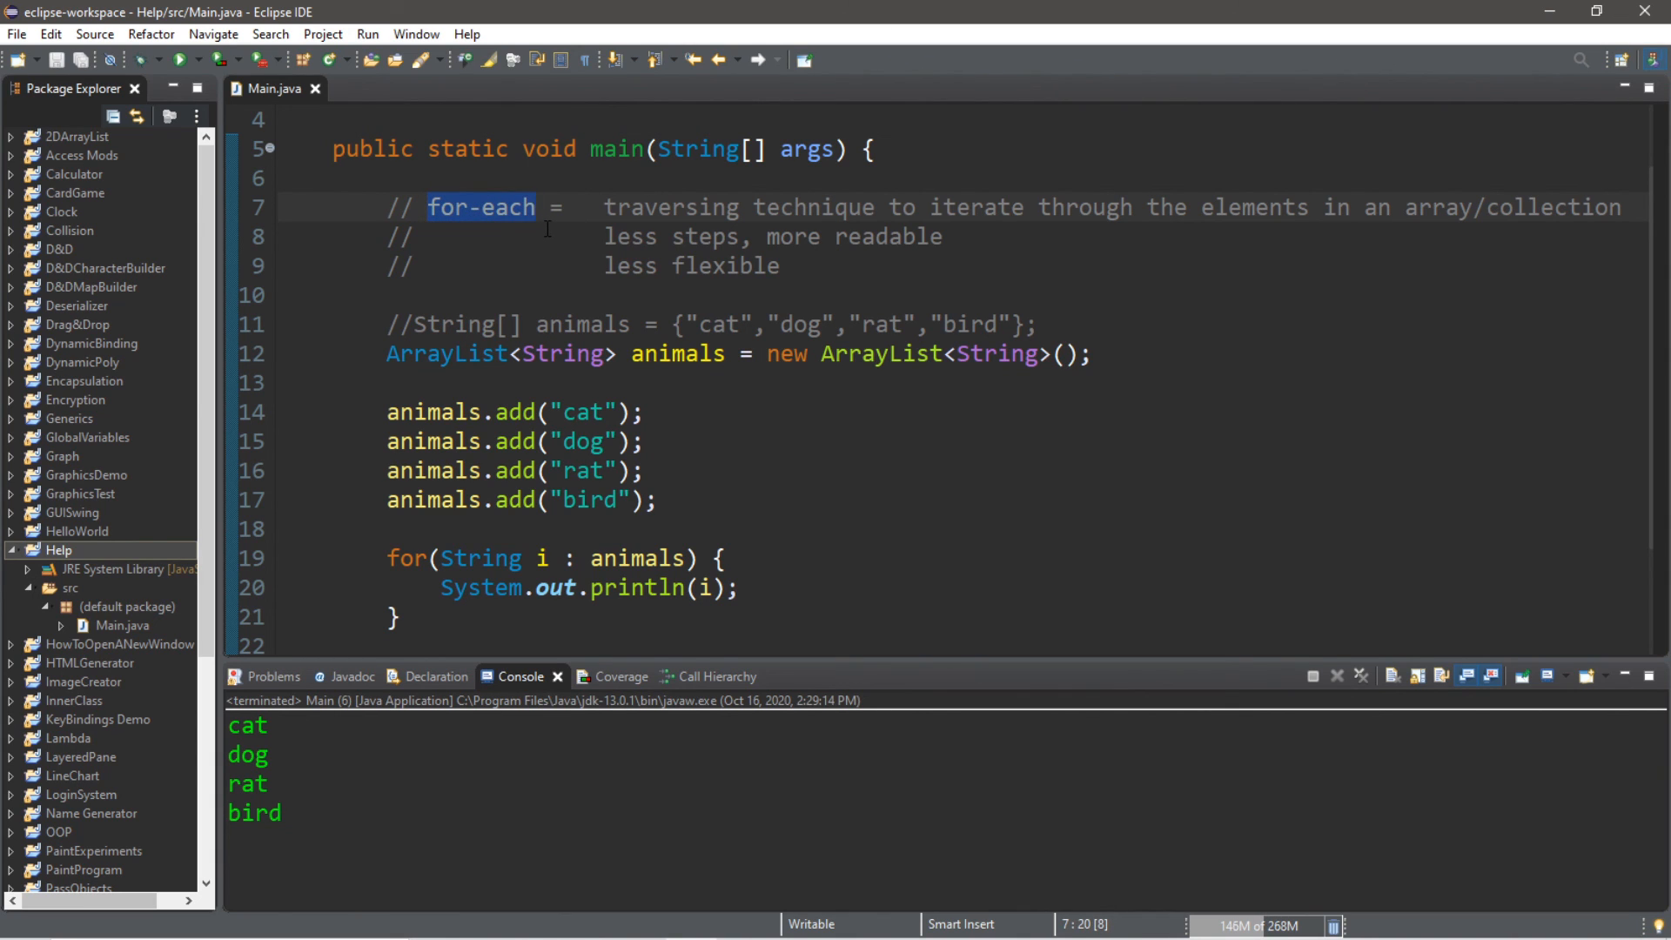
mouse_move(563, 353)
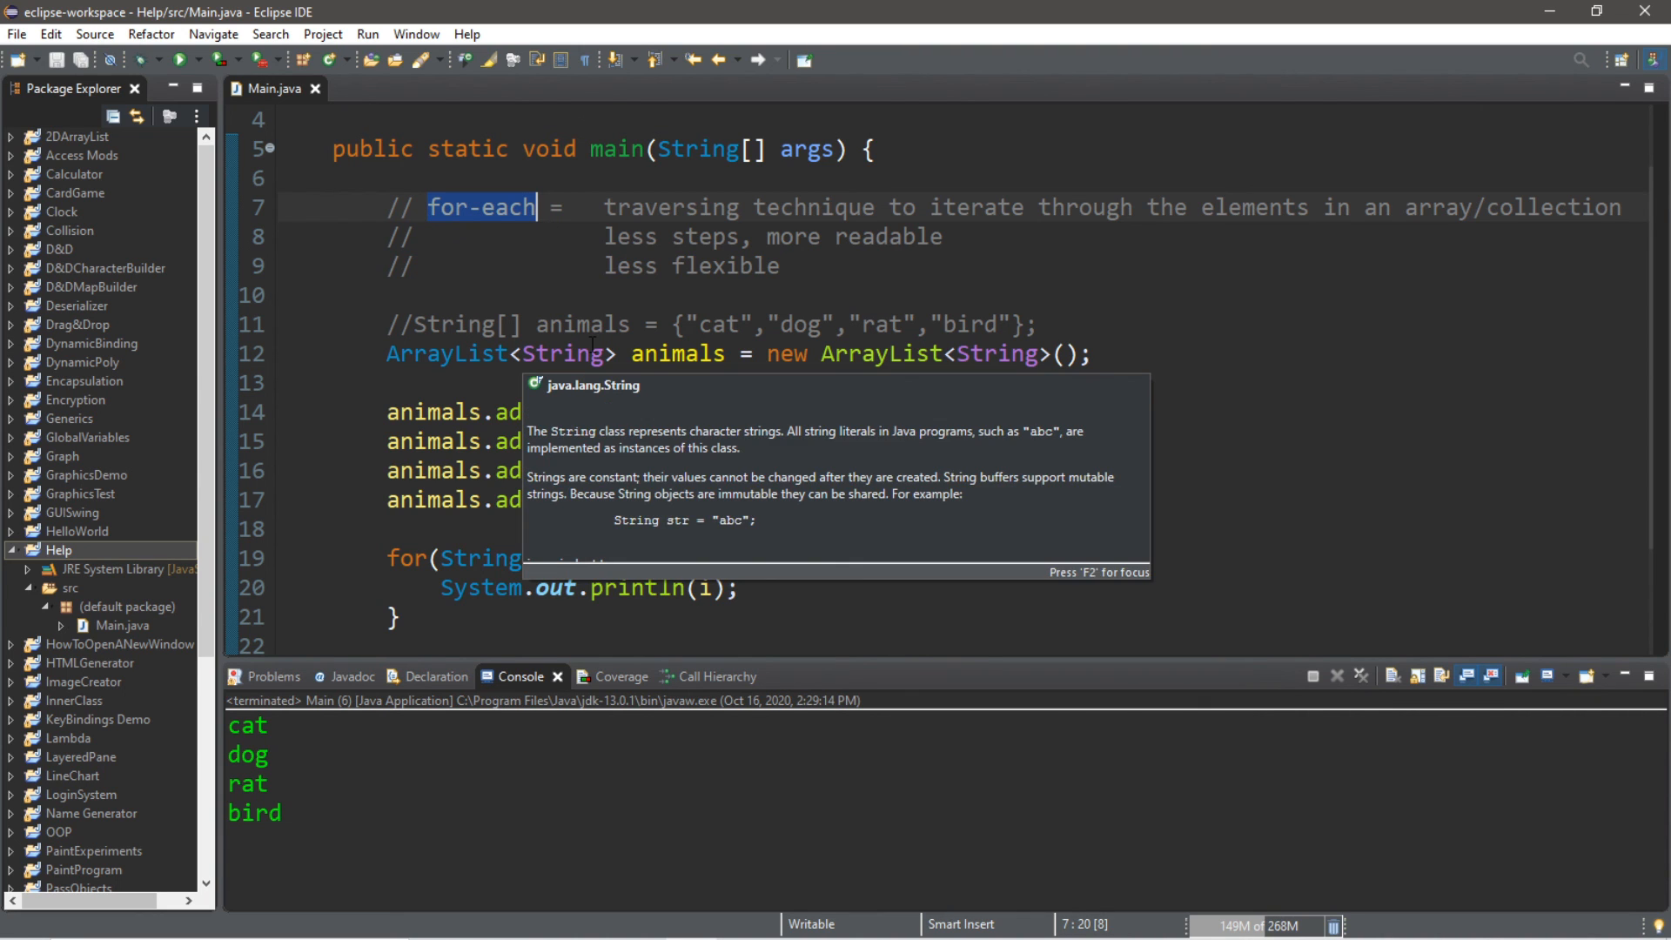
scroll(down, 3)
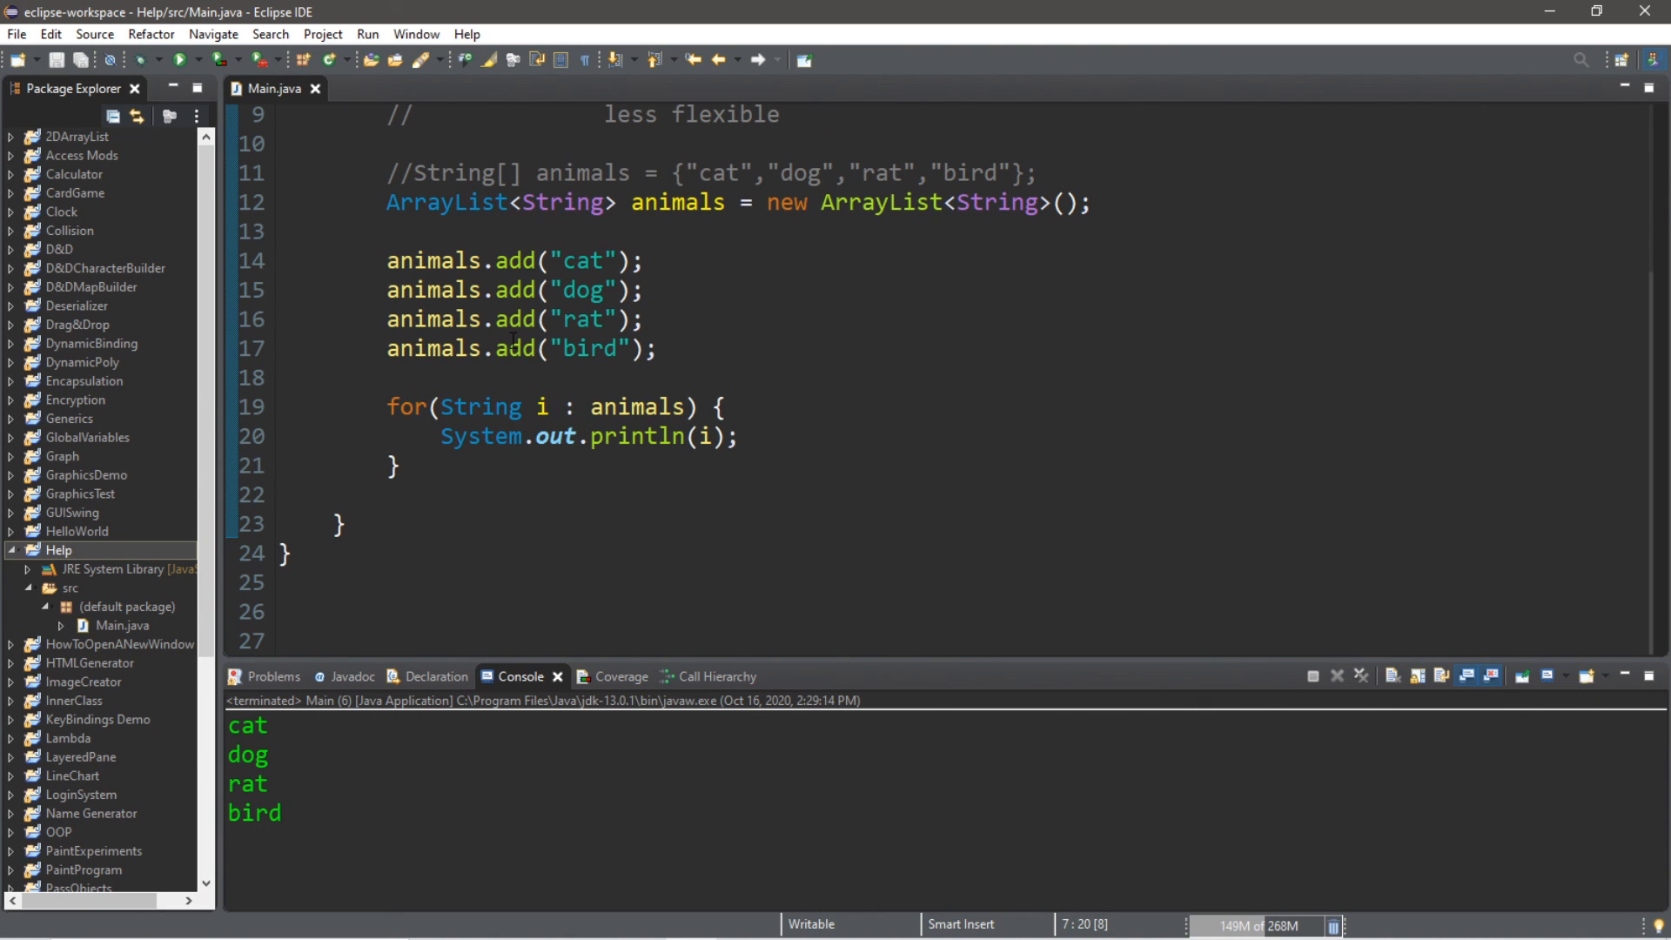